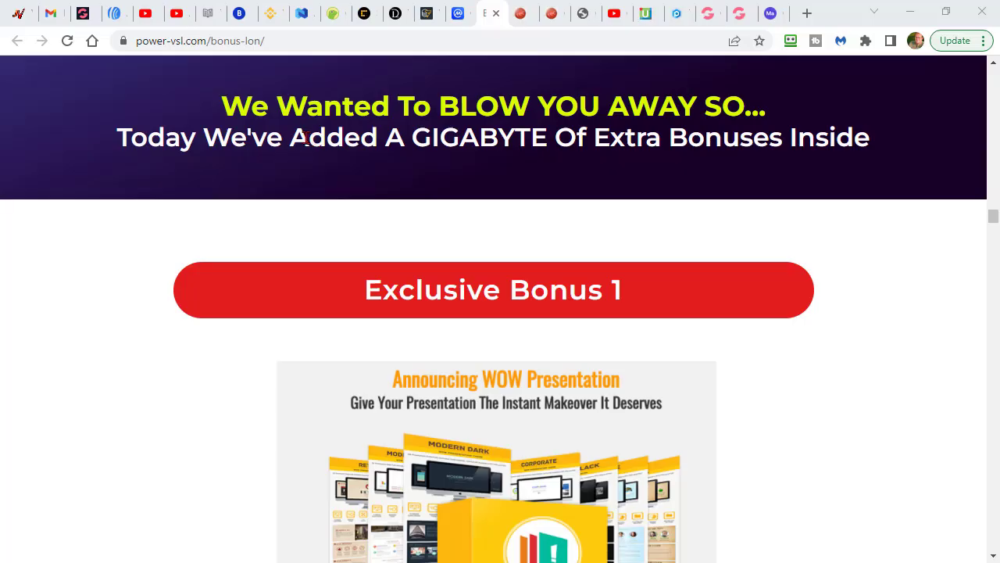
Highlight part of the bonus headline and scroll down through the page.
left_click_drag(287, 137, 738, 136)
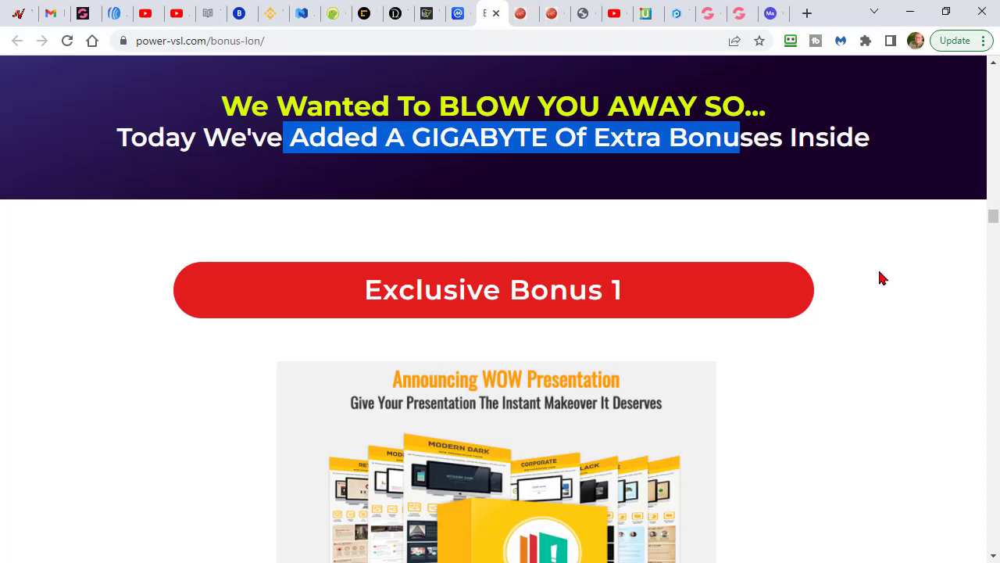
scroll("down", 3)
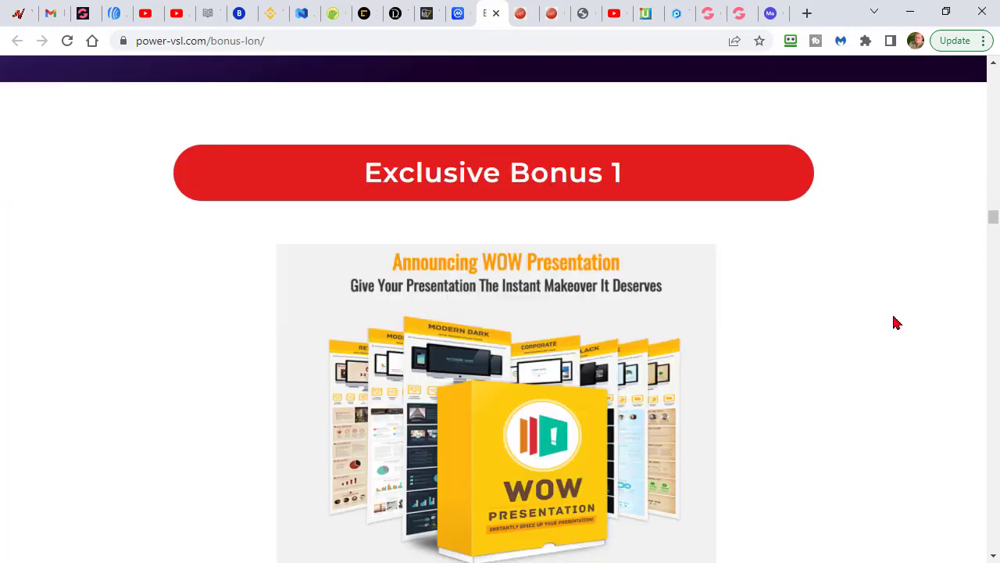
scroll("down", 3)
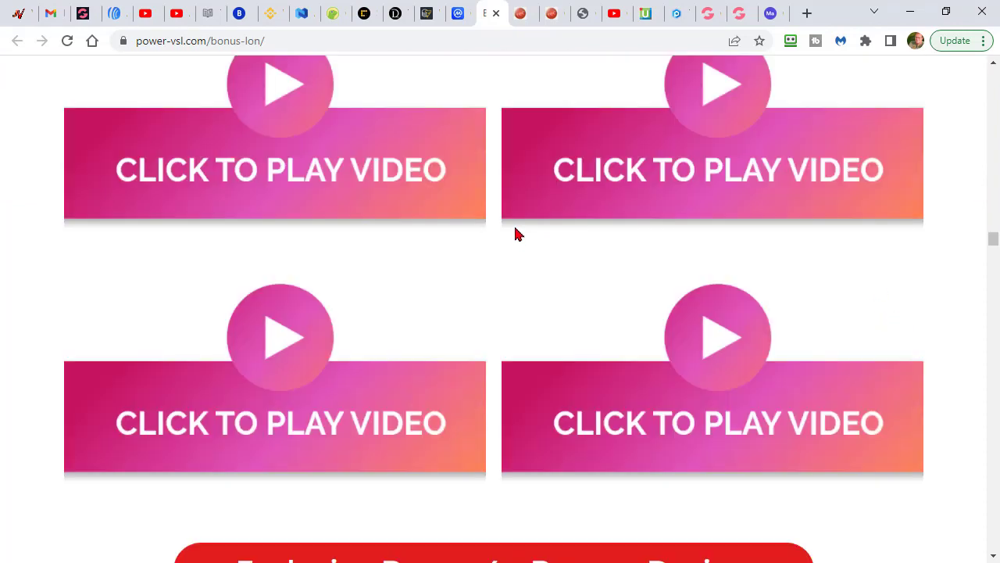
scroll("down", 3)
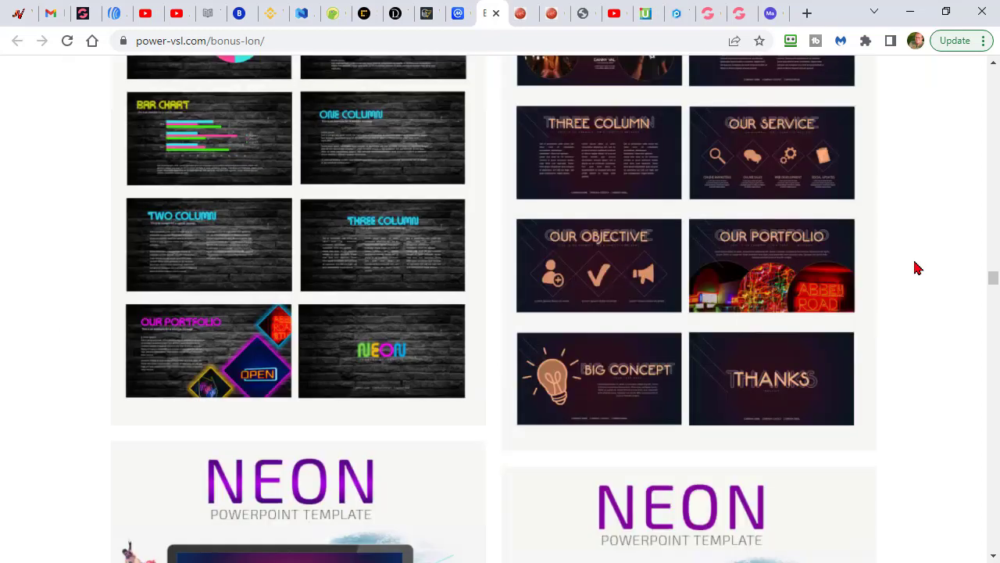
scroll("down", 3)
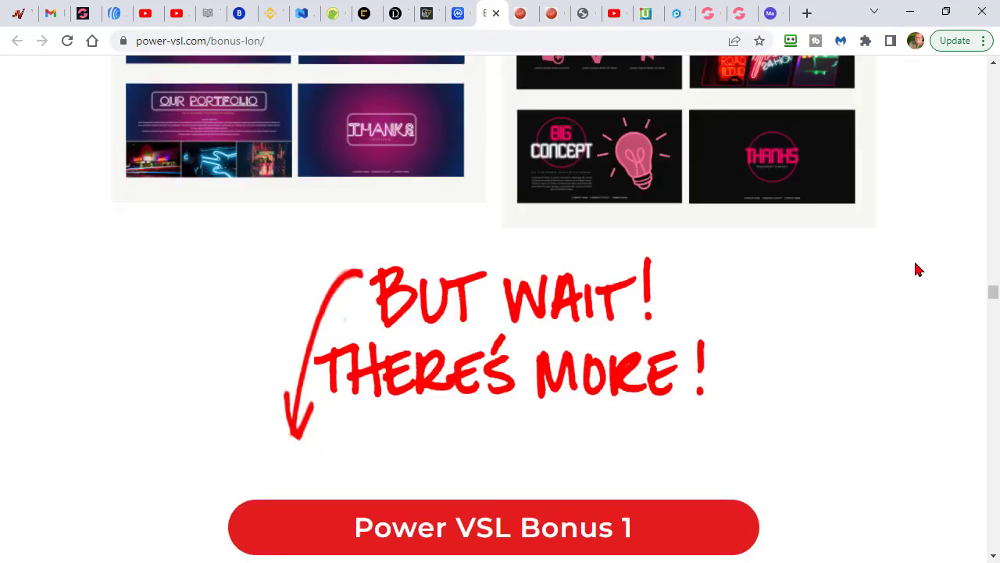
scroll("down", 3)
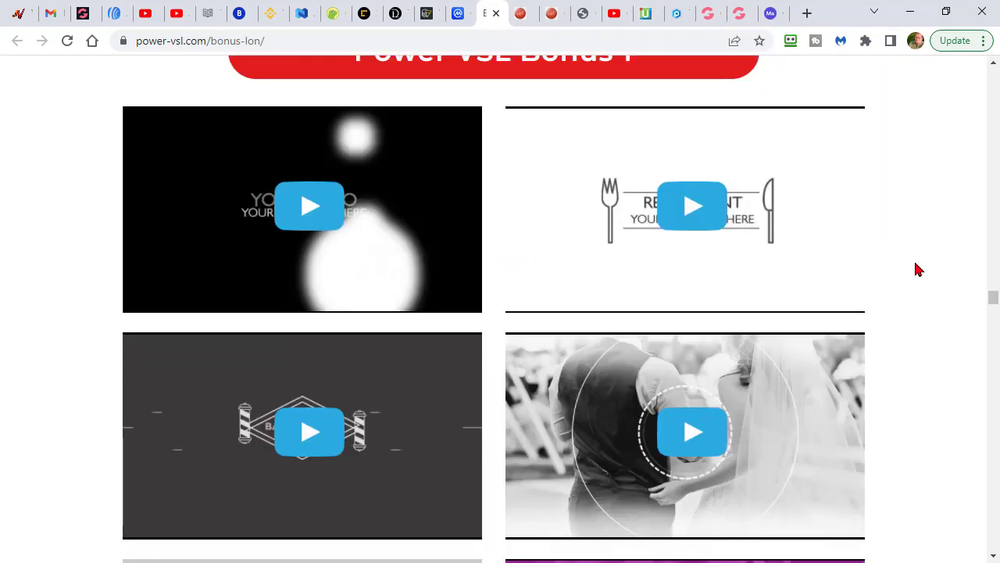
scroll("down", 3)
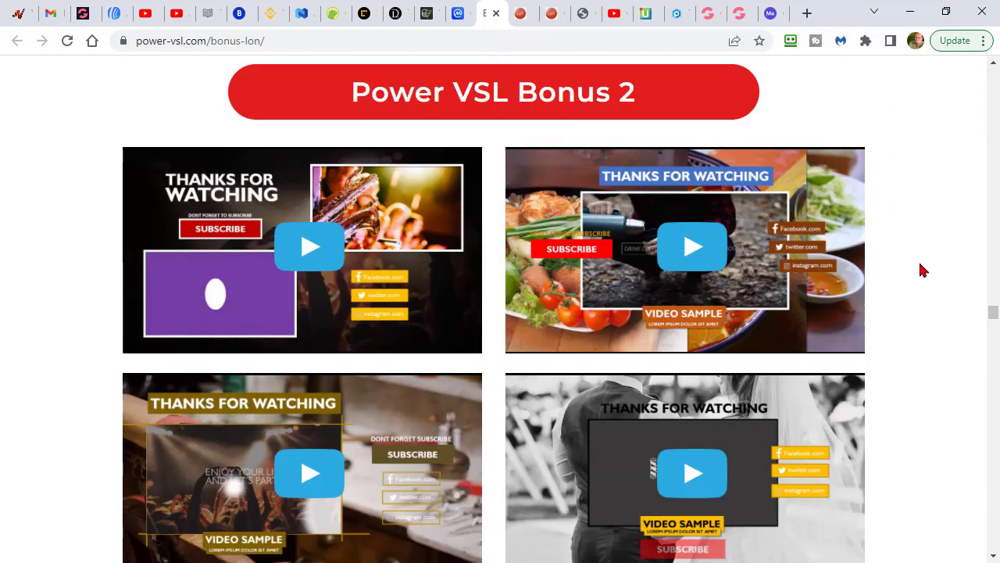
scroll("down", 3)
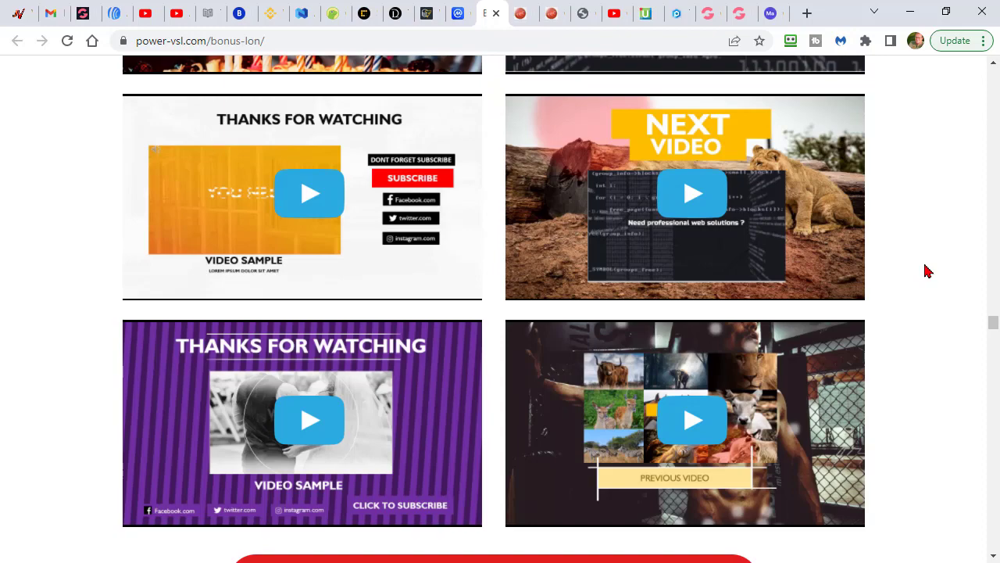
scroll("down", 3)
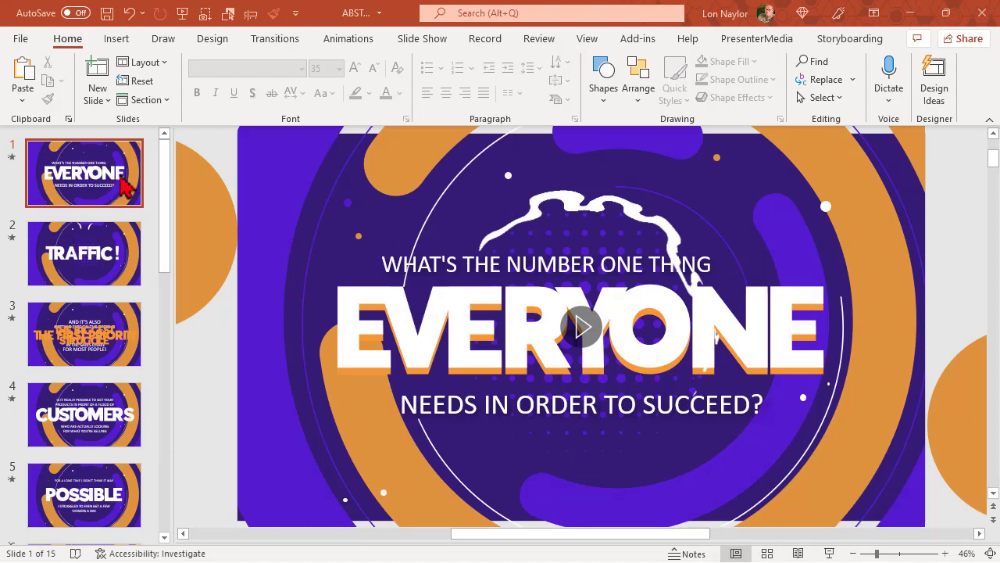
mouse_move(610, 277)
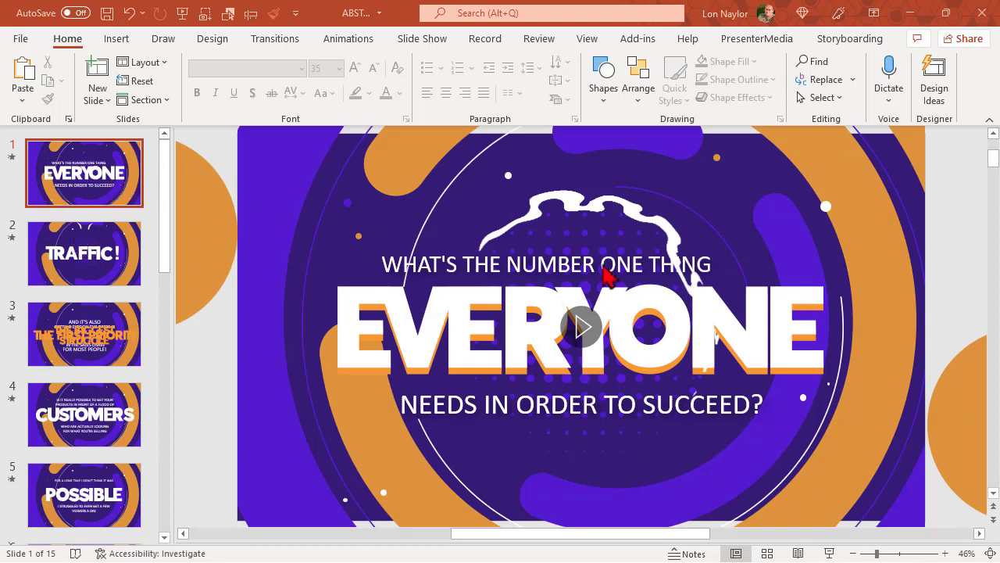
mouse_move(484, 258)
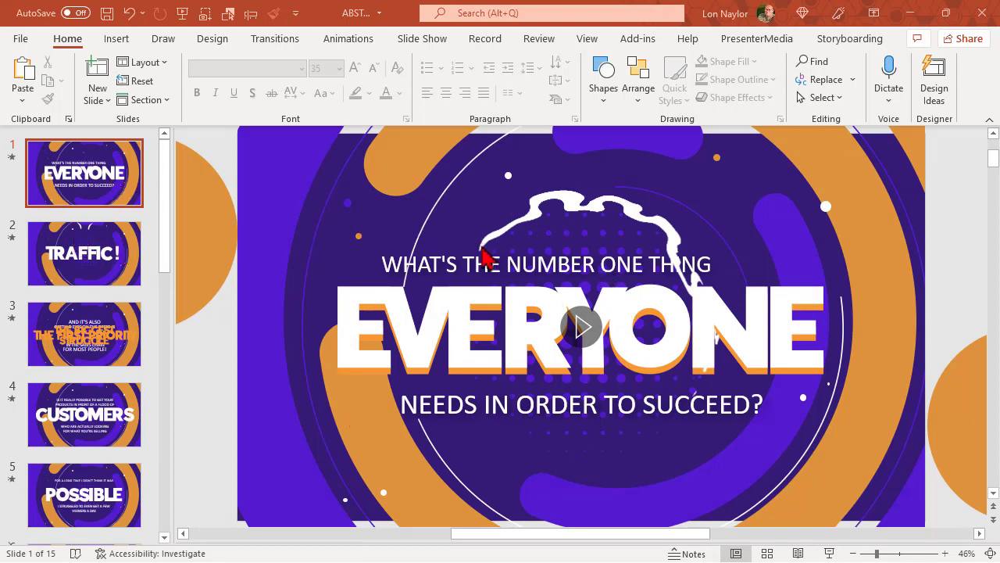
mouse_move(144, 277)
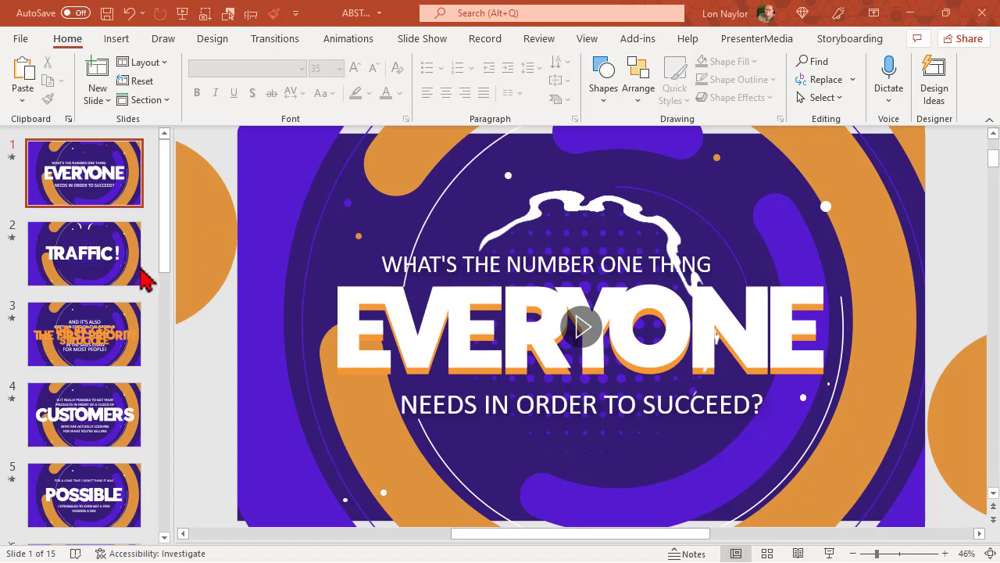
mouse_move(125, 324)
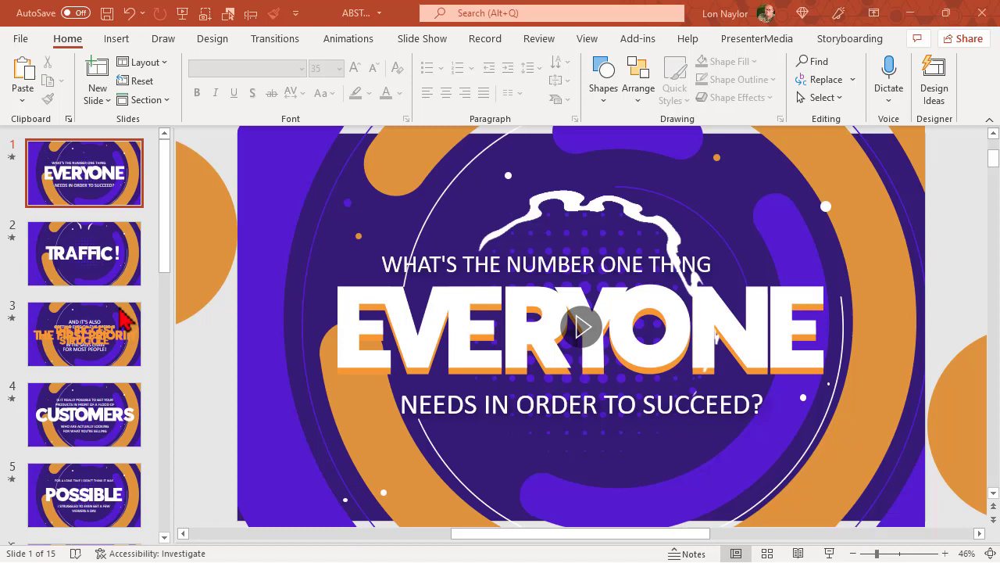
Select the ABSTRACT LITE sample presentation.
left_click(83, 252)
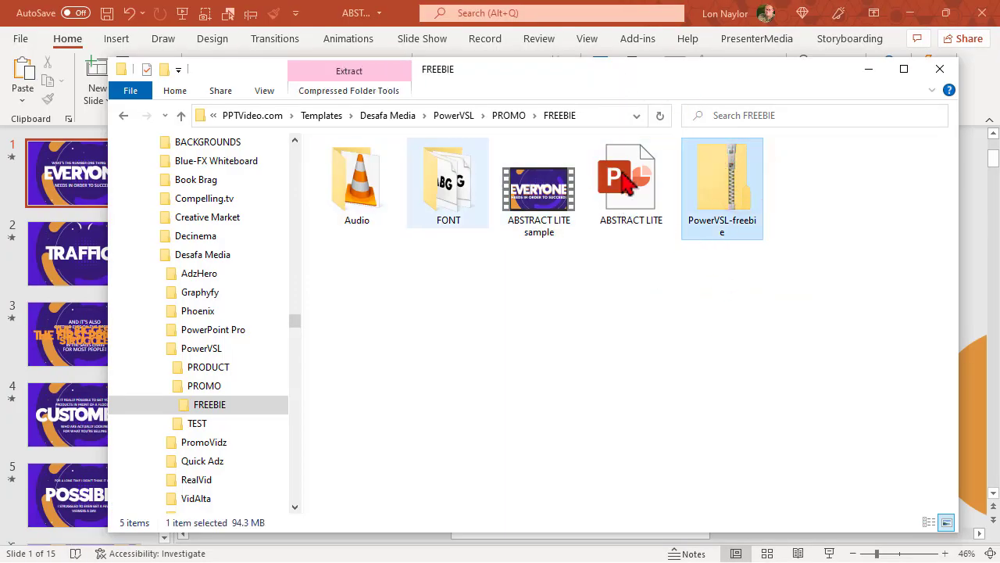
left_click(538, 187)
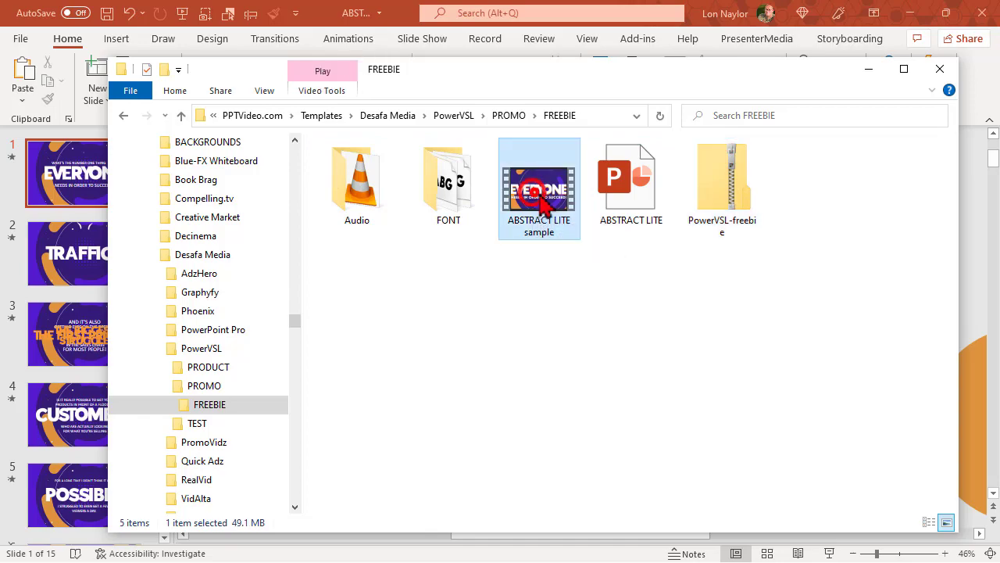
left_click(940, 69)
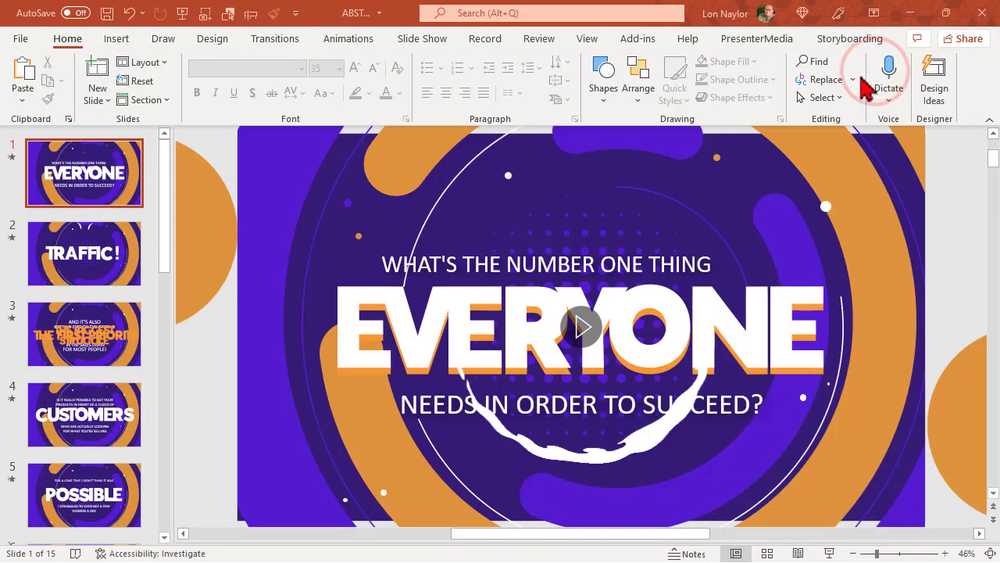
mouse_move(154, 148)
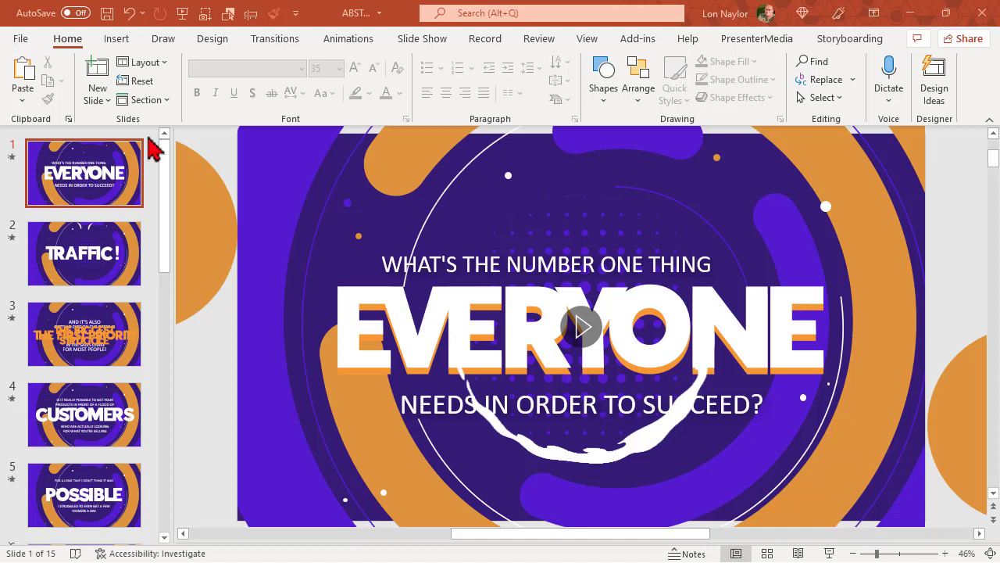
mouse_move(167, 149)
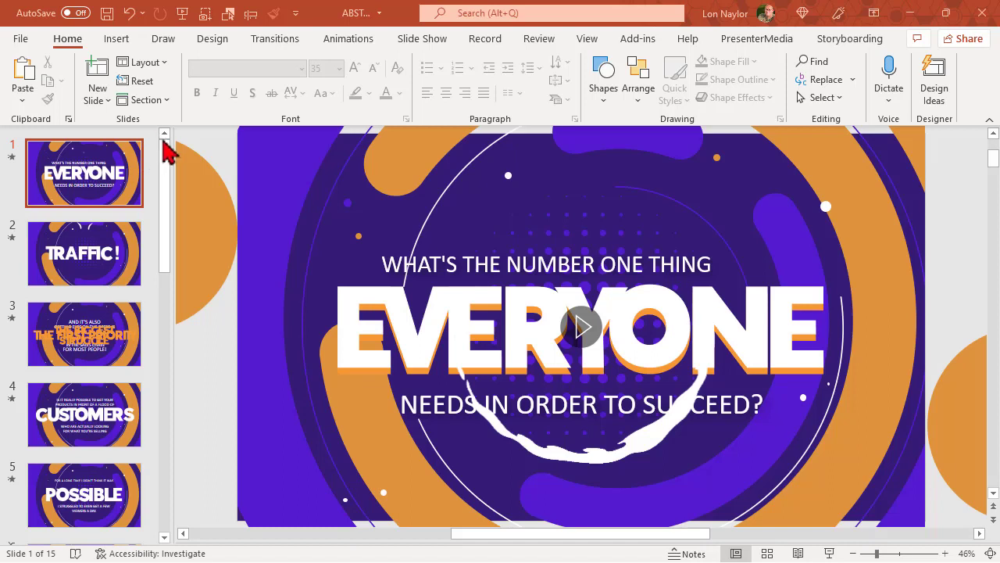
mouse_move(171, 256)
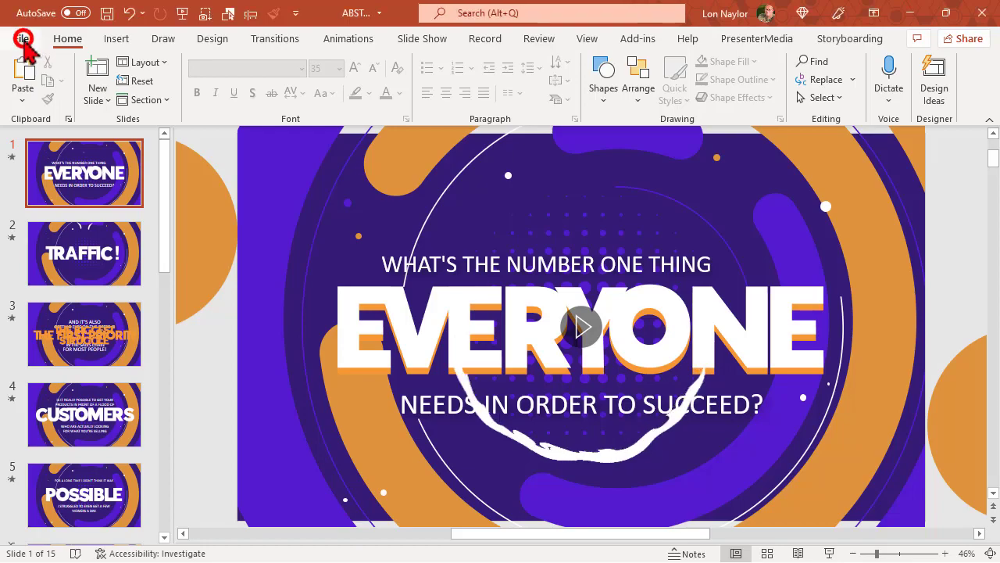
Open Save As on This PC and select the existing file name for replacement.
left_click(22, 38)
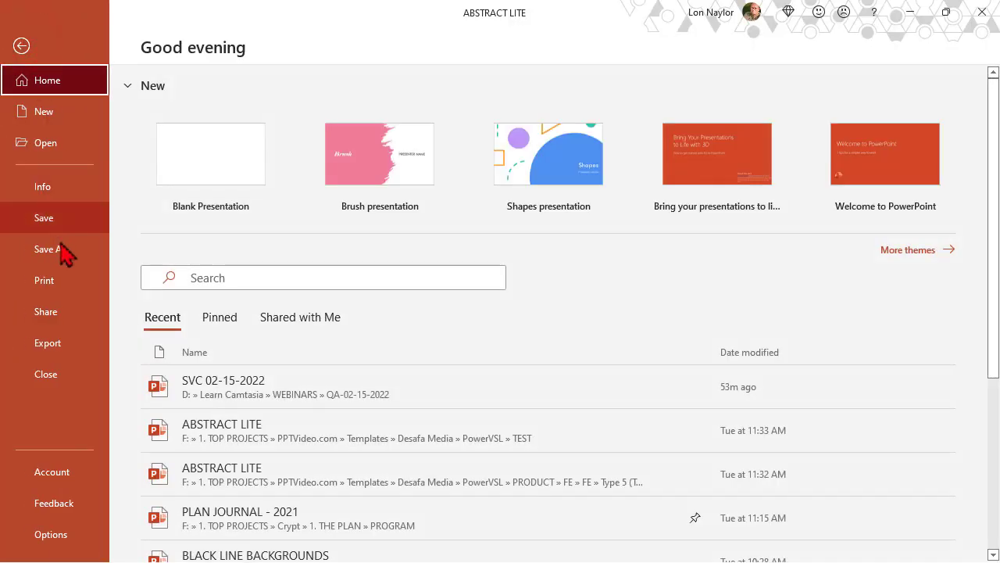
left_click(49, 249)
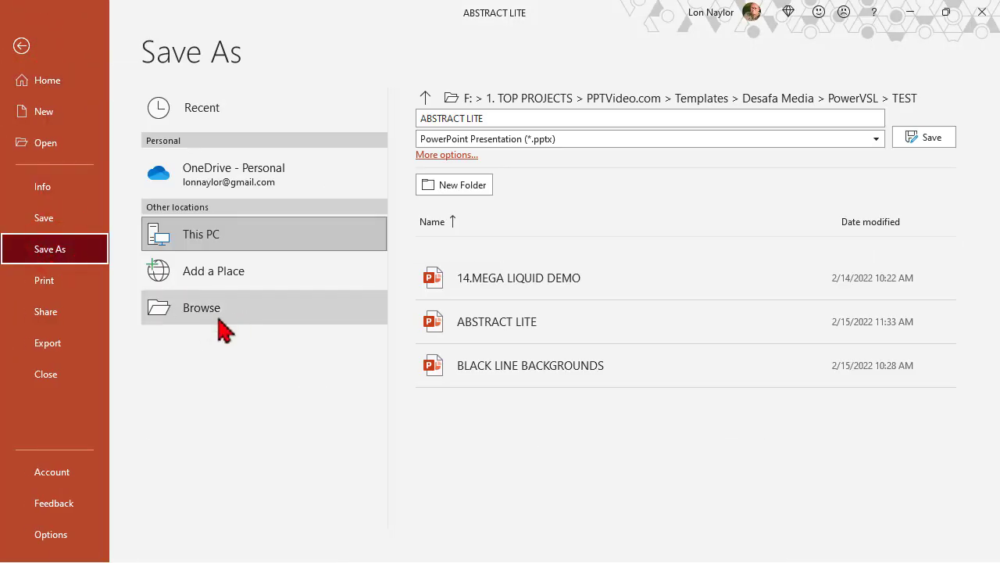
left_click(547, 118)
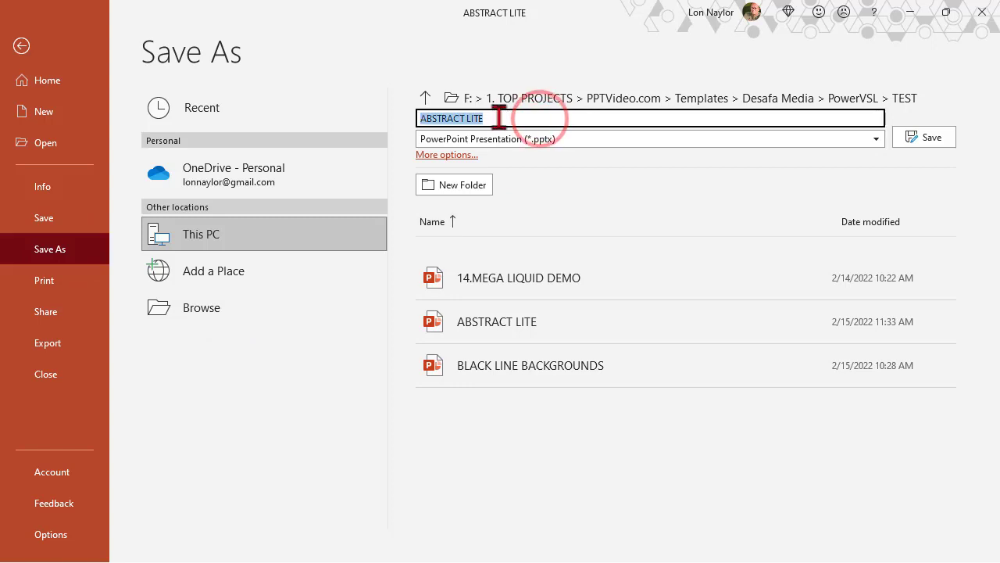
left_click(47, 80)
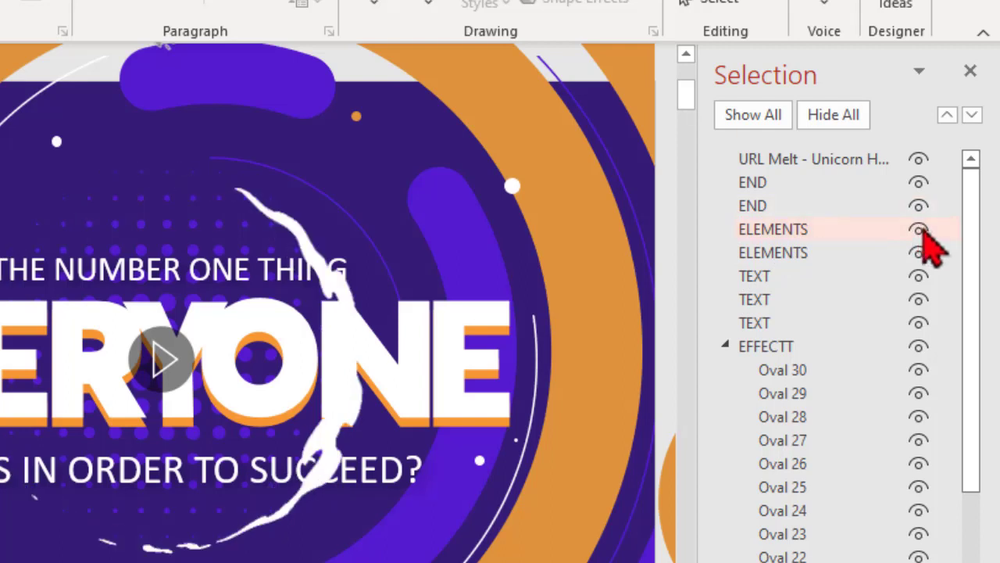
Hide both ELEMENTS splash shapes using their Selection Pane eye icons.
left_click(918, 228)
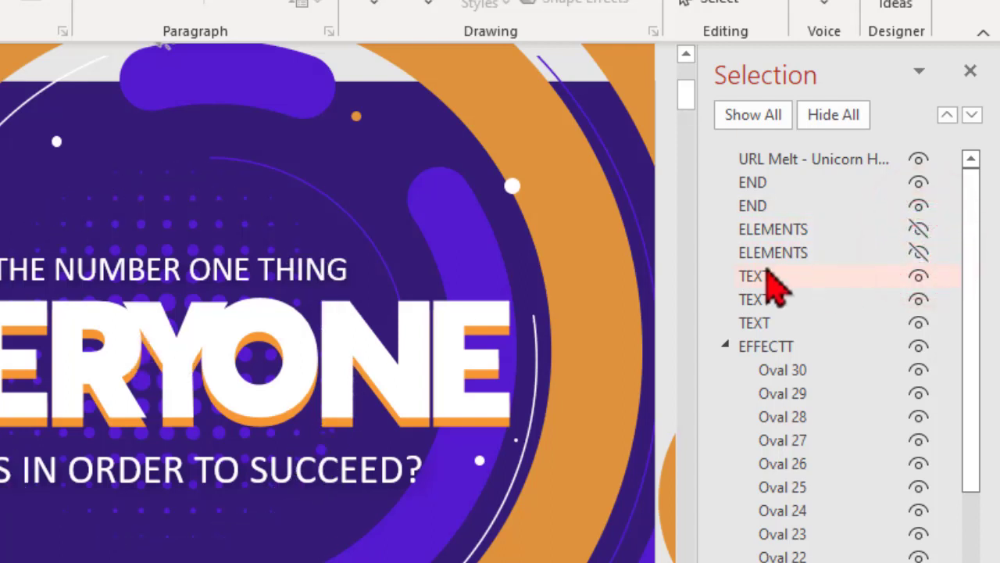
left_click(918, 251)
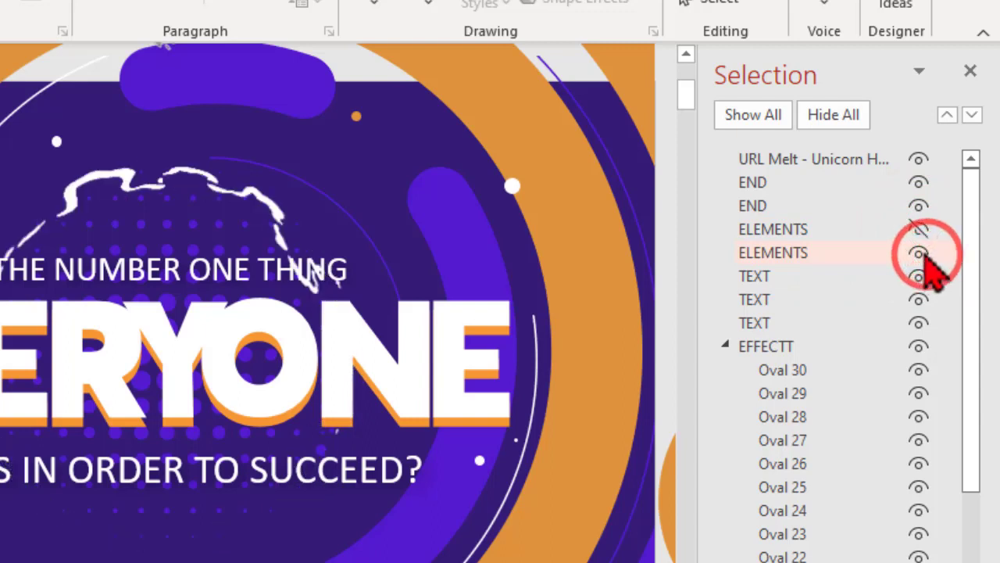
left_click(918, 229)
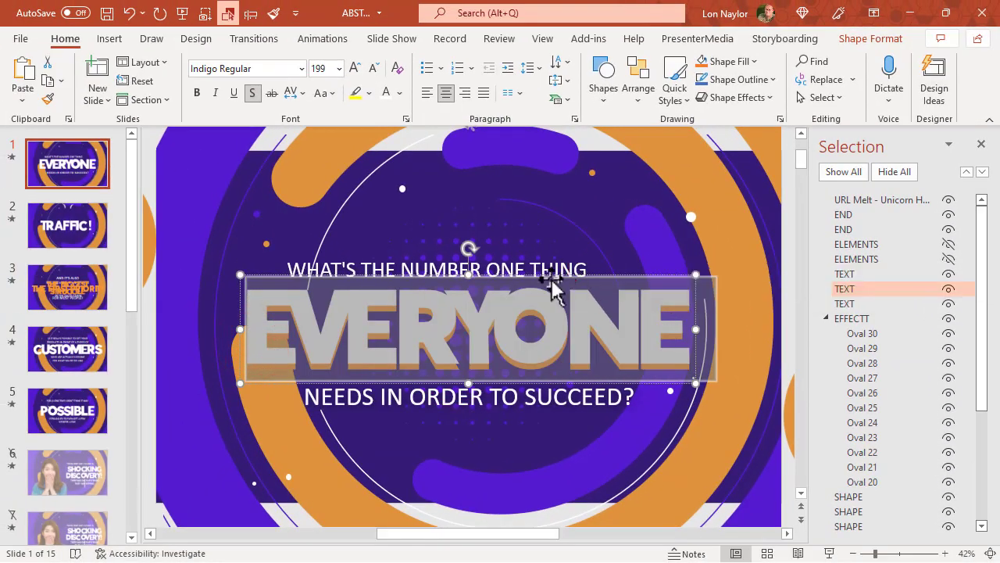
mouse_move(566, 265)
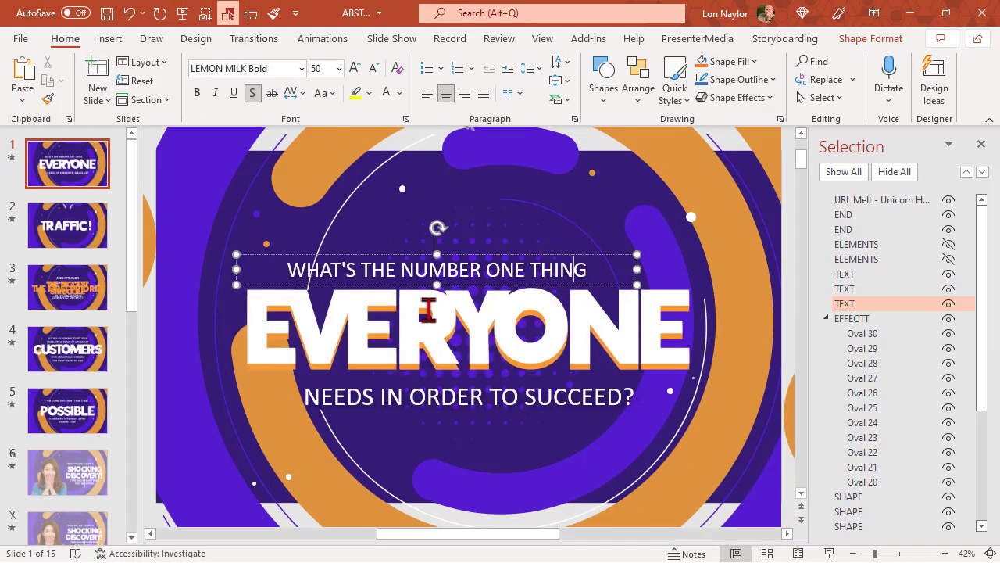
mouse_move(459, 473)
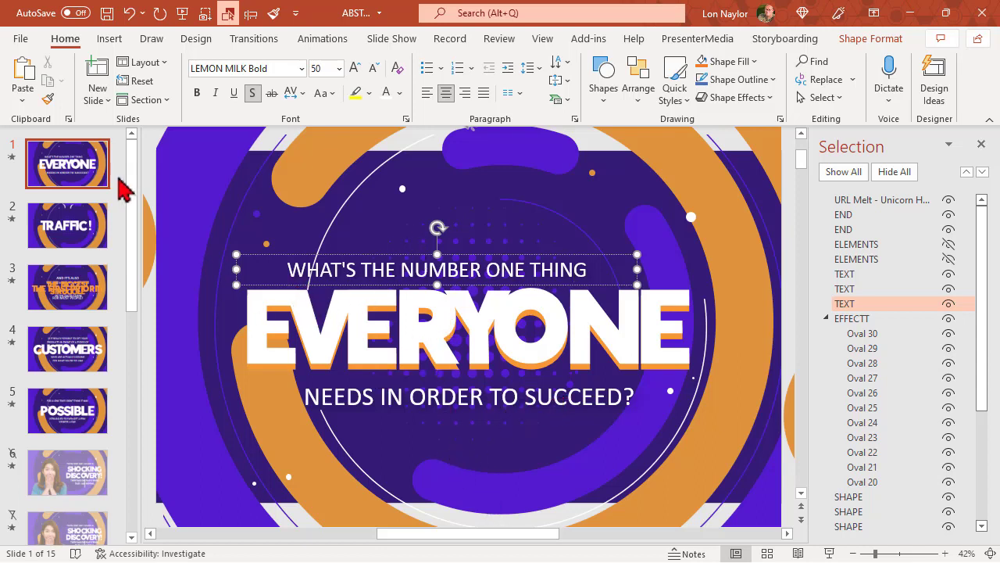
mouse_move(86, 250)
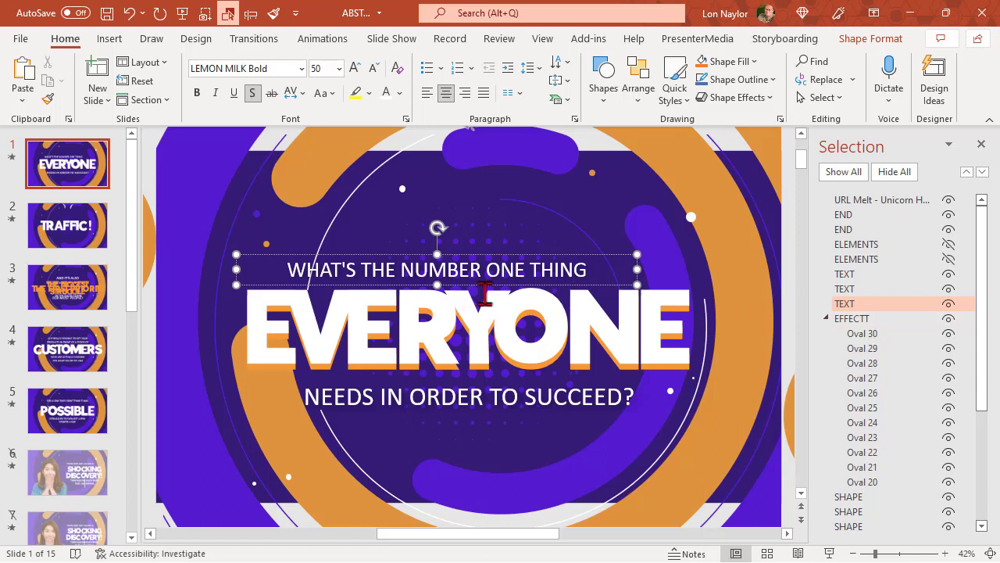
mouse_move(915, 336)
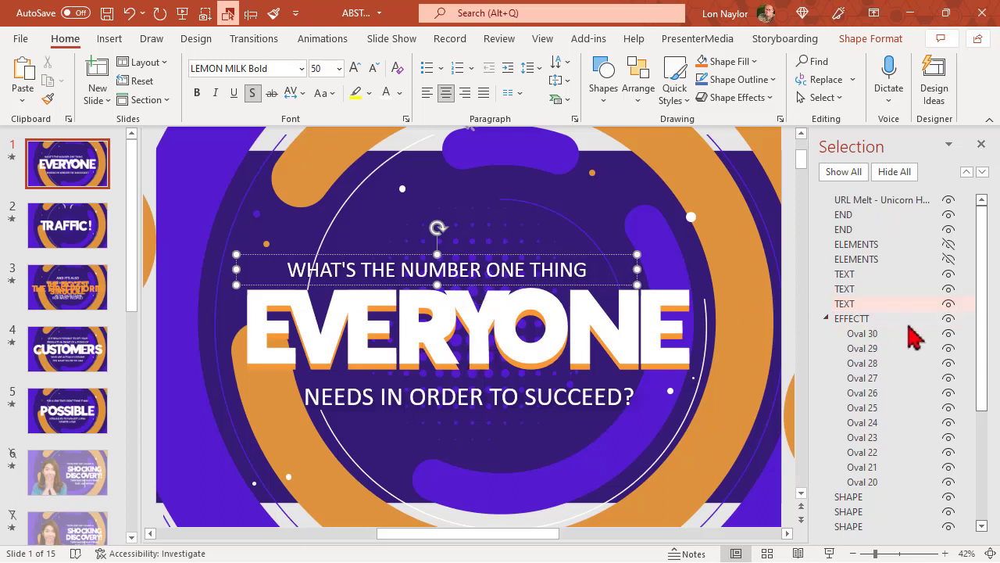
Unhide the ELEMENTS splash layers from the Selection Pane eye icon.
left_click(844, 303)
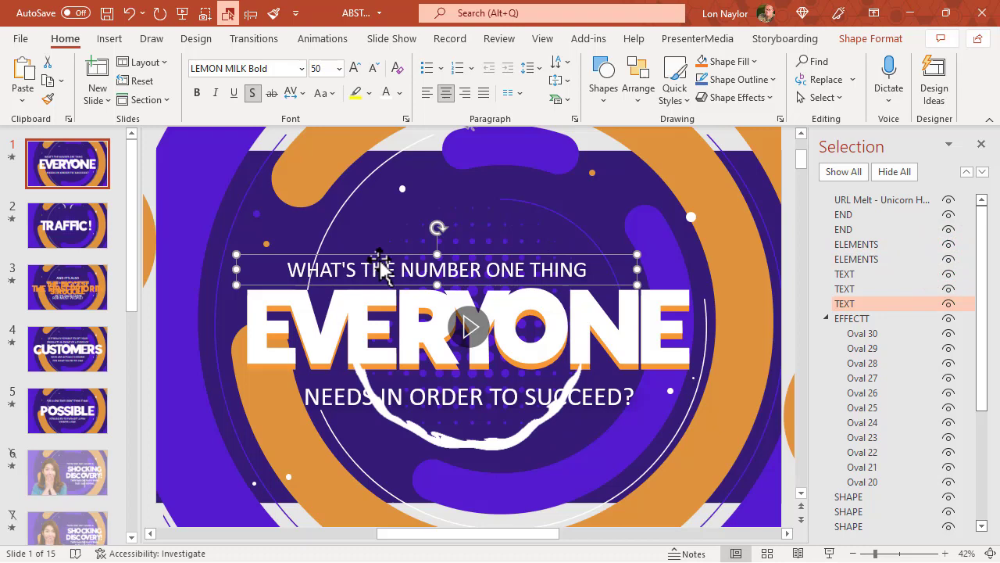
mouse_move(23, 164)
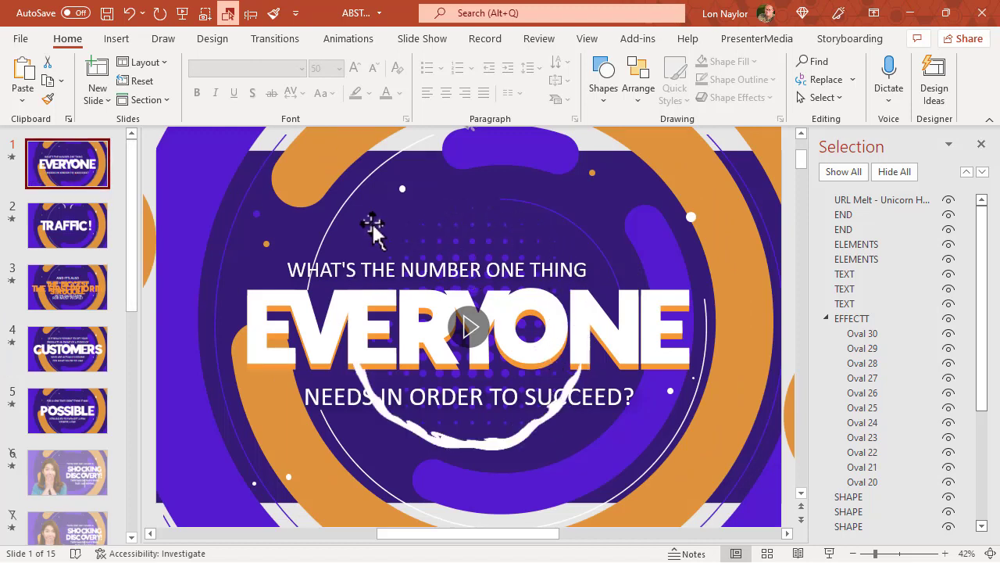
mouse_move(633, 379)
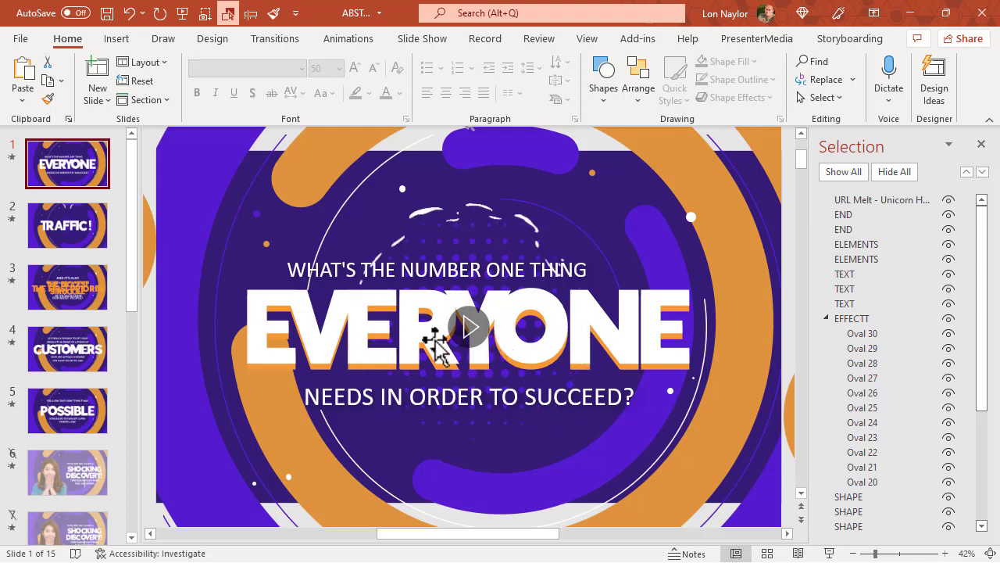
mouse_move(582, 348)
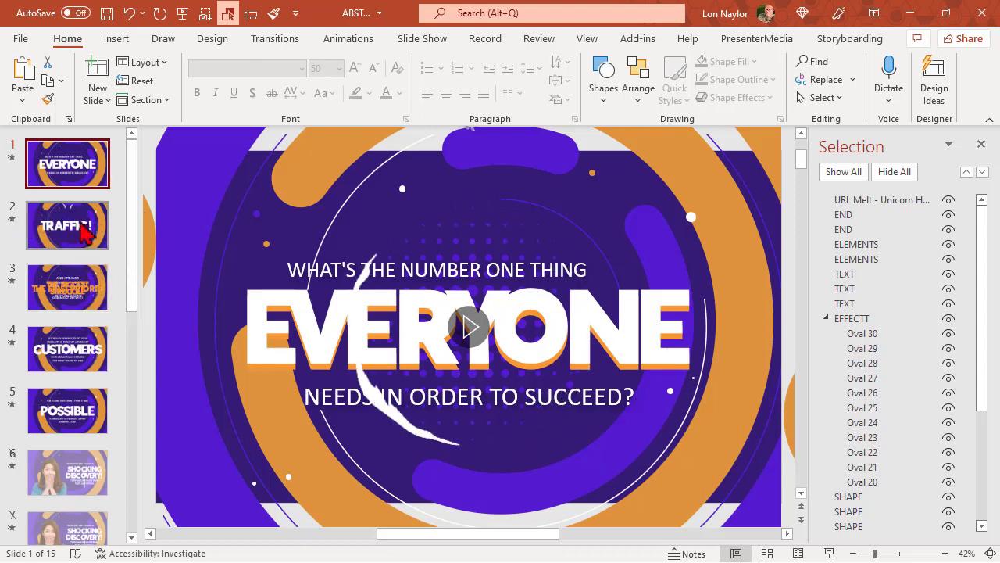
mouse_move(85, 234)
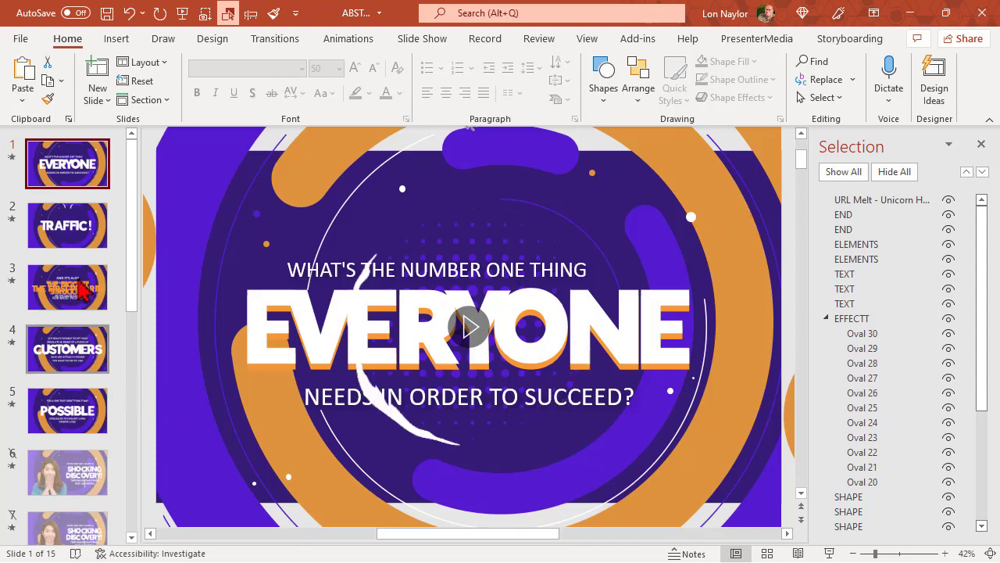
Go through slide 4 to slide 6 and hide both ELEMENTS layers.
left_click(67, 225)
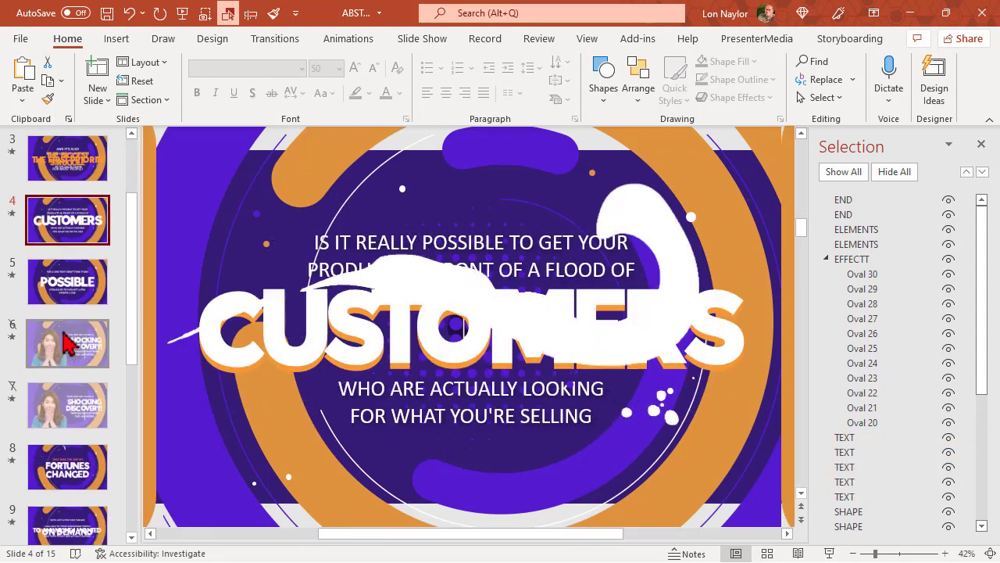
left_click(67, 343)
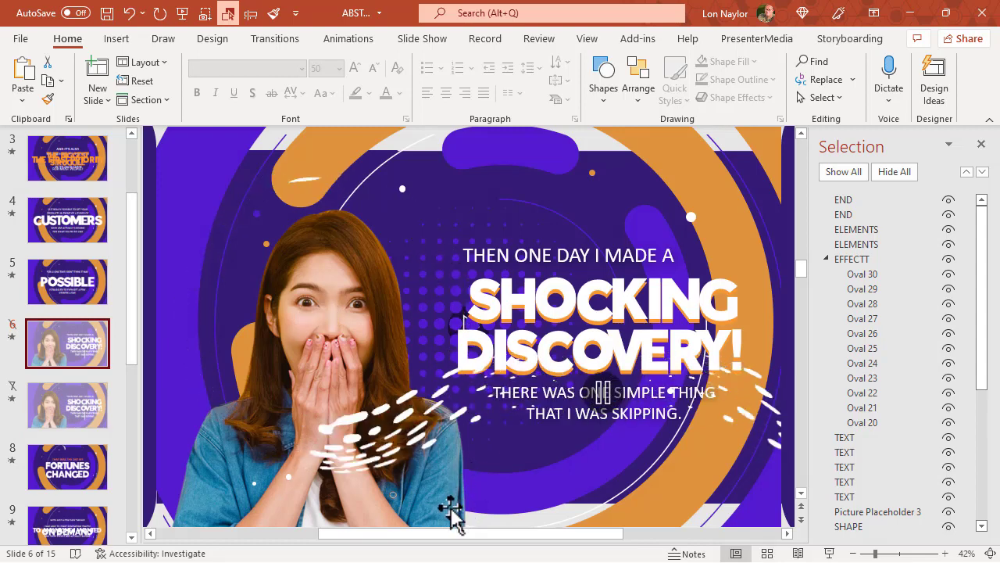
left_click(949, 229)
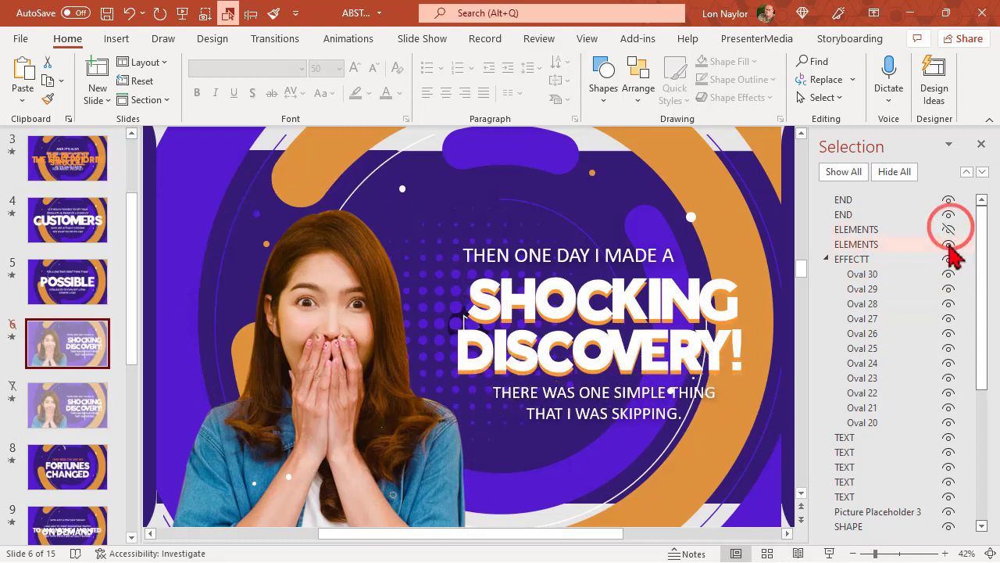
left_click(947, 229)
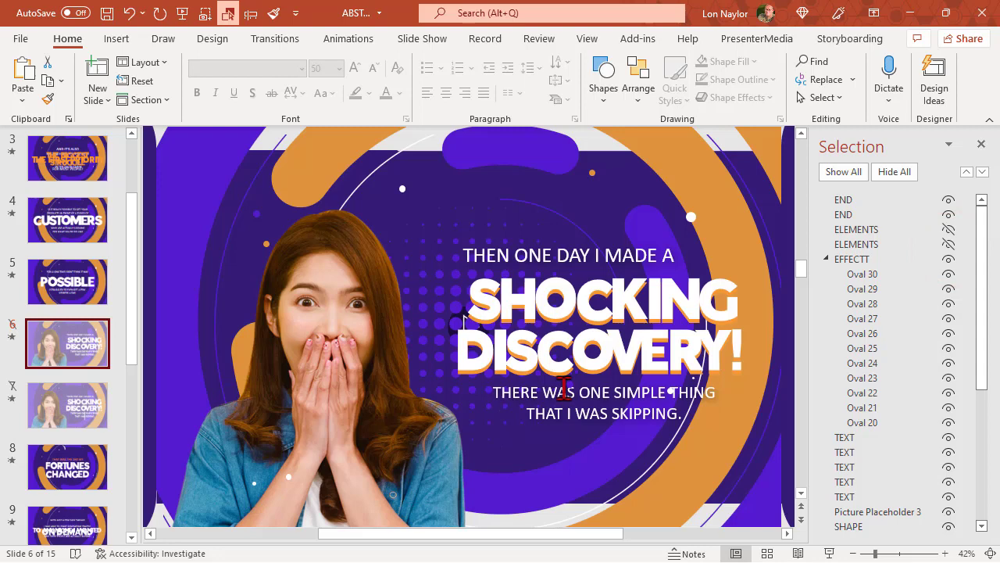
mouse_move(418, 333)
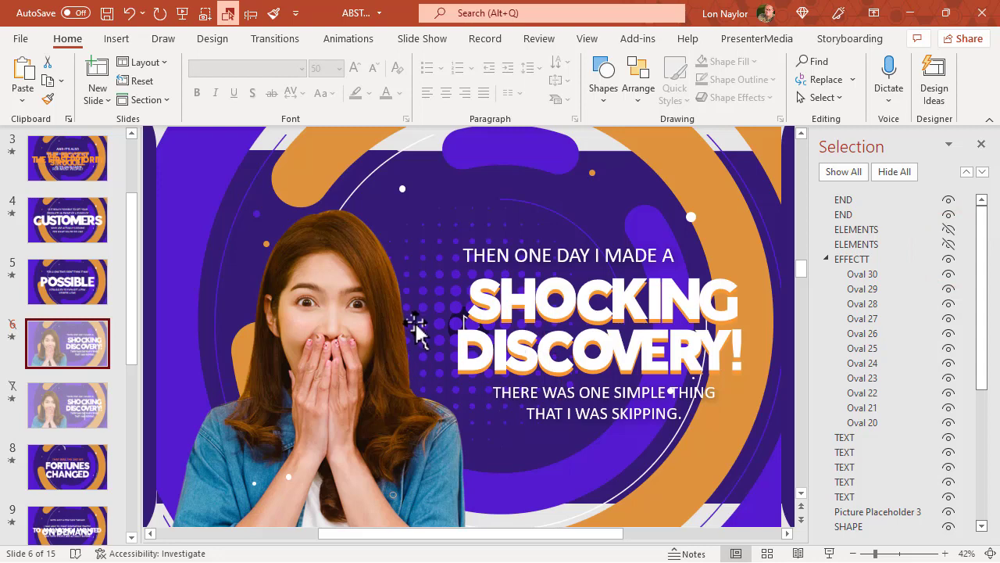
mouse_move(442, 344)
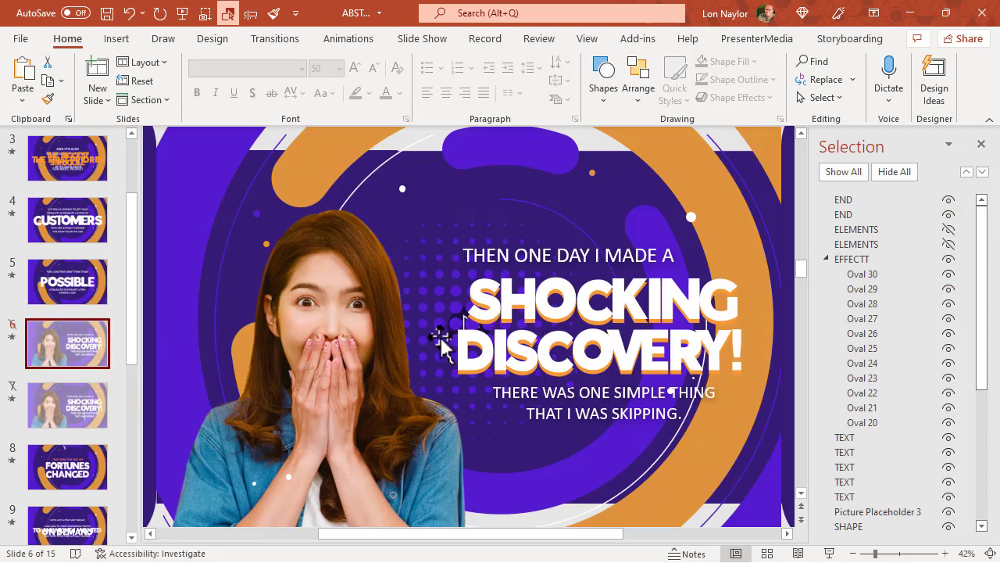
mouse_move(75, 359)
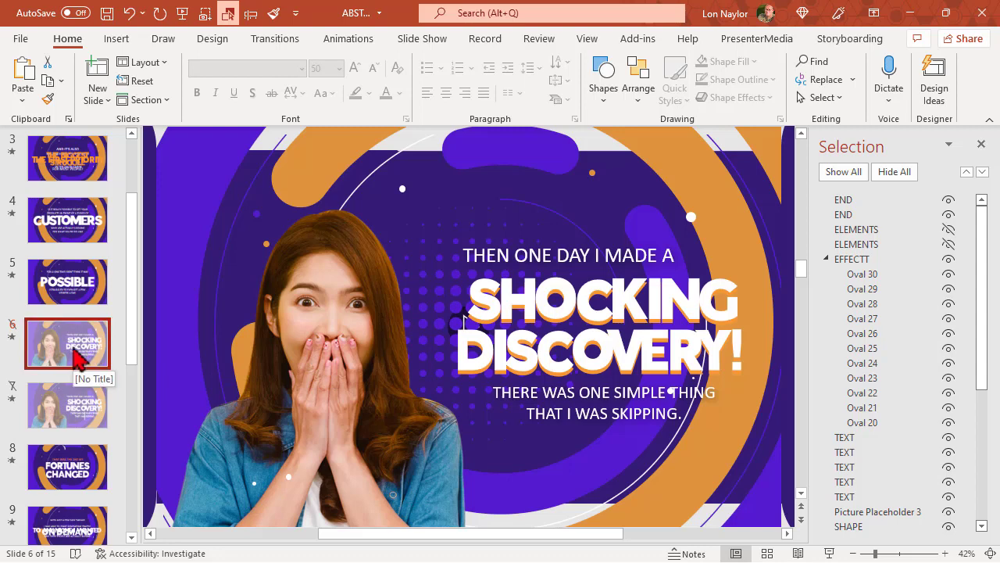
Swap the woman's photo for the Cutout People stock image of a man holding his head.
left_click(361, 475)
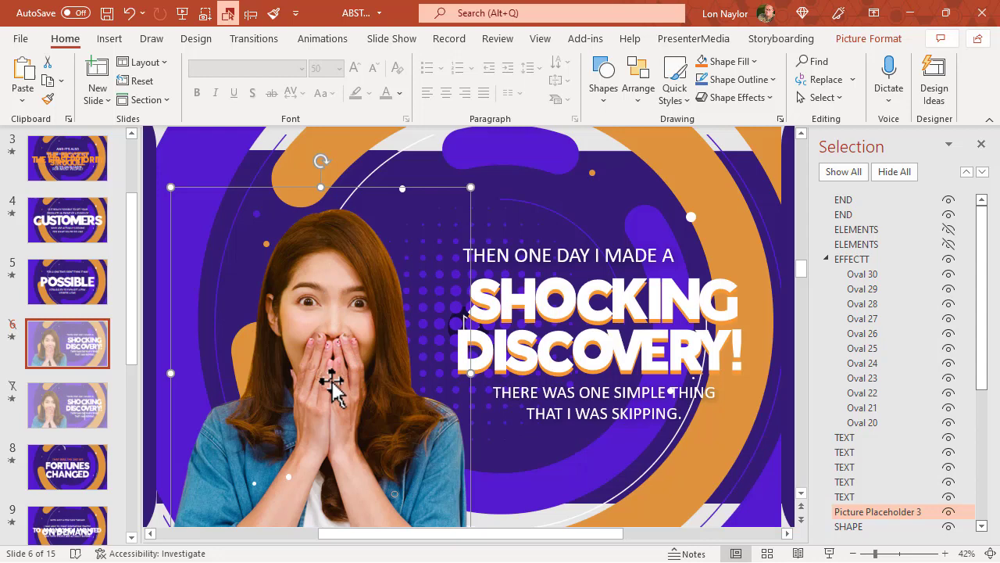
mouse_move(328, 289)
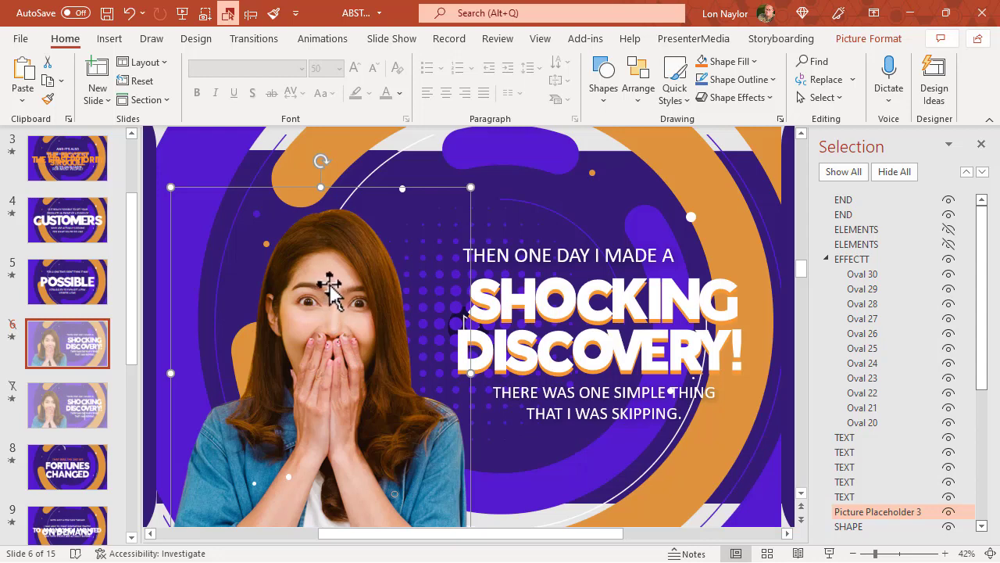
right_click(329, 290)
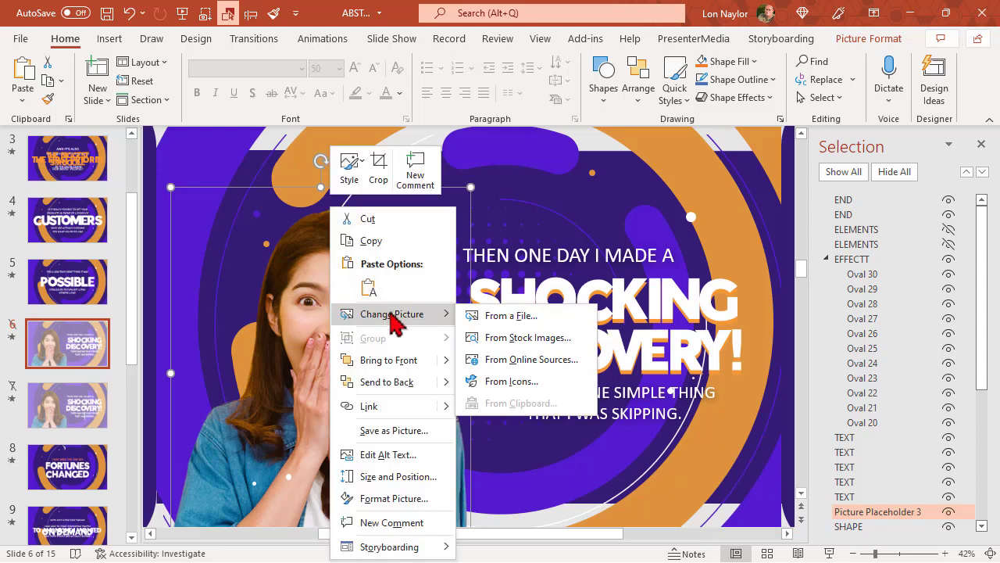
mouse_move(528, 337)
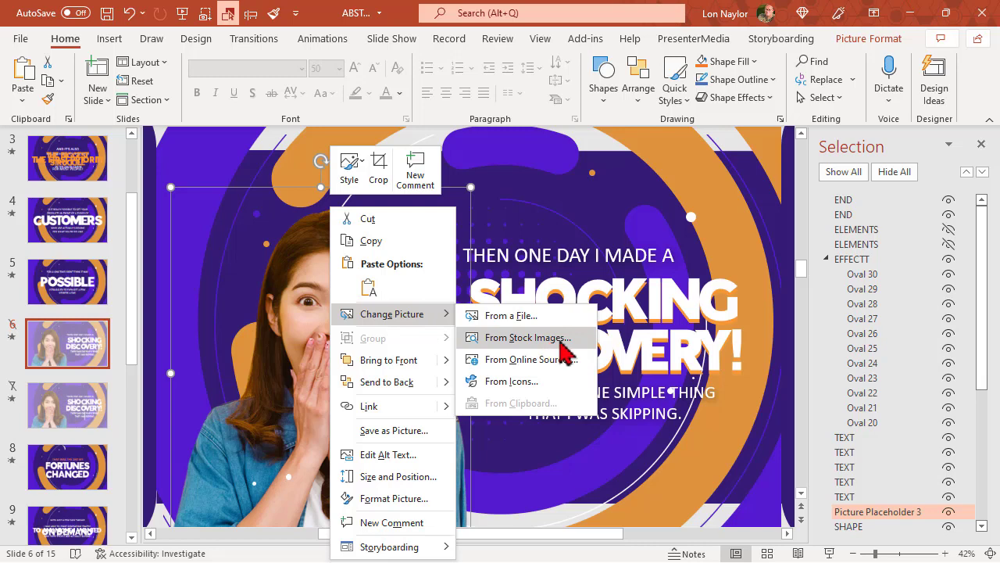
left_click(527, 337)
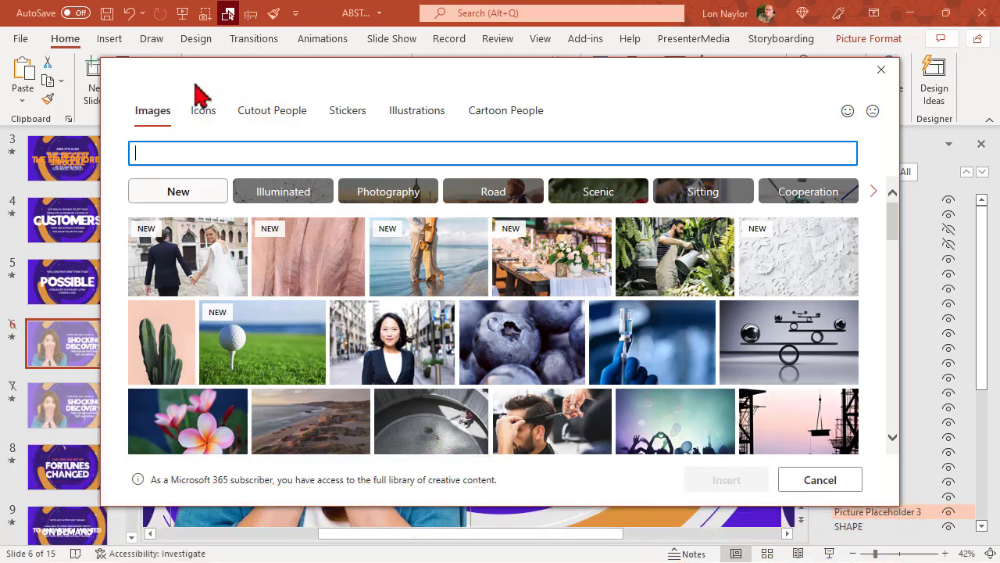
mouse_move(274, 101)
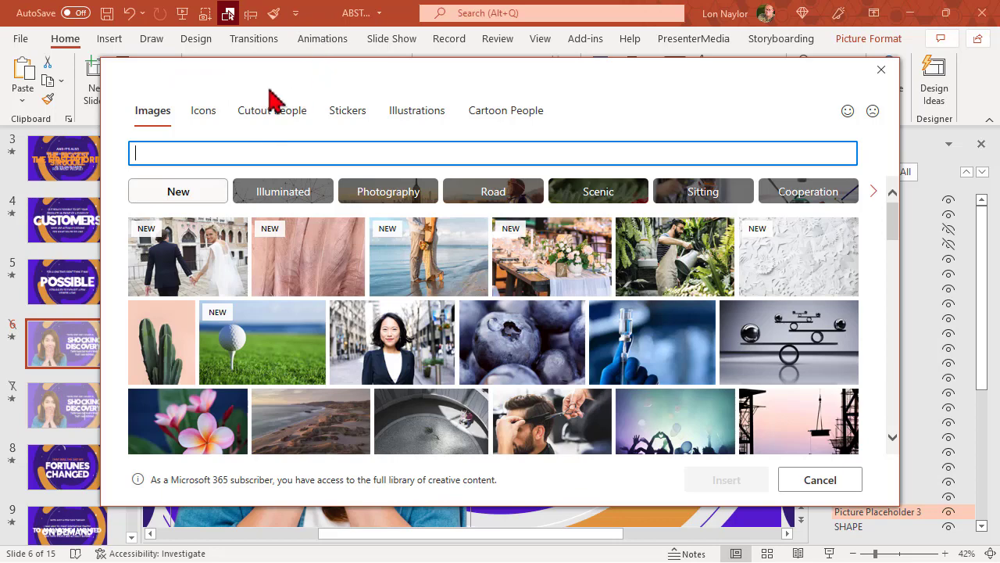
left_click(272, 110)
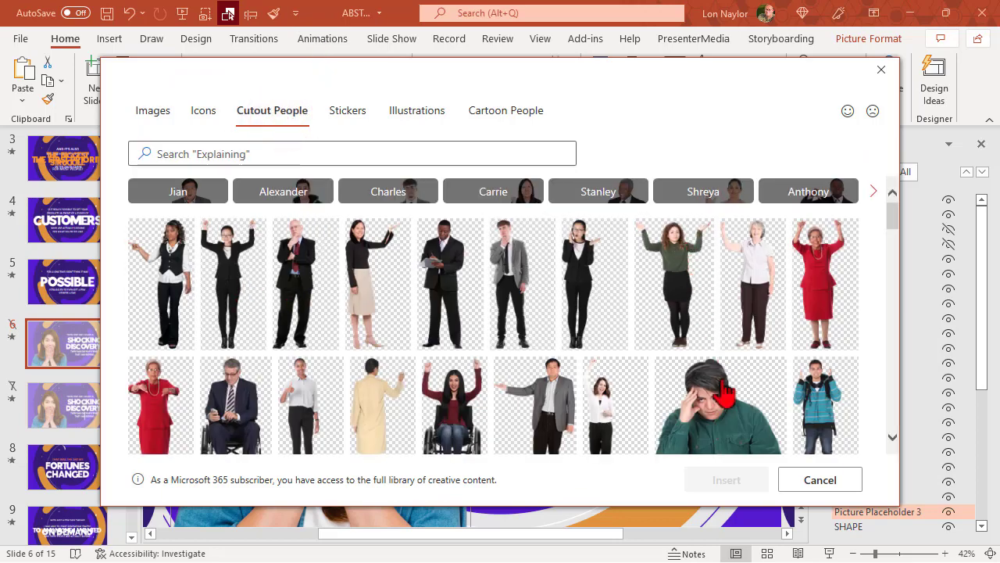
left_click(719, 404)
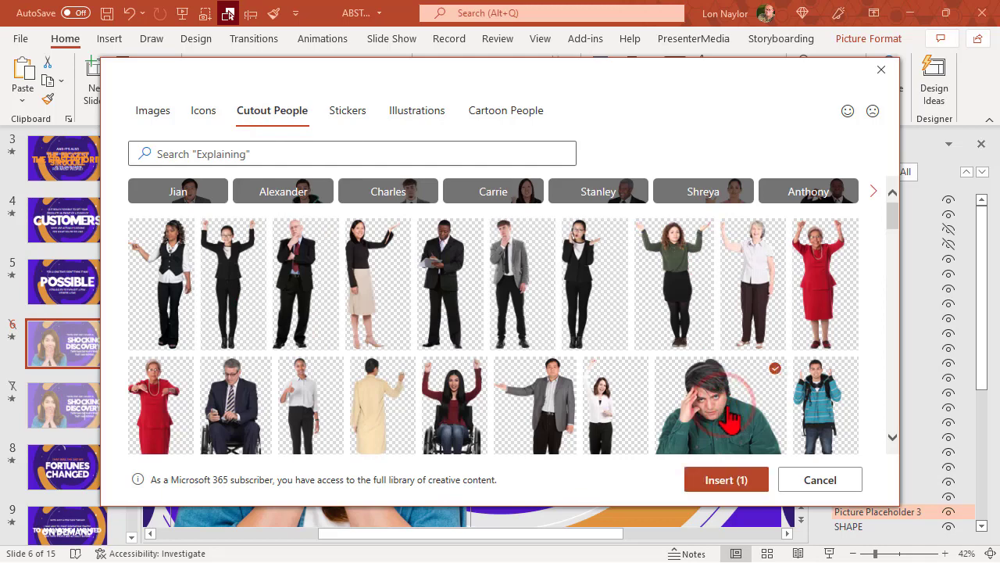
left_click(819, 479)
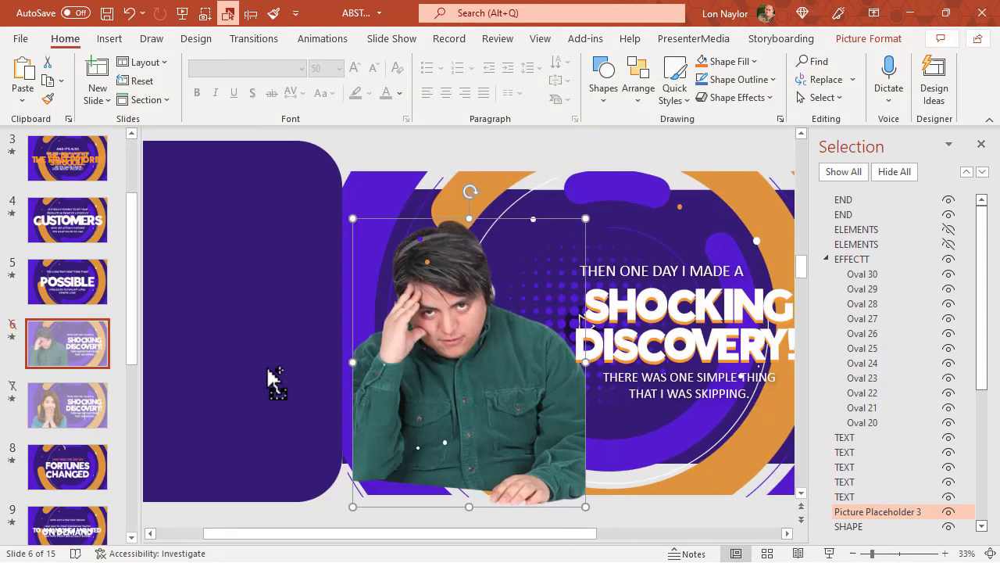
mouse_move(422, 344)
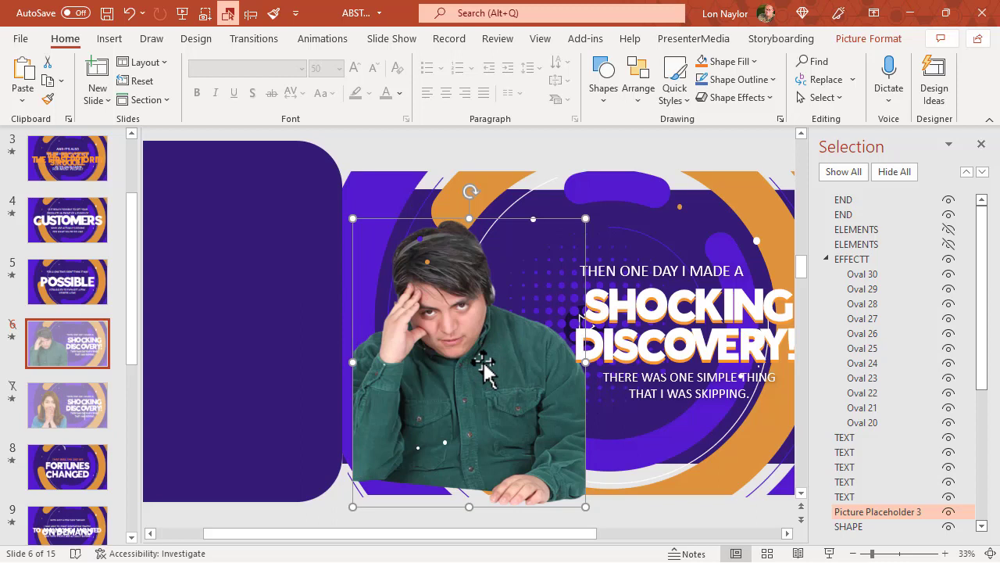
mouse_move(457, 340)
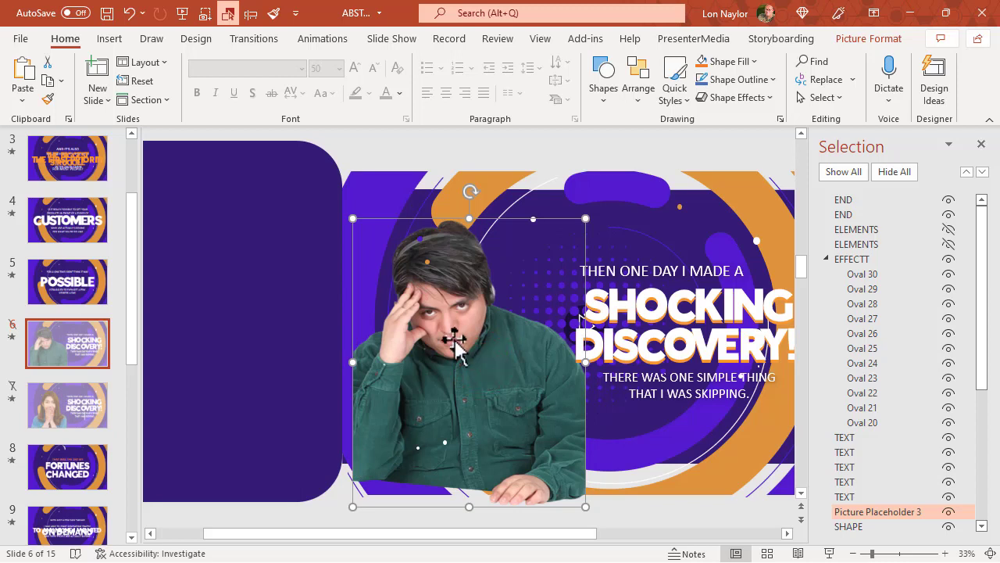
Crop the man's cutout from Picture Format, then move to slide 11.
left_click(868, 38)
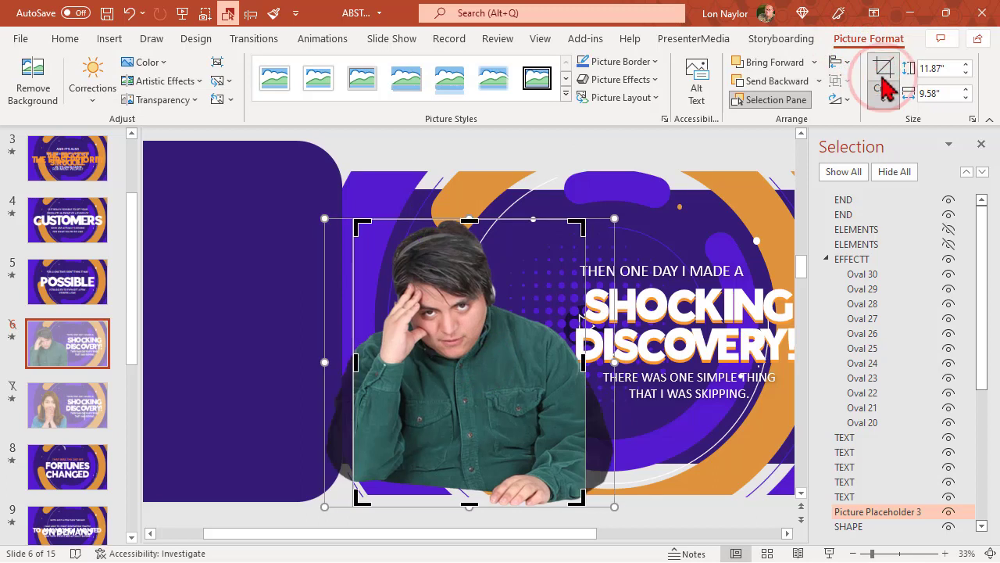
left_click(883, 70)
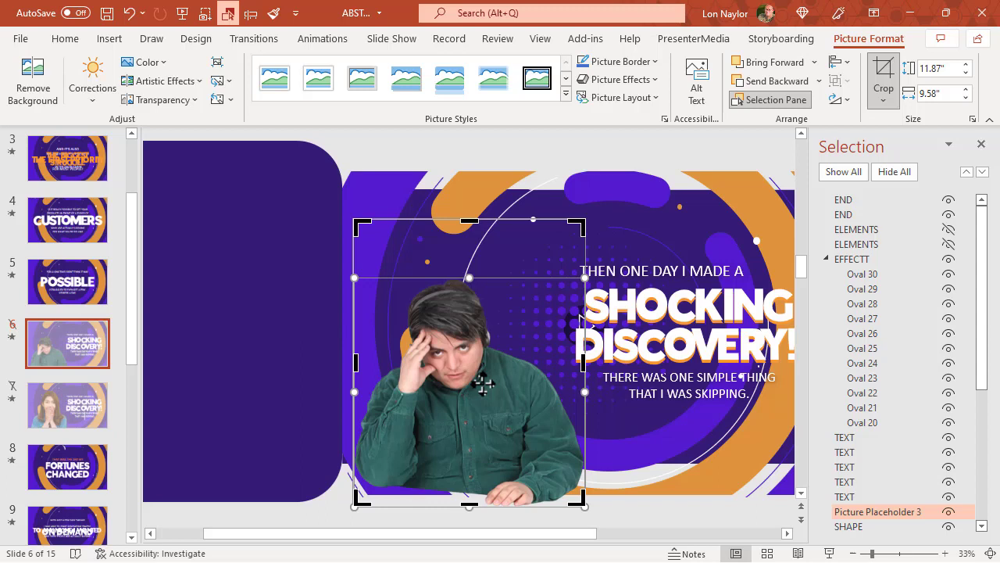
mouse_move(884, 70)
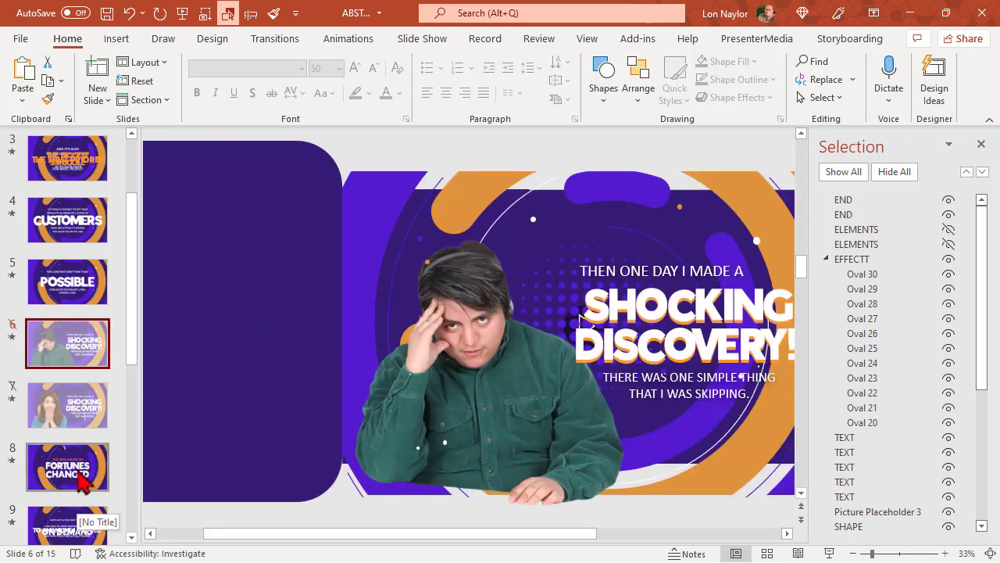
left_click(67, 466)
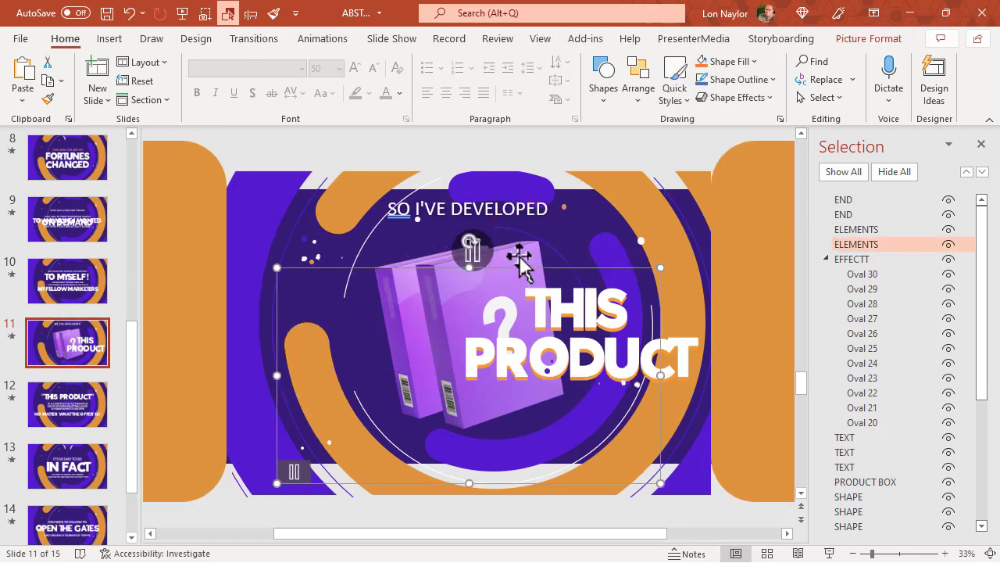
mouse_move(418, 336)
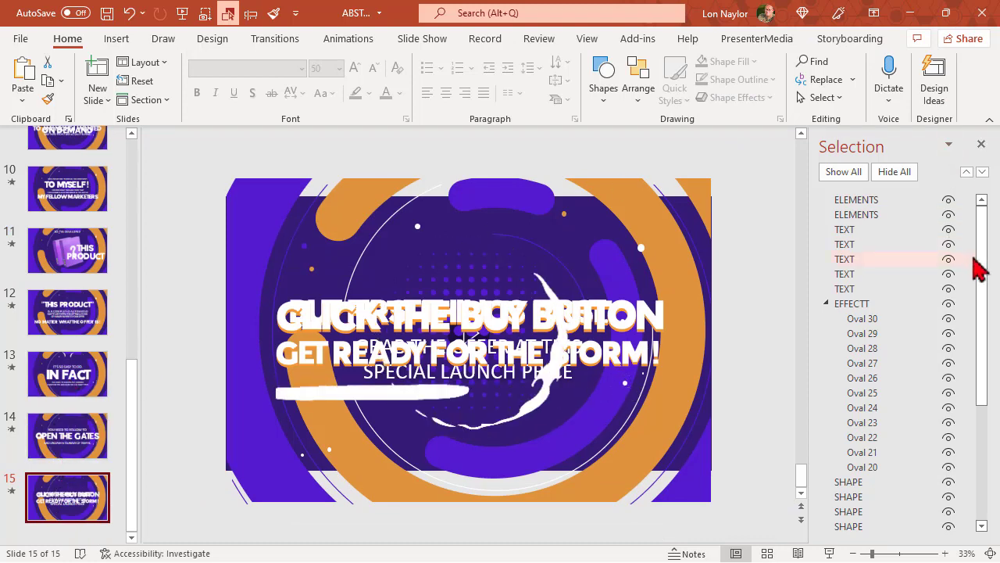
Browse the template slides, viewing TO MYSELF! and ending on the EVERYONE title slide.
scroll("up", 3)
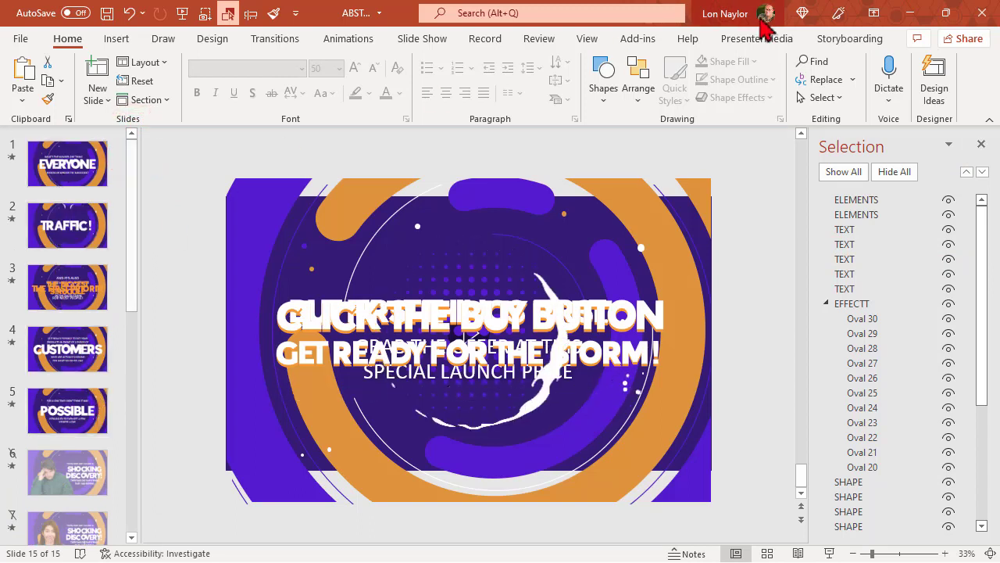
mouse_move(934, 13)
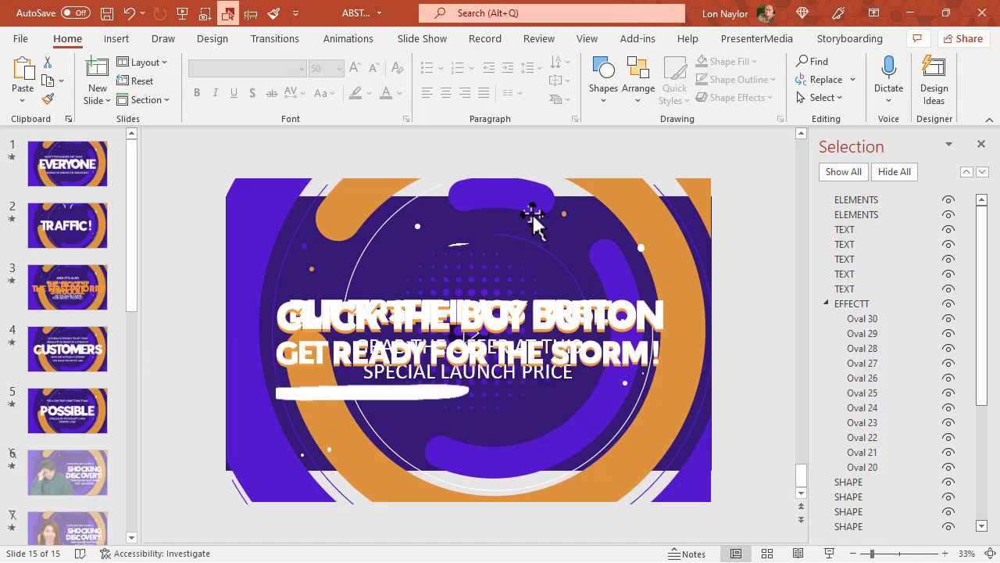
left_click(536, 215)
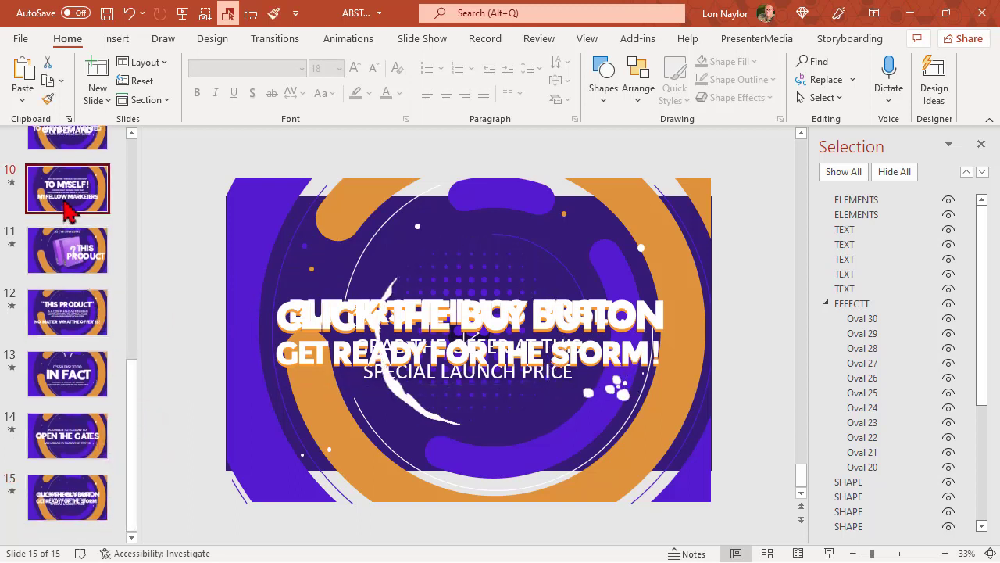
left_click(68, 188)
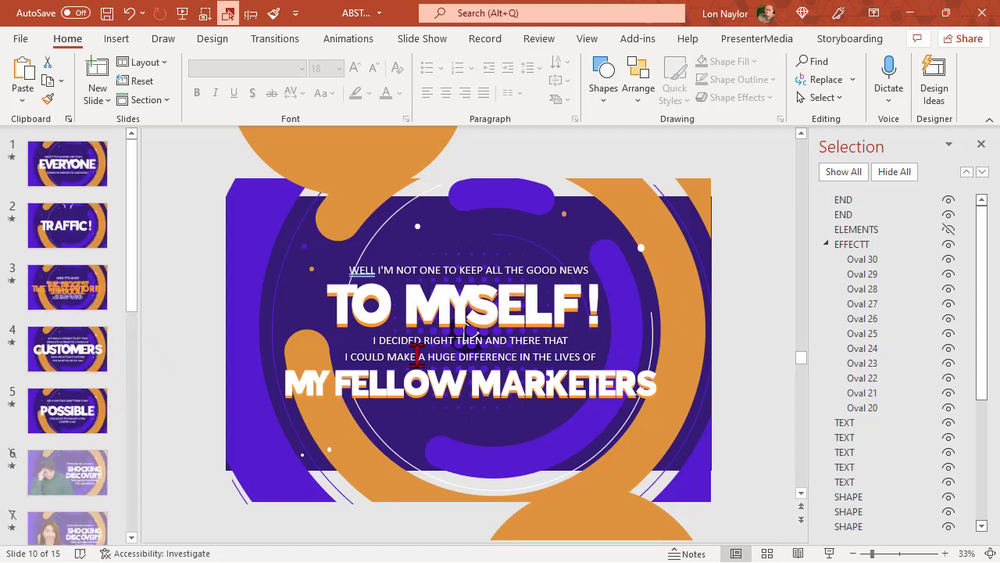
mouse_move(160, 328)
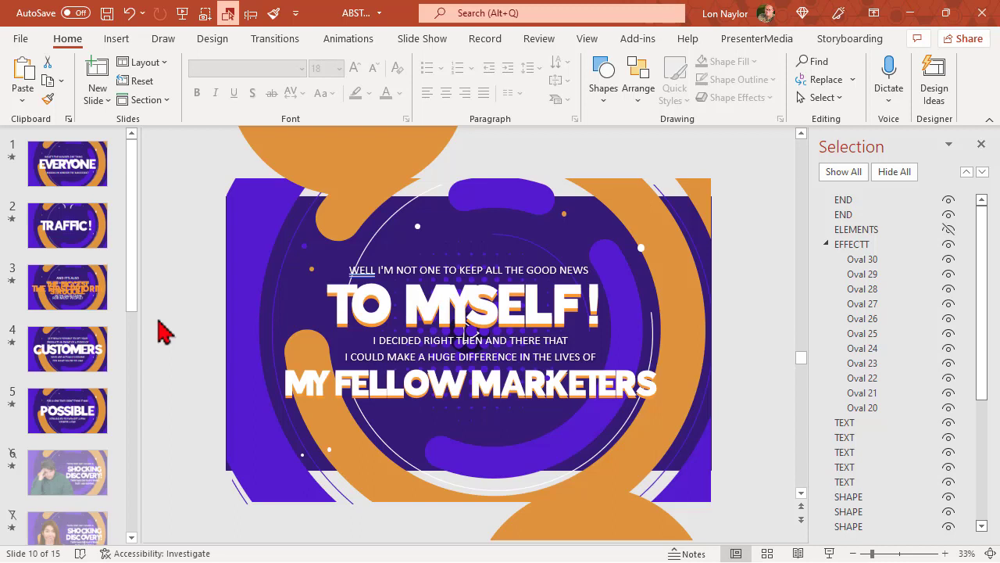
mouse_move(296, 414)
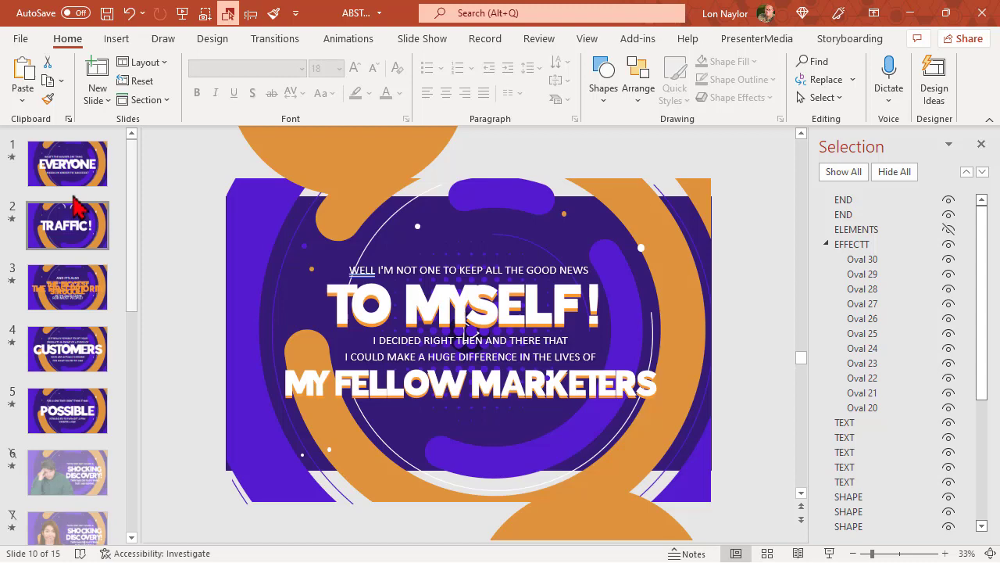
left_click(68, 163)
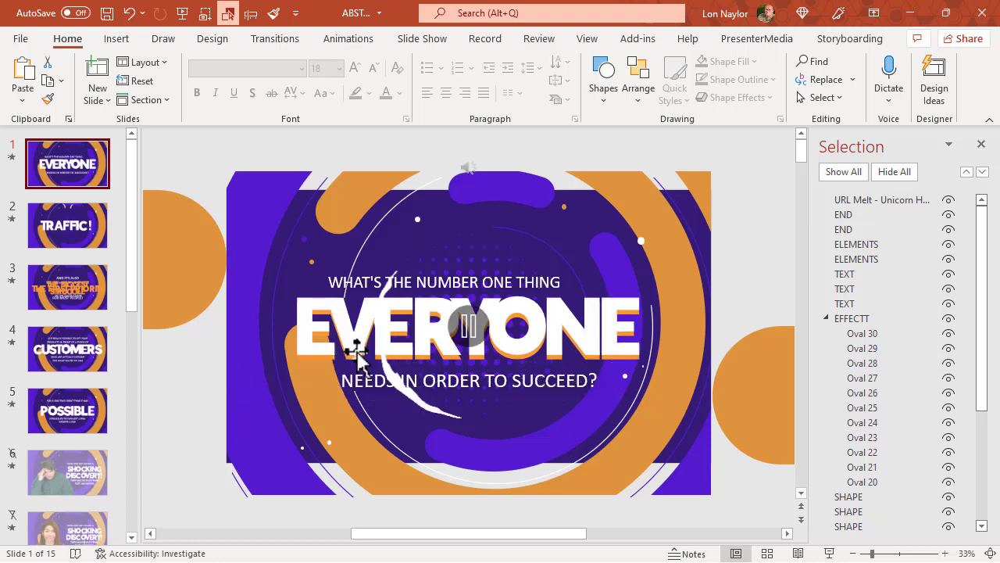
mouse_move(473, 257)
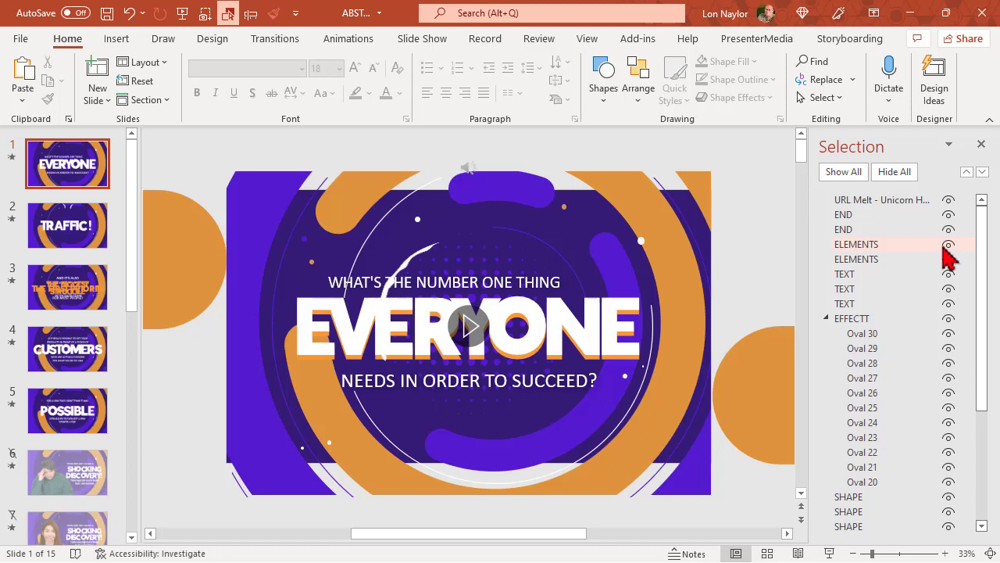
Select the ELEMENTS smoke layer, start Save as Picture, then cancel.
left_click(856, 244)
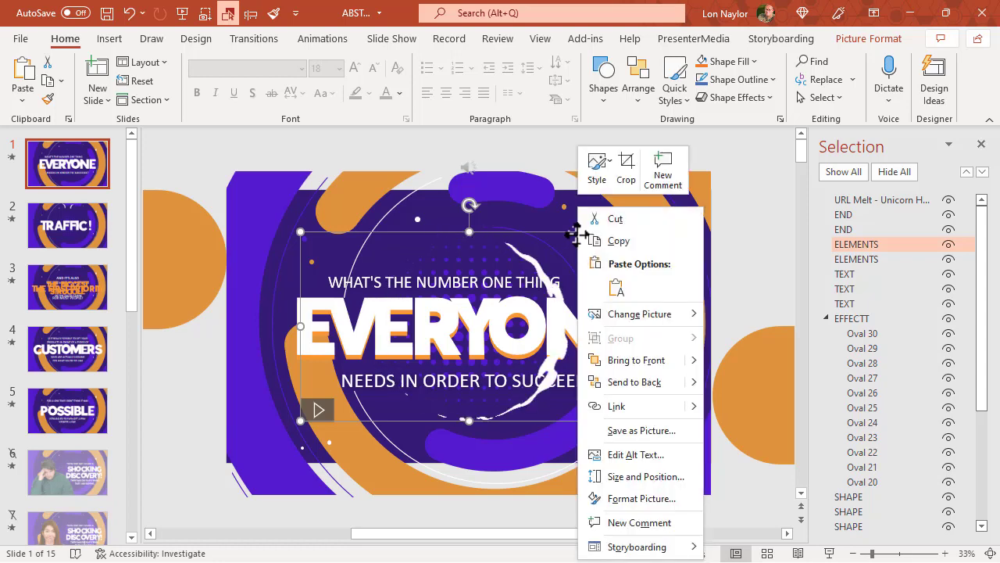
mouse_move(640, 313)
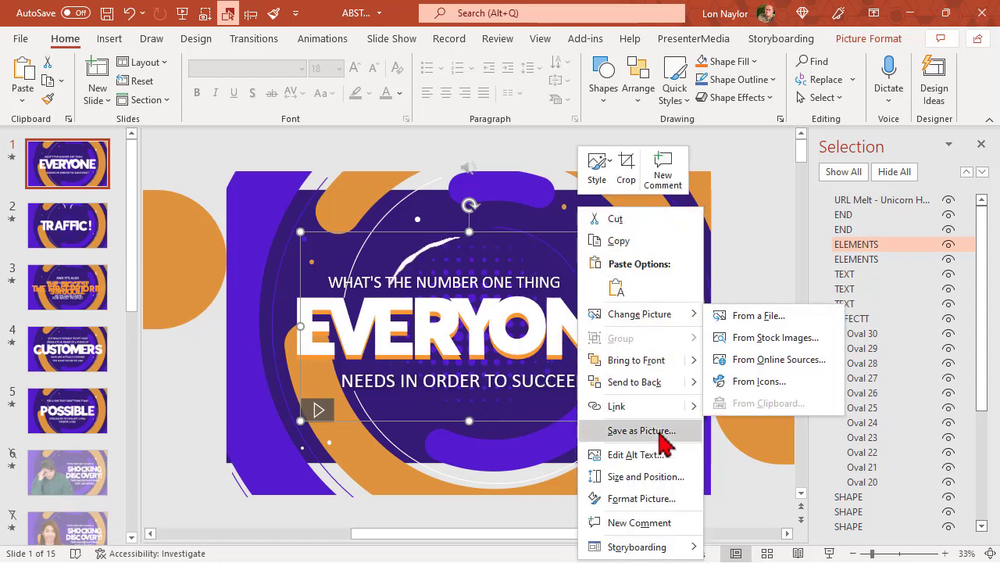
left_click(640, 431)
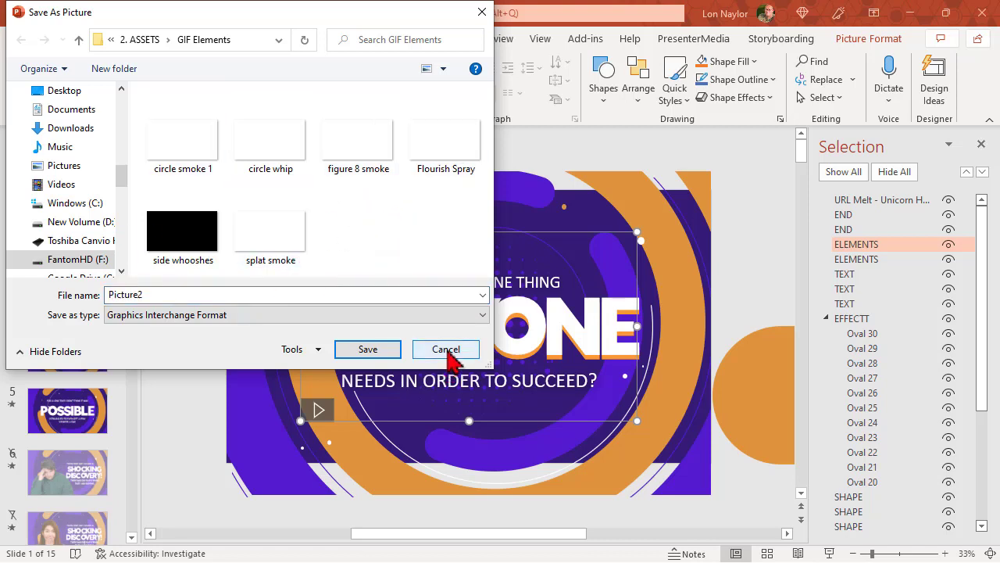
left_click(445, 349)
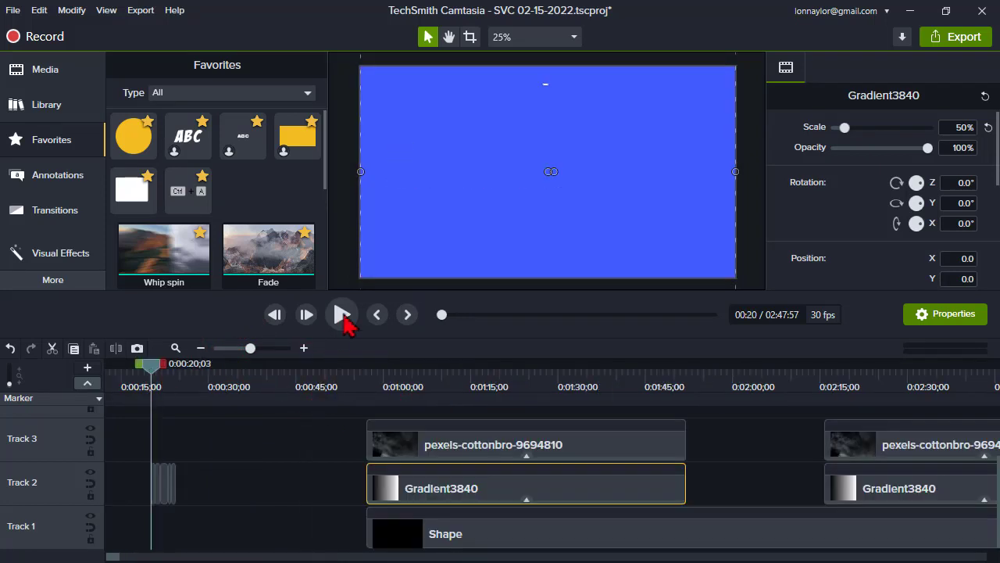
mouse_move(207, 338)
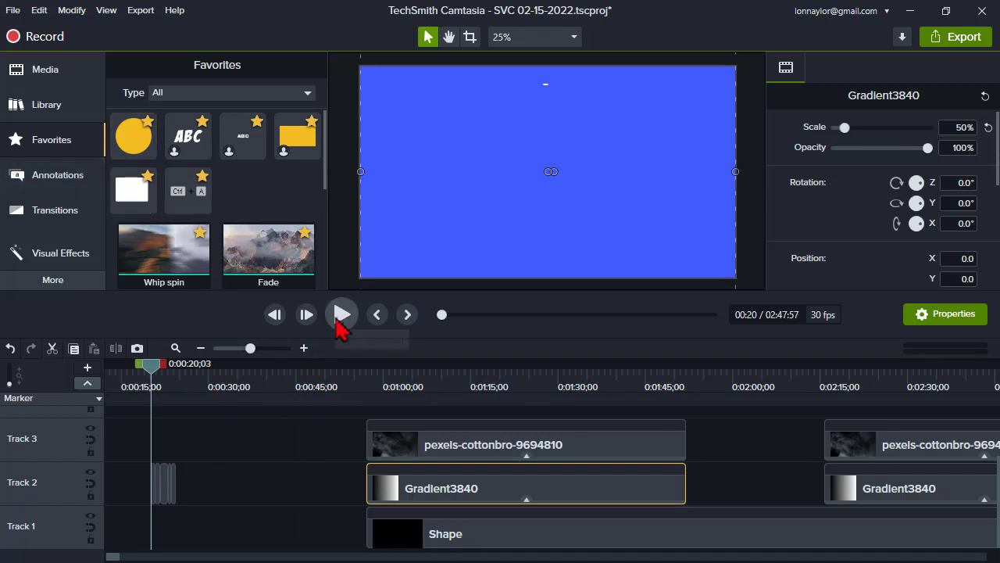
Play the white smoke overlay on top of the dog photo in the Camtasia preview.
left_click(342, 314)
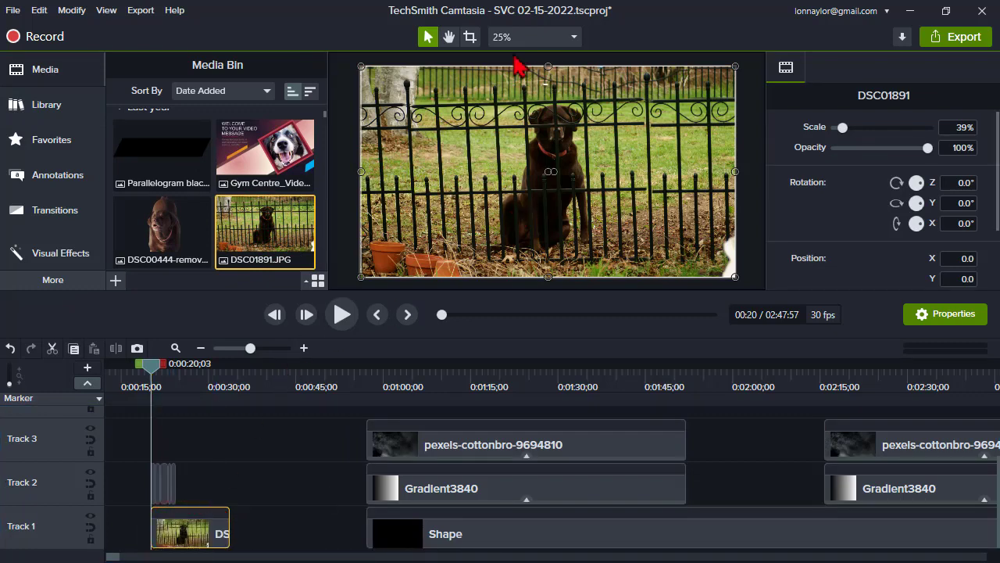
mouse_move(614, 242)
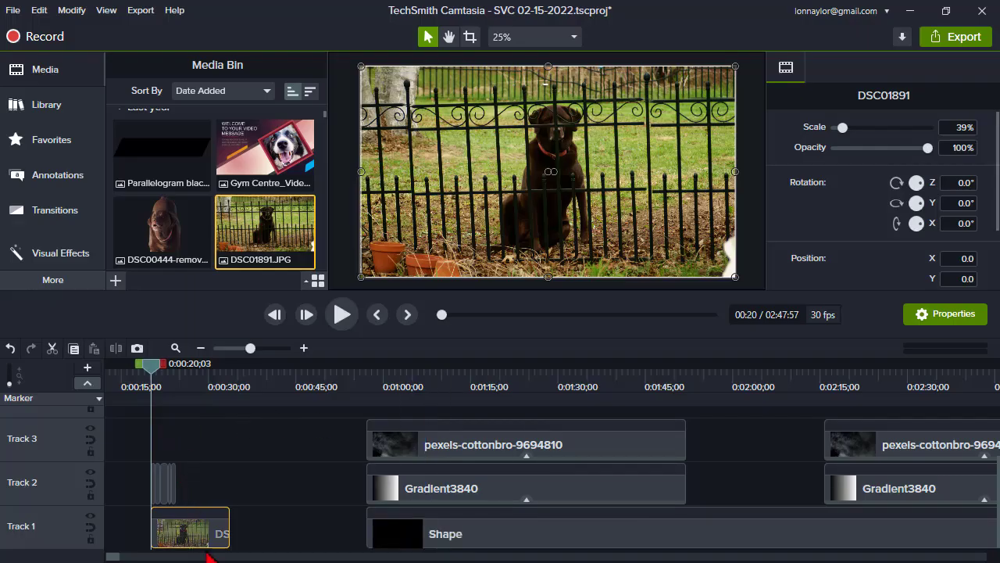
mouse_move(182, 532)
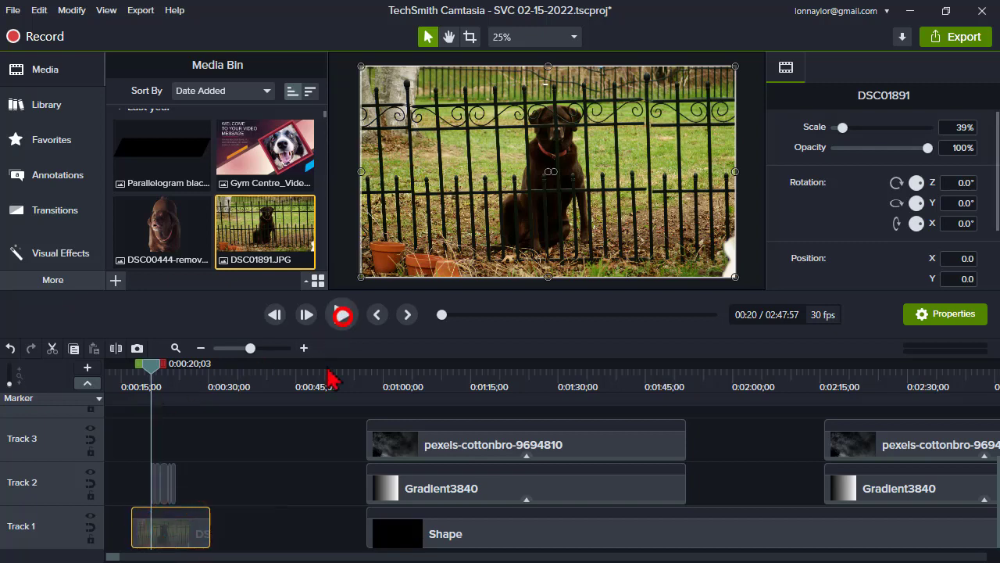
left_click(341, 314)
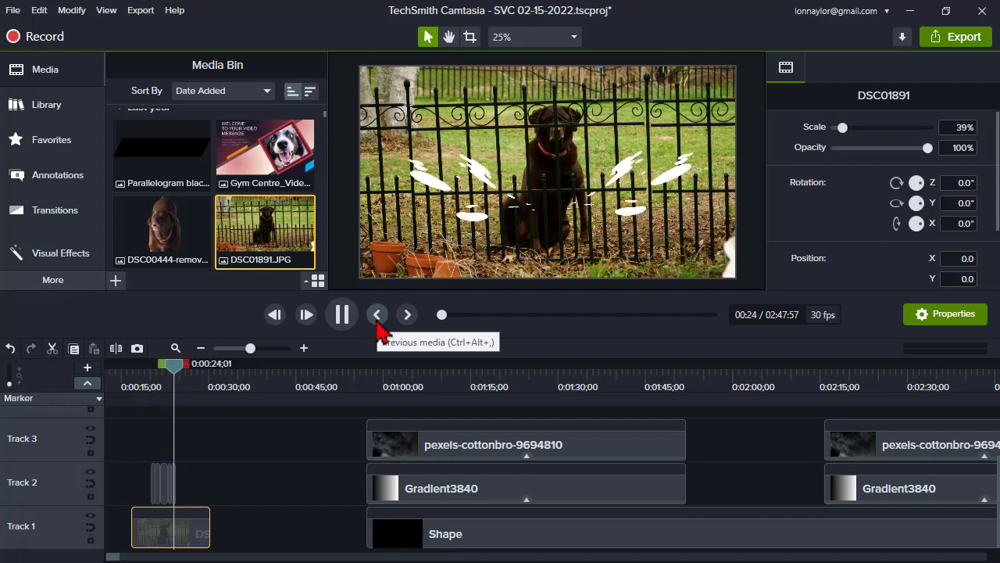
left_click(377, 314)
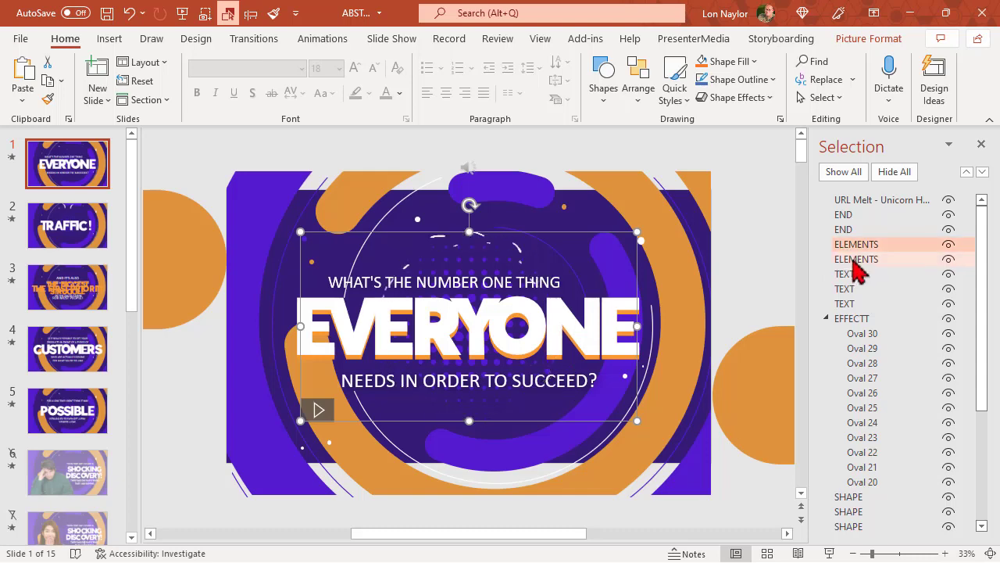
mouse_move(20, 164)
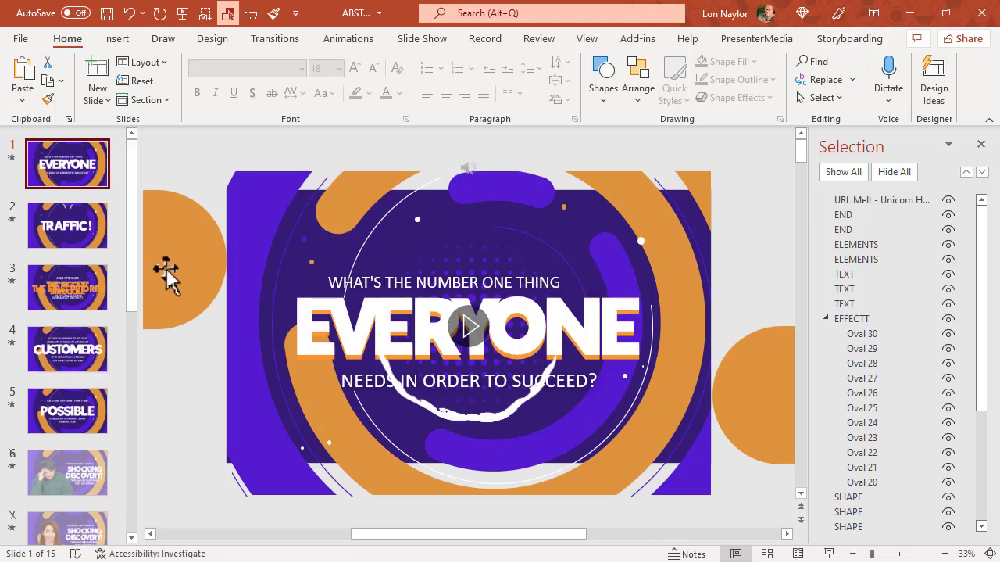
mouse_move(590, 347)
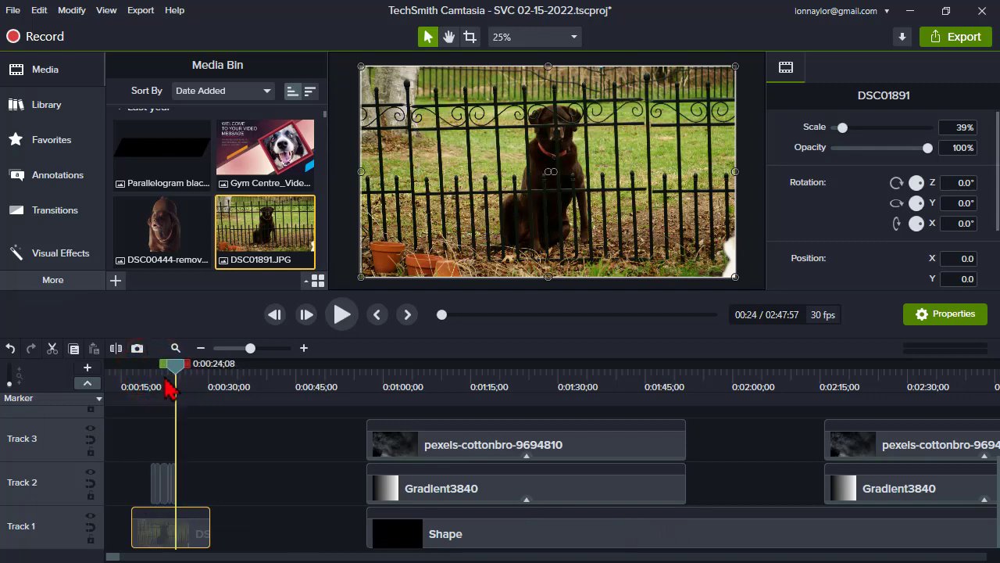
left_click(341, 314)
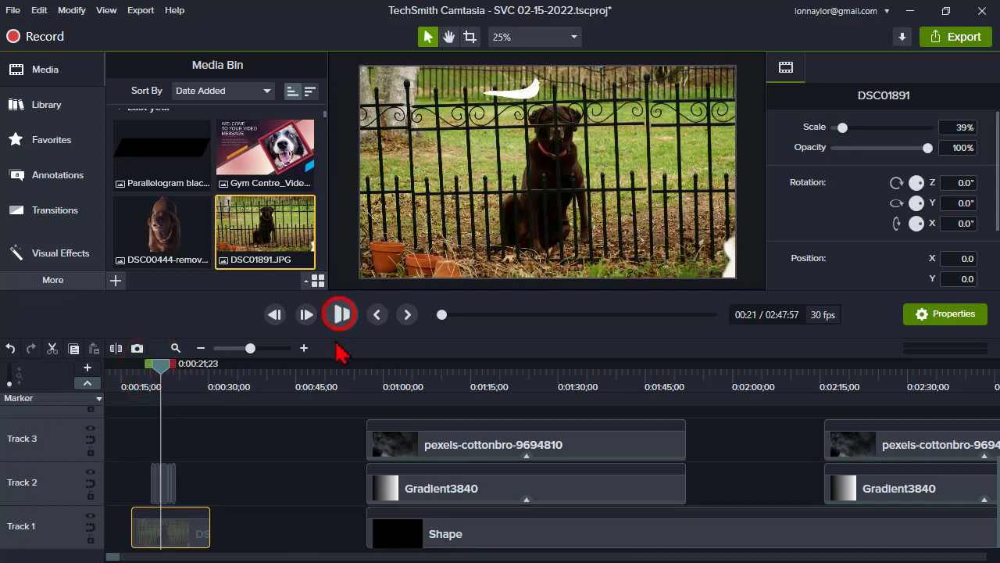
left_click(340, 314)
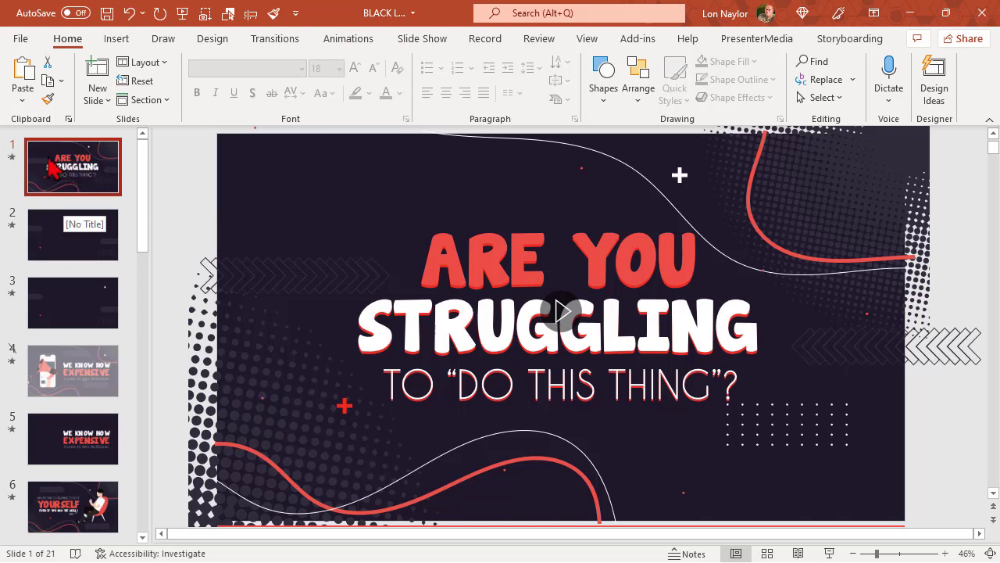
Show the ARE YOU STRUGGLING title slide, then select and right-click the red curve.
left_click(254, 383)
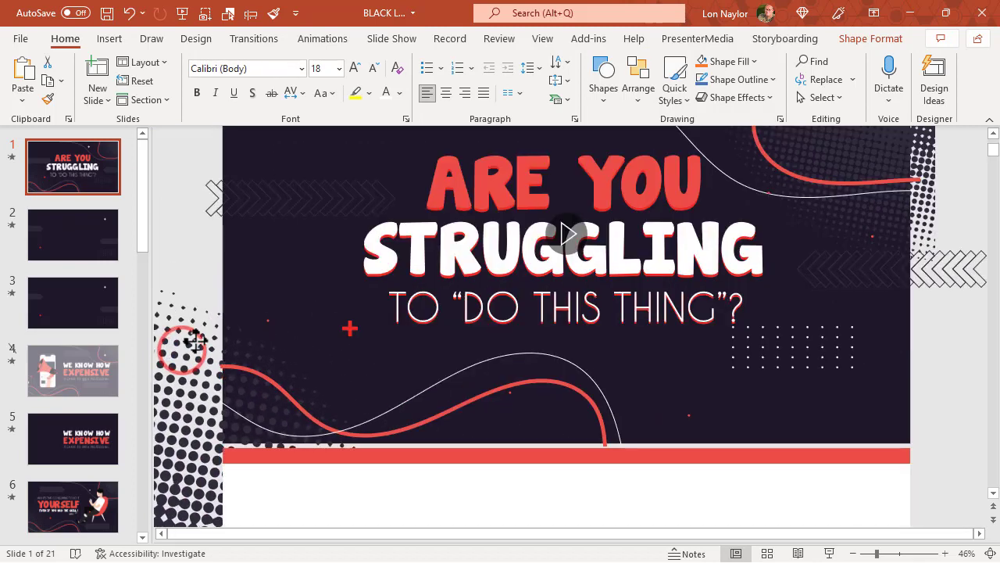
left_click(516, 355)
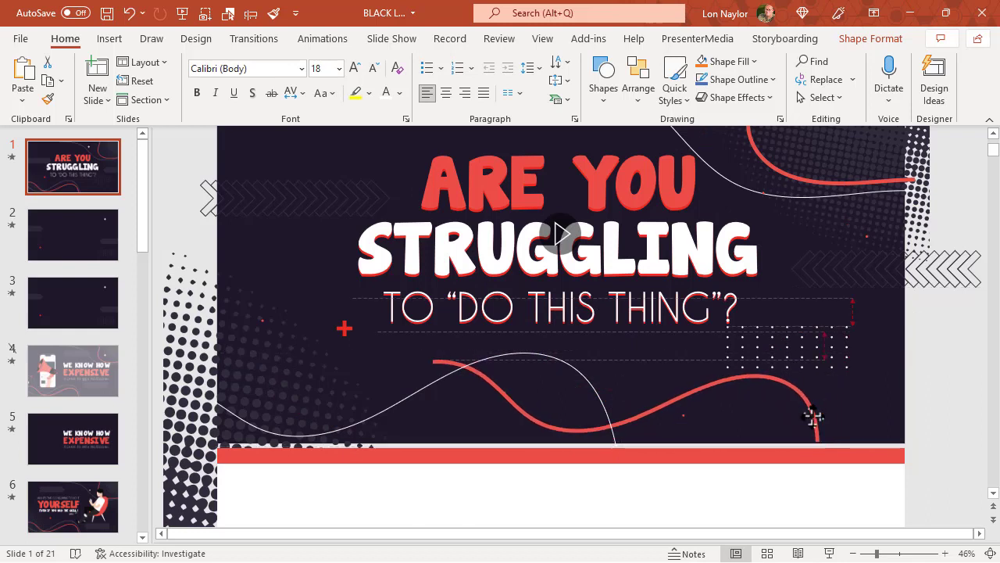
right_click(815, 418)
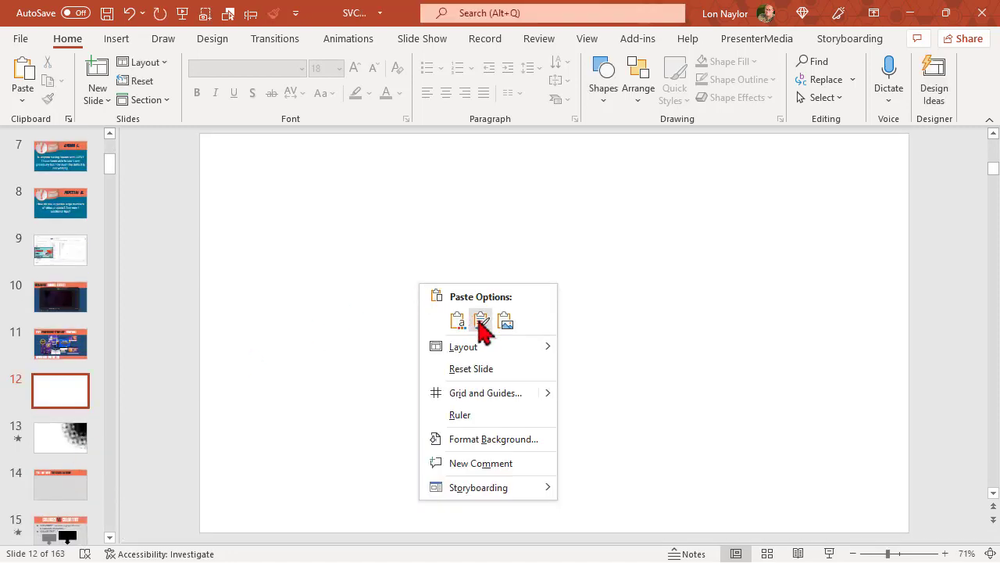
Draw a wavy curve across slide 12 and change its fill from red to black.
left_click(481, 321)
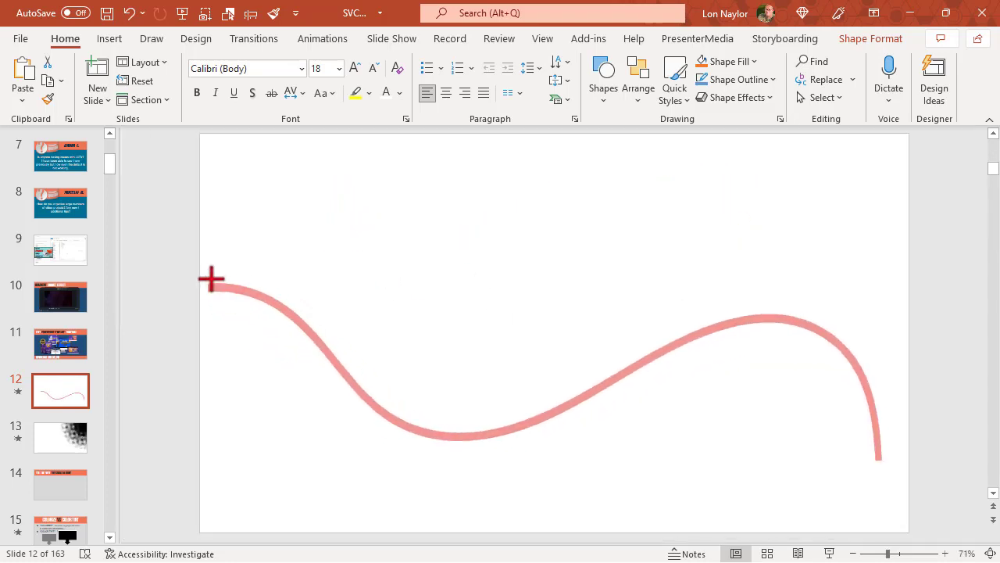
left_click_drag(211, 278, 283, 288)
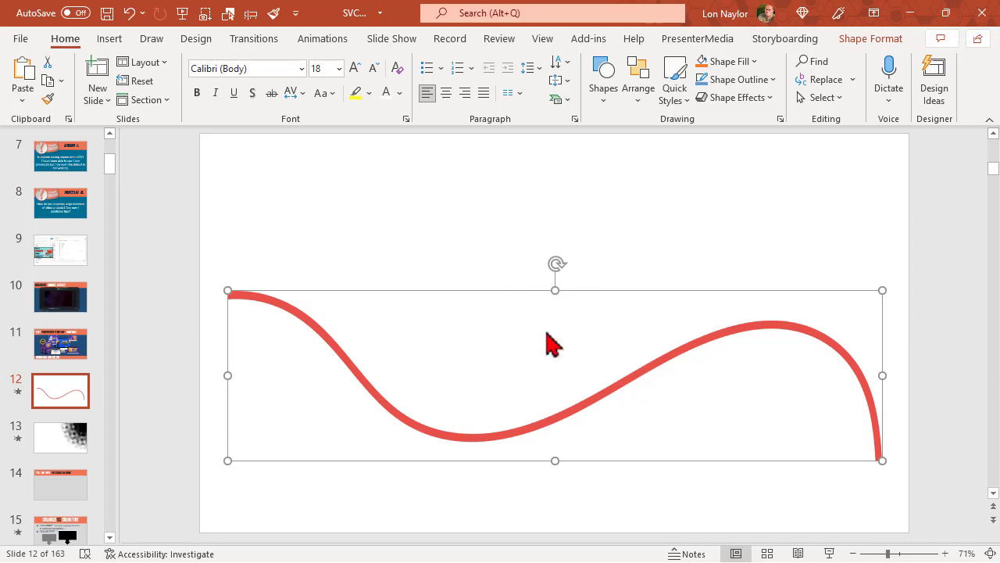
mouse_move(592, 426)
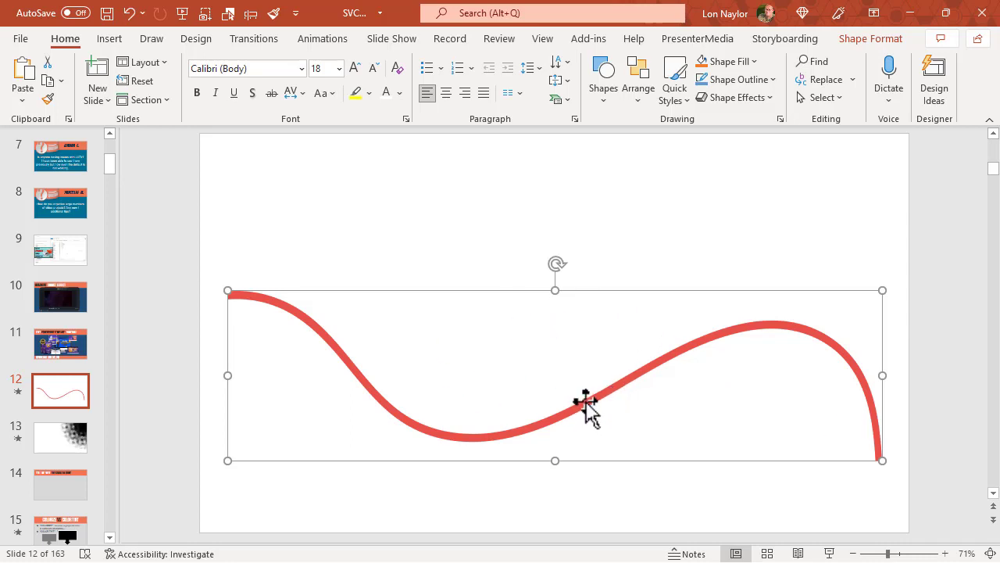
right_click(586, 402)
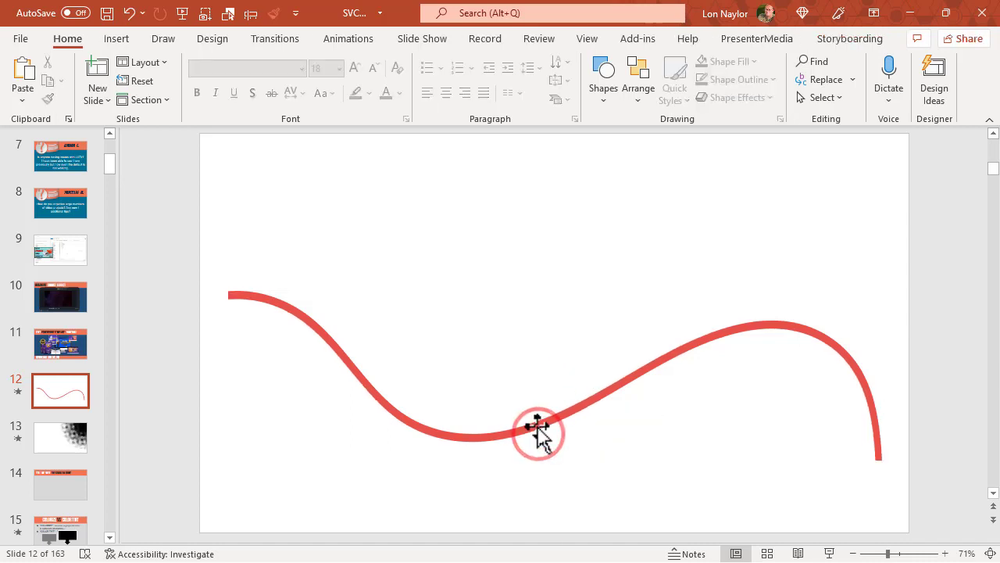
left_click(538, 434)
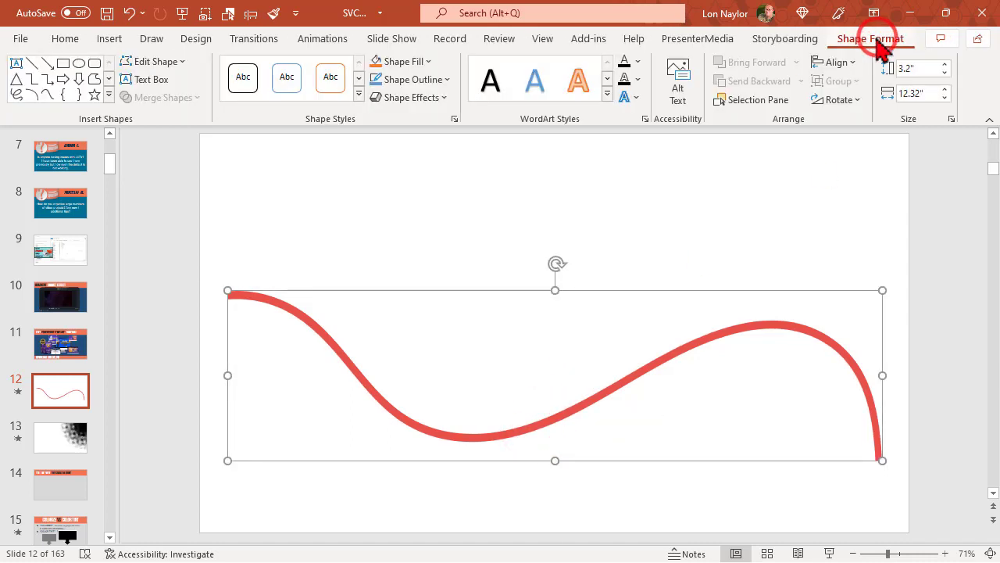
left_click(400, 61)
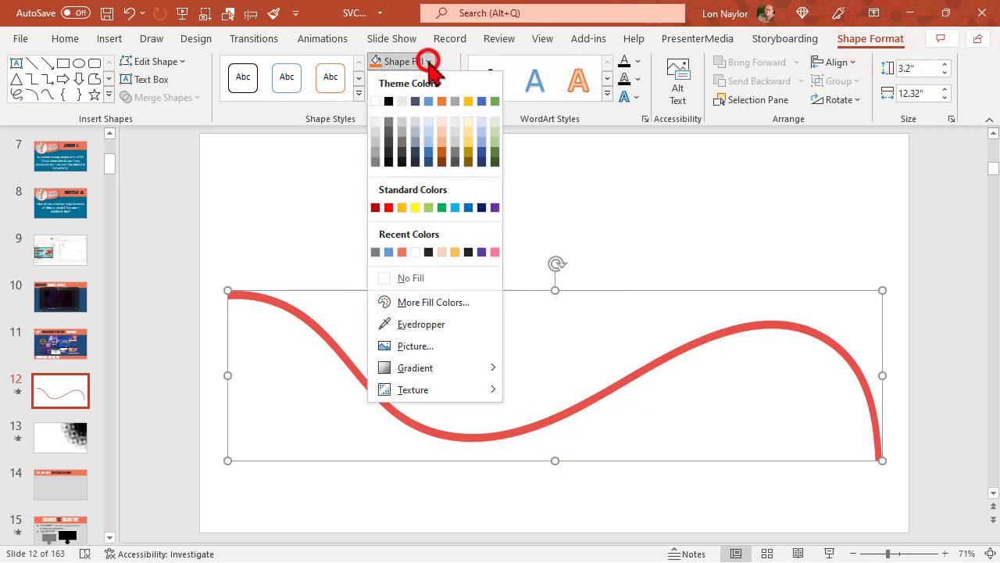
left_click(388, 100)
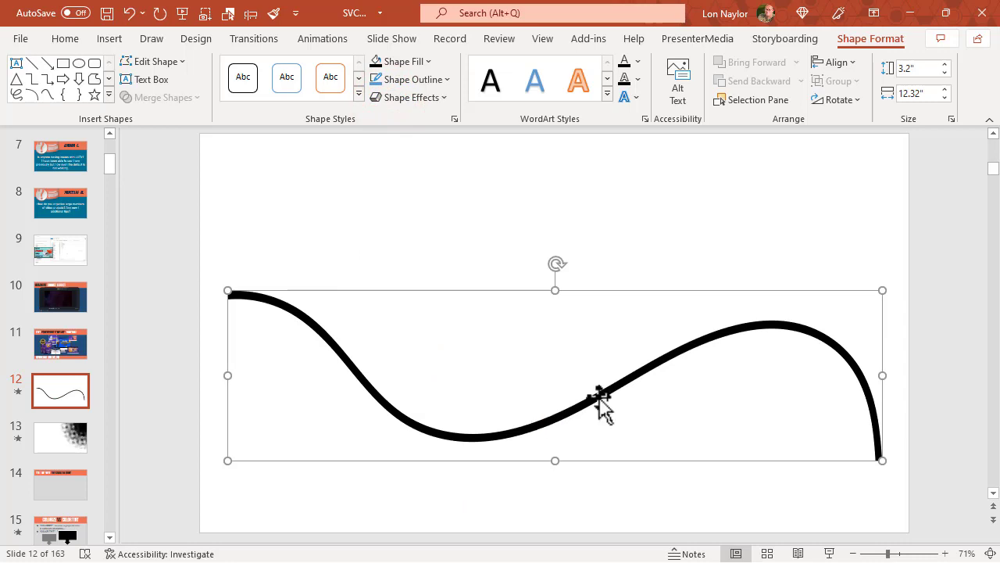
mouse_move(590, 415)
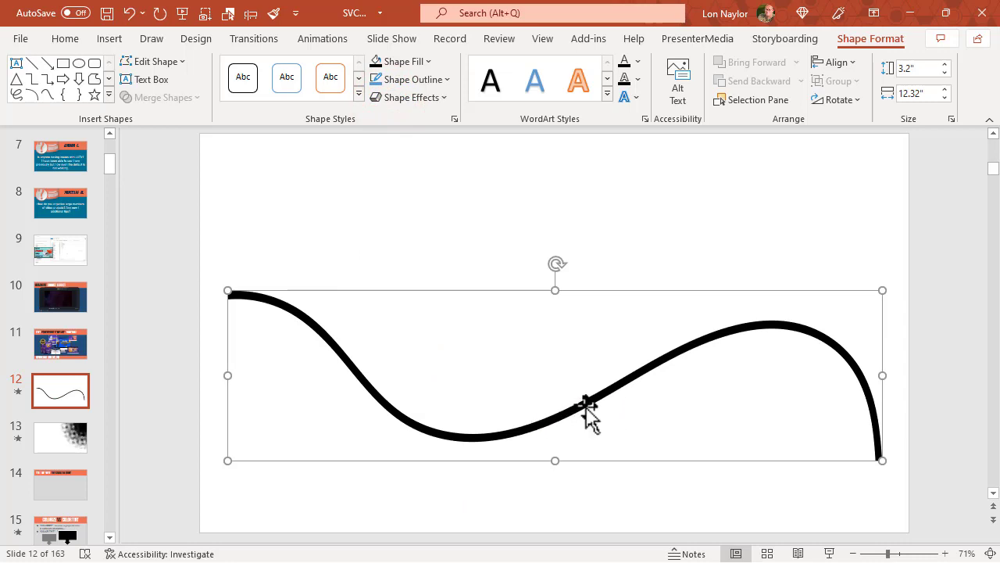
Save the black curve as a picture named 'squiggly'.
right_click(586, 406)
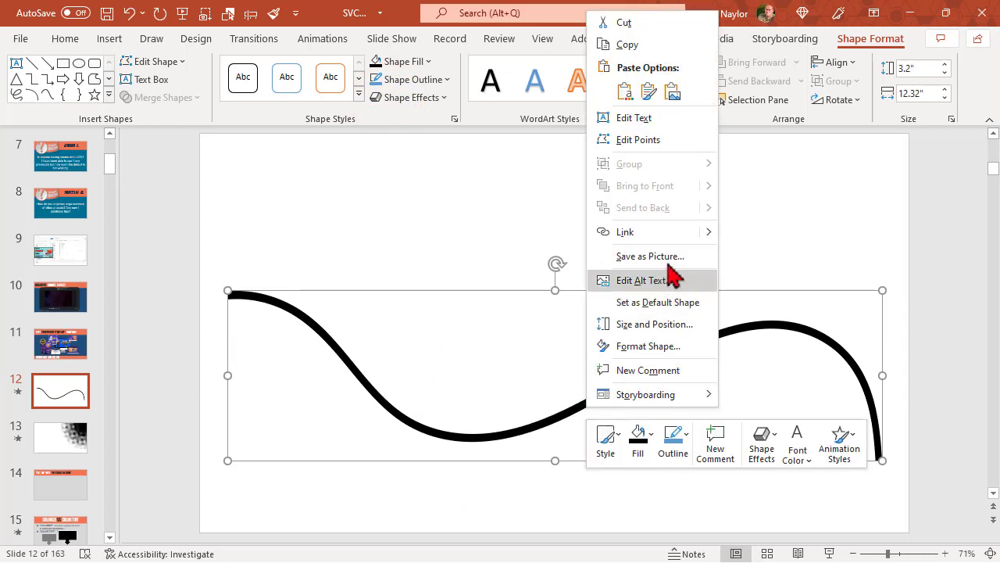
left_click(650, 256)
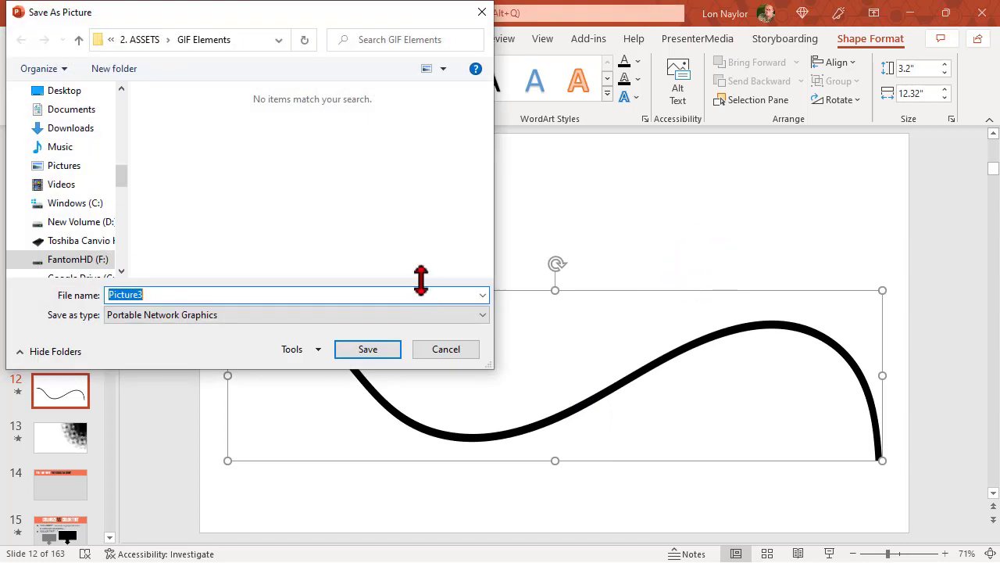
type("squiggly")
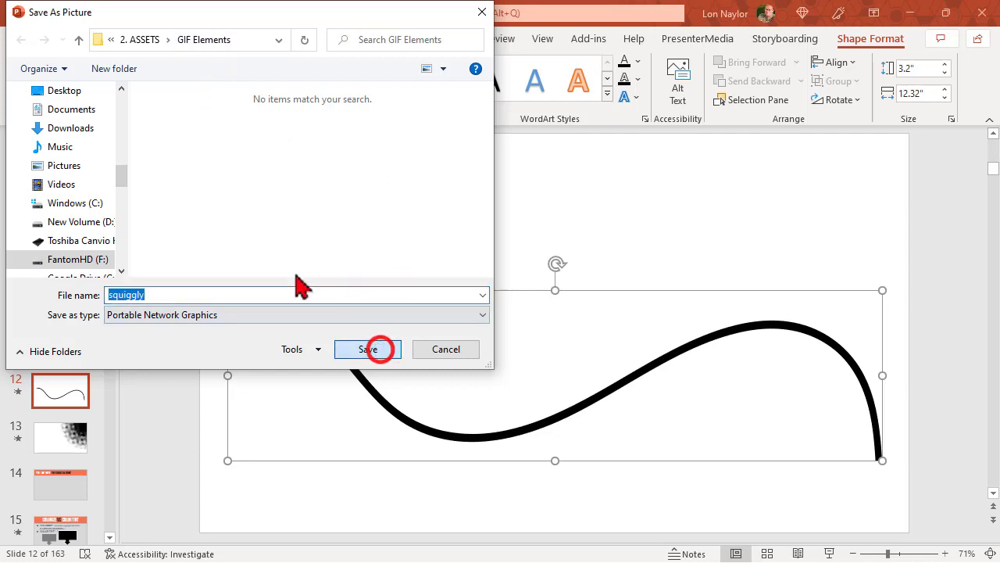
left_click(368, 349)
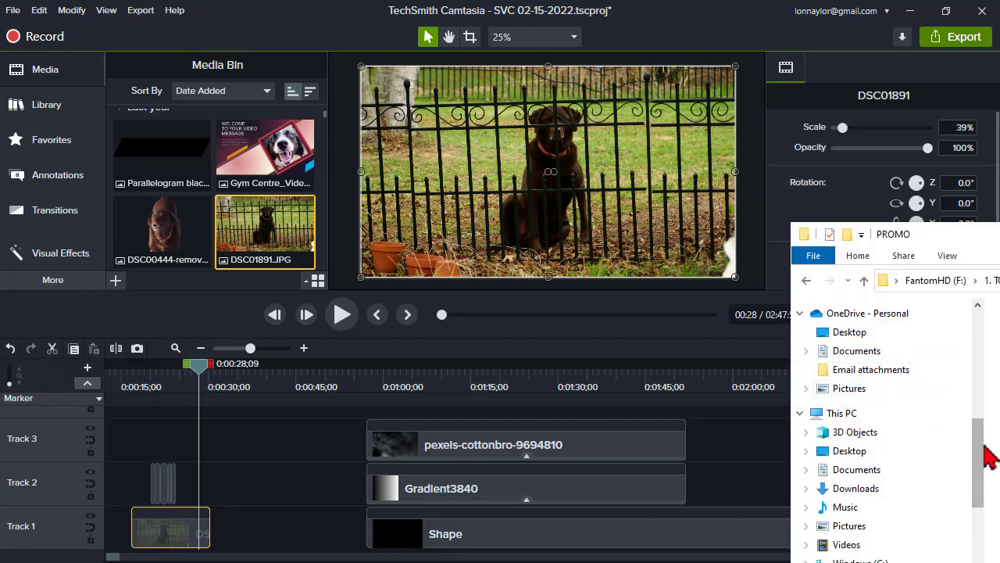
Browse File Explorer into 2. ASSETS > GIF Elements to find the squiggly image.
scroll("down", 3)
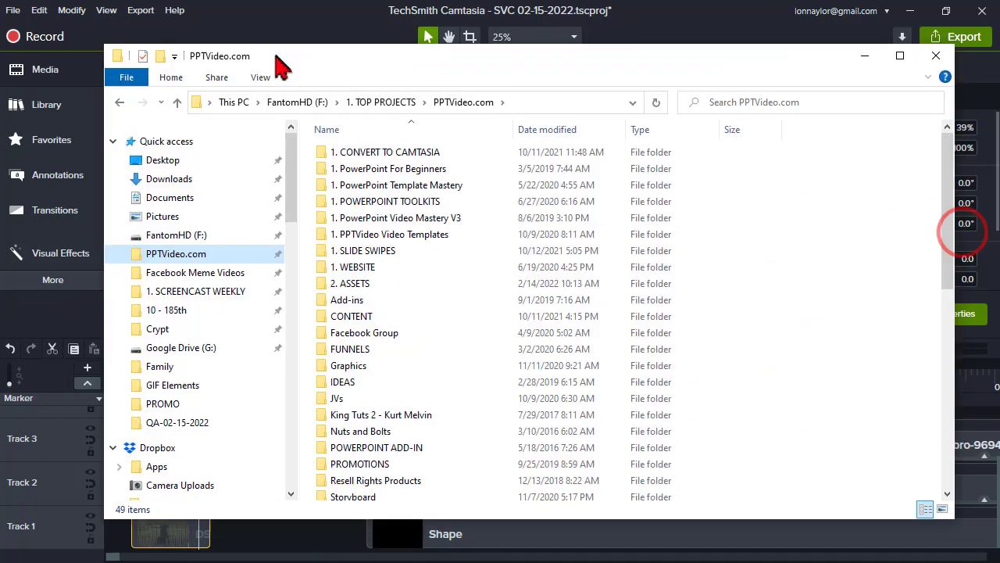
left_click(350, 283)
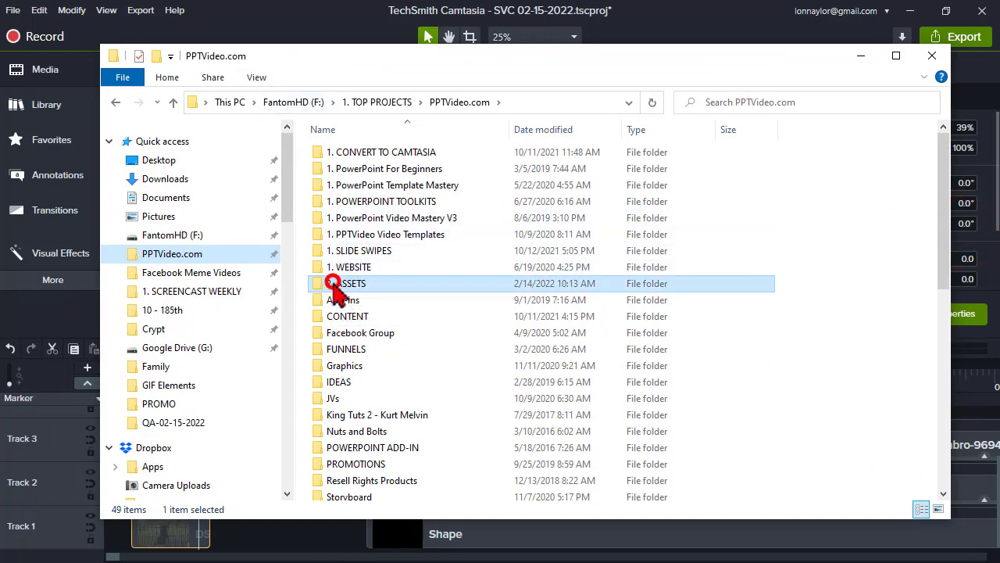
double_click(346, 283)
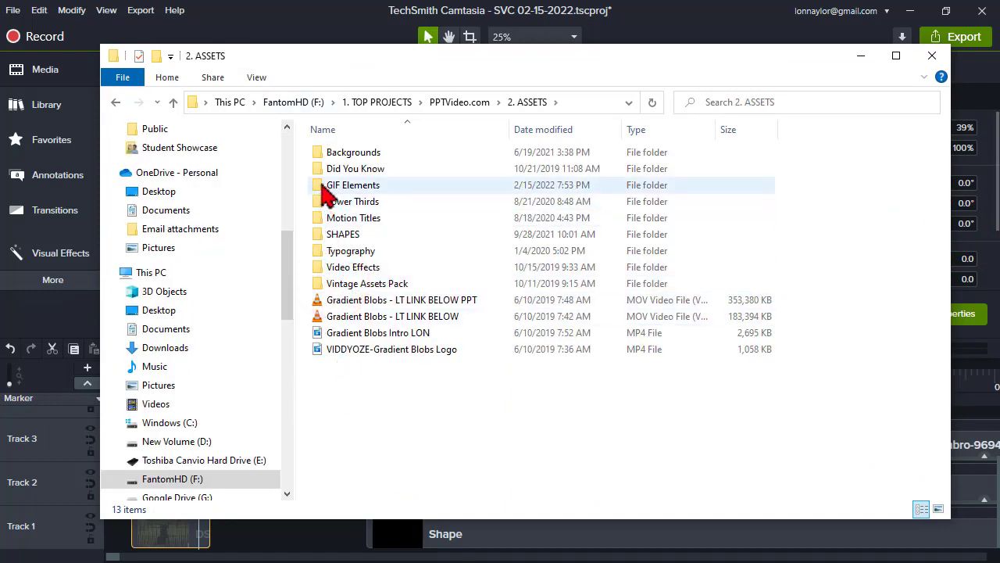
double_click(353, 184)
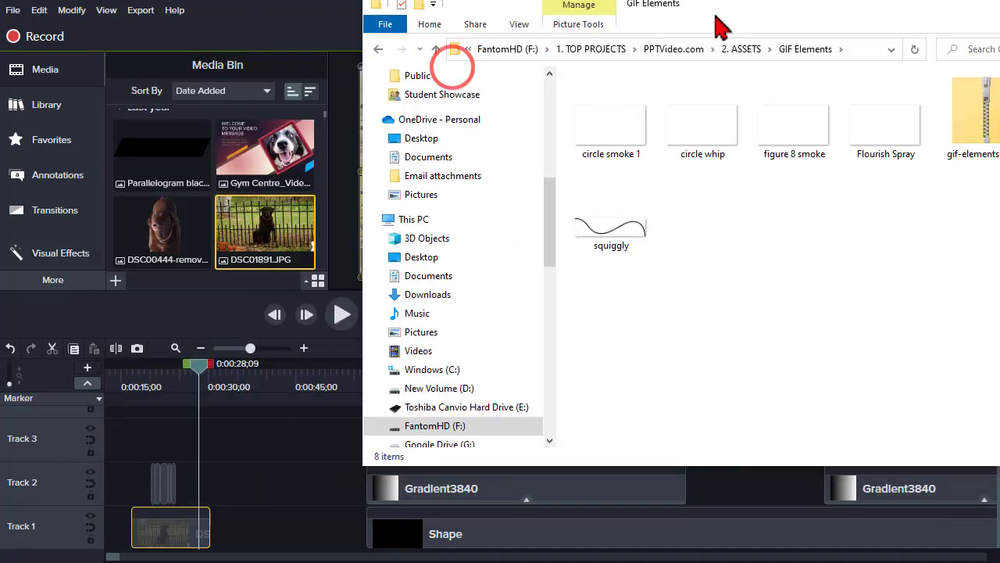
left_click(610, 219)
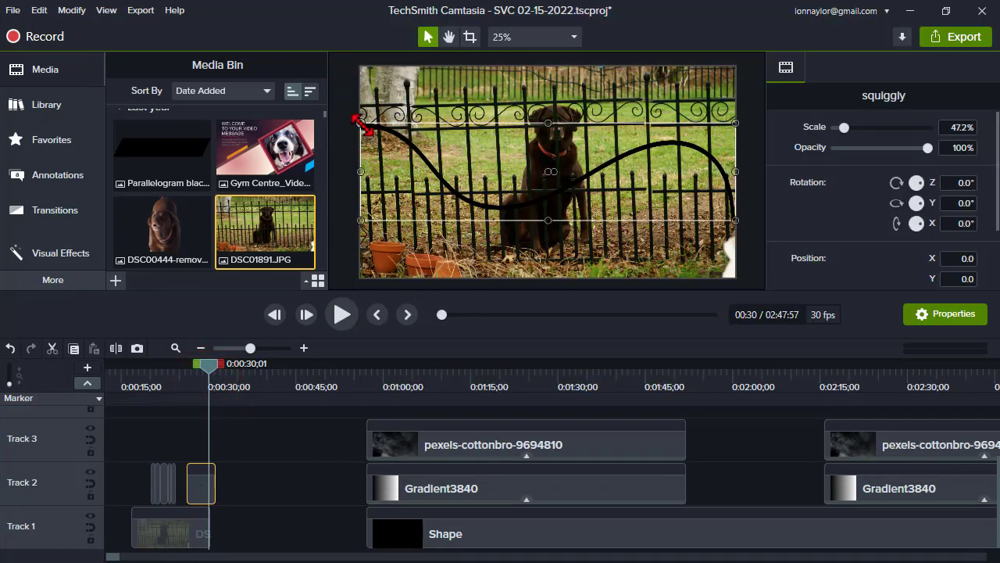
Add a Color Tint at intensity 100 with a purple dark tone to the squiggly clip.
right_click(547, 172)
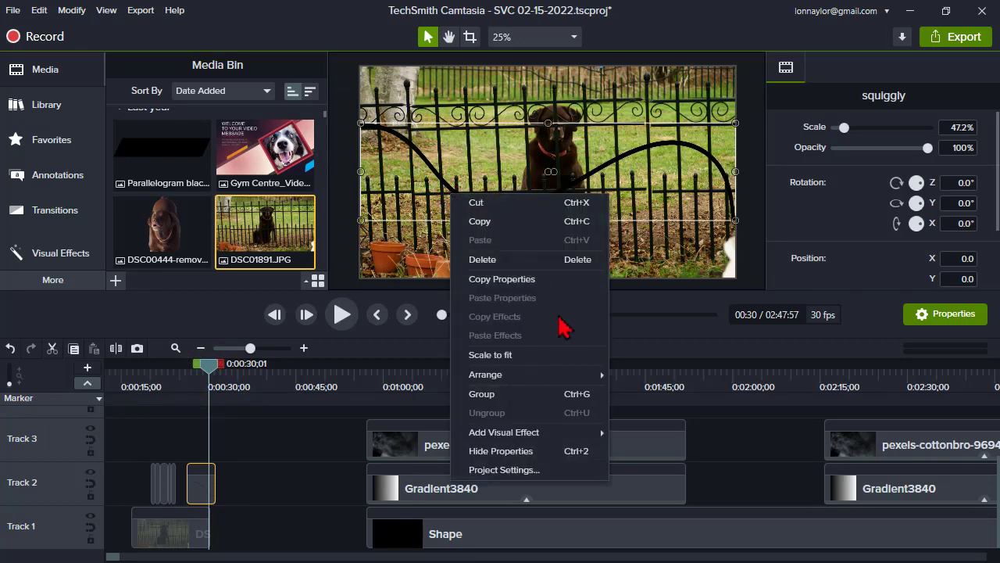
mouse_move(504, 431)
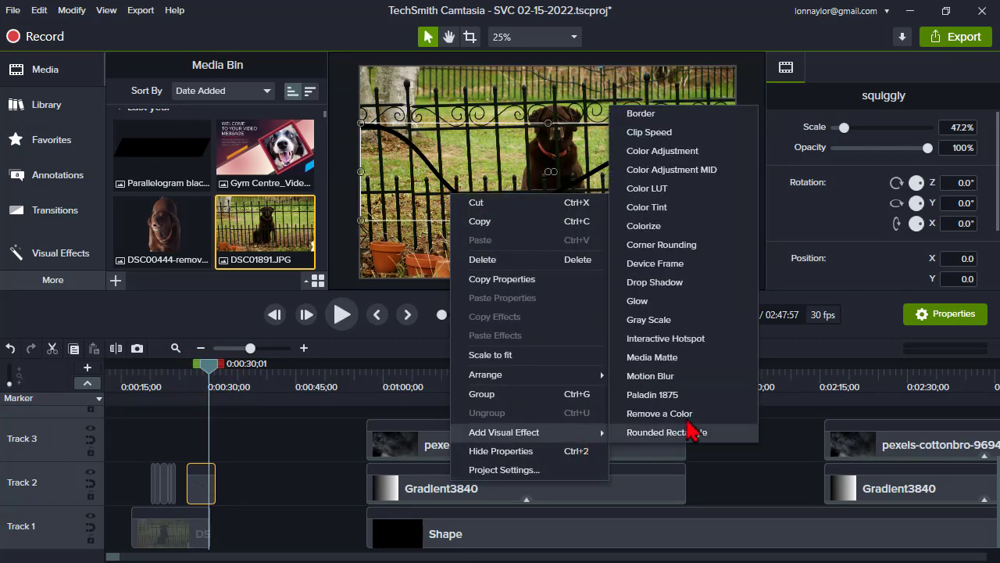
mouse_move(714, 217)
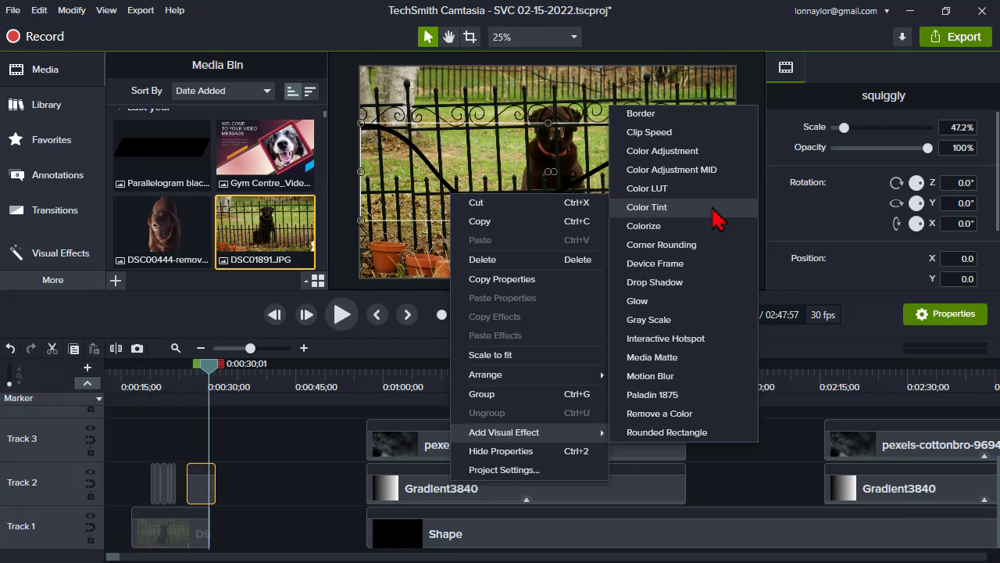
left_click(647, 207)
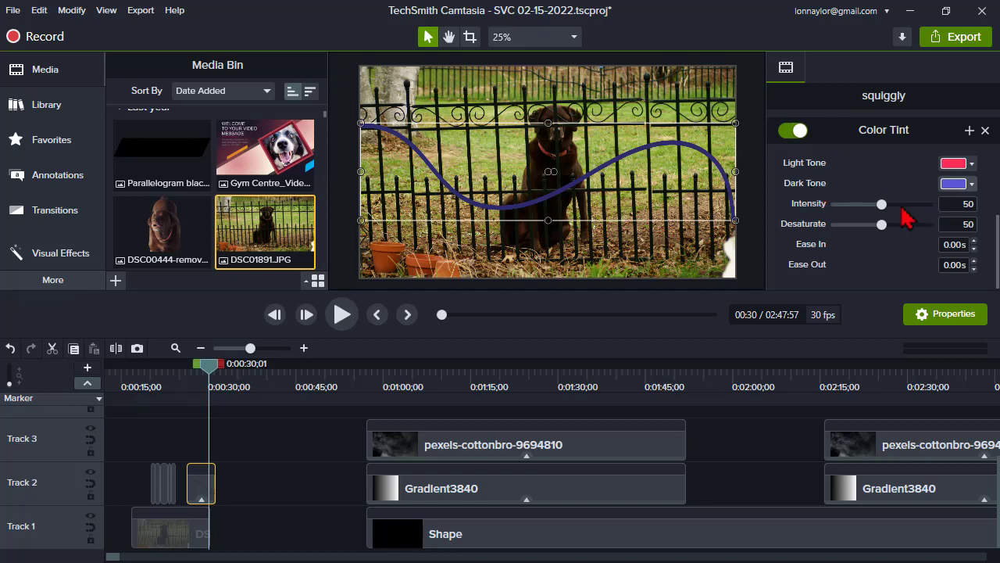
left_click_drag(882, 204, 928, 204)
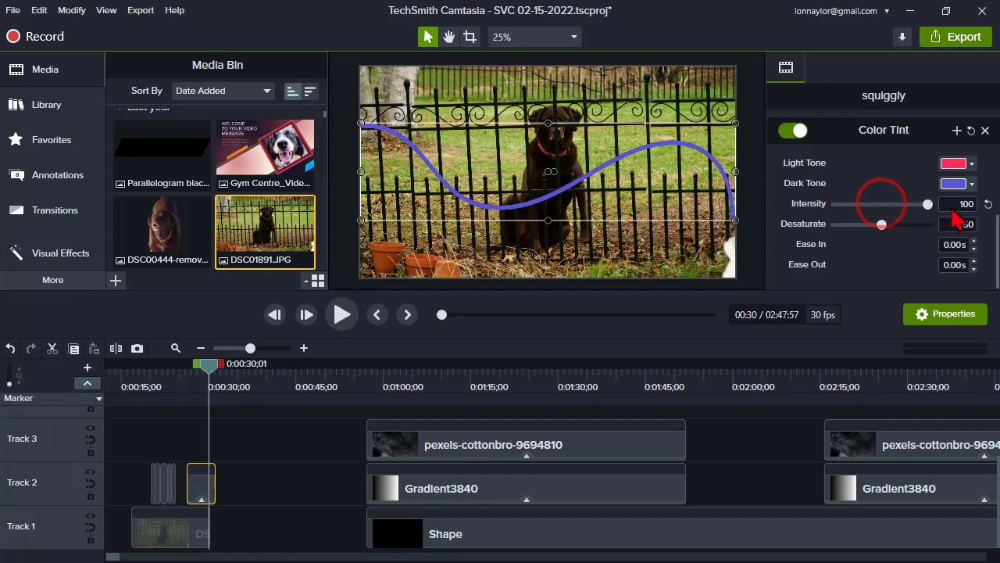
left_click(954, 183)
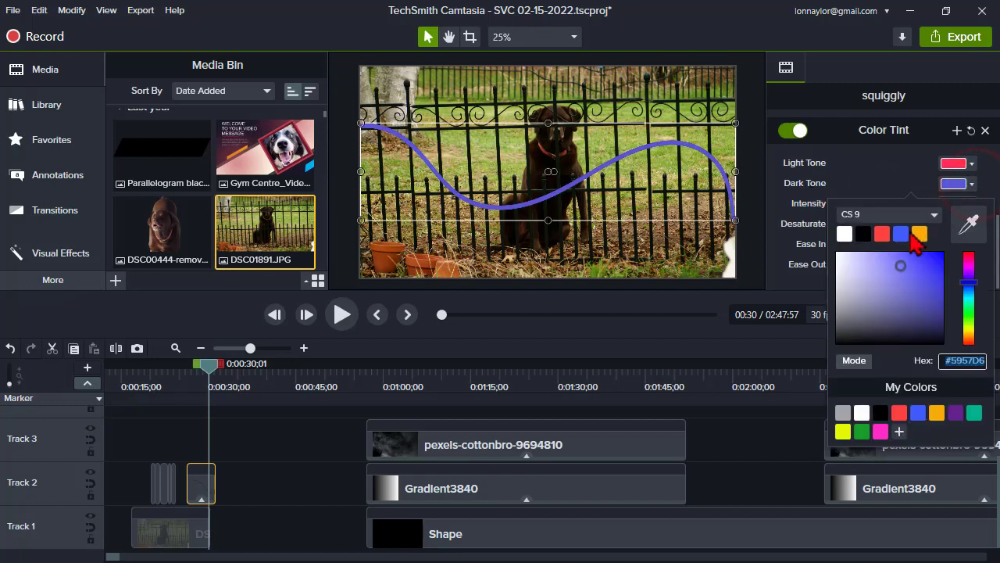
left_click(881, 233)
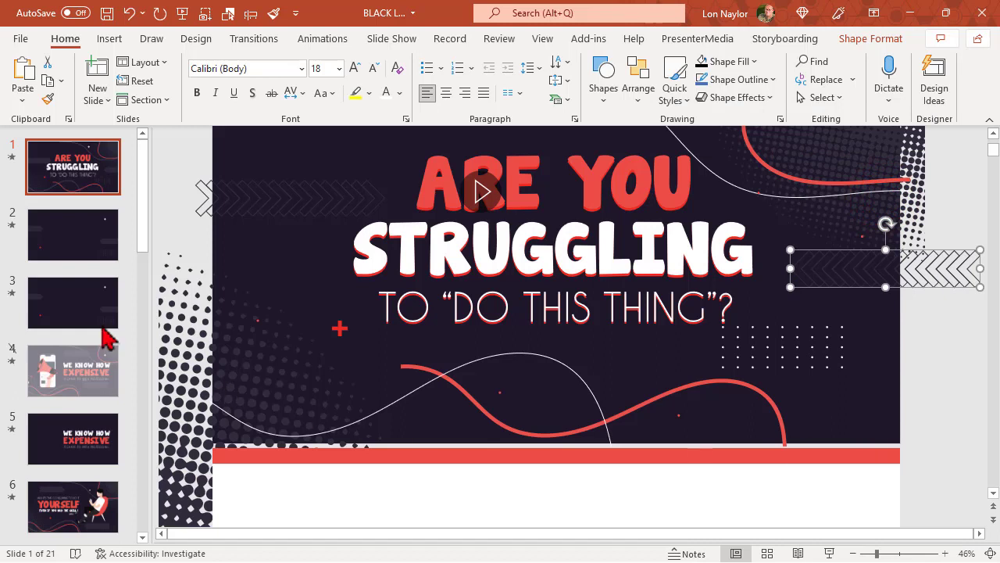
mouse_move(16, 164)
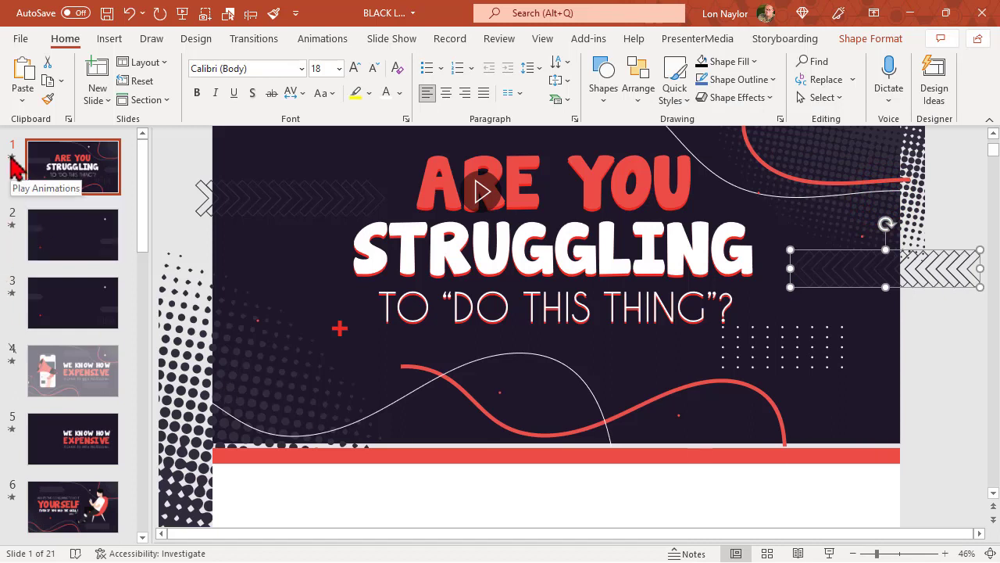
mouse_move(17, 236)
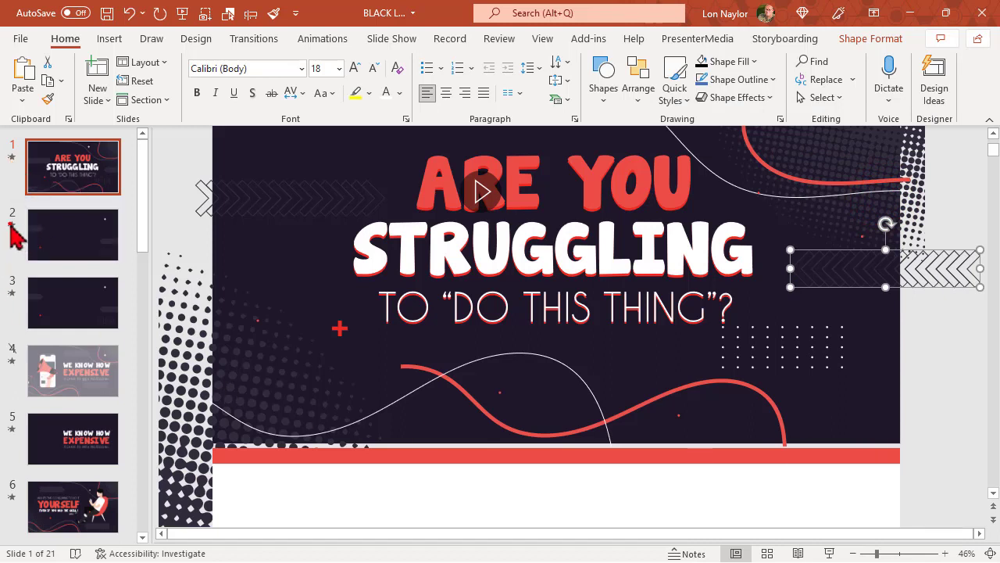
Play the animations on the ARE YOU STRUGGLING title slide.
left_click(73, 235)
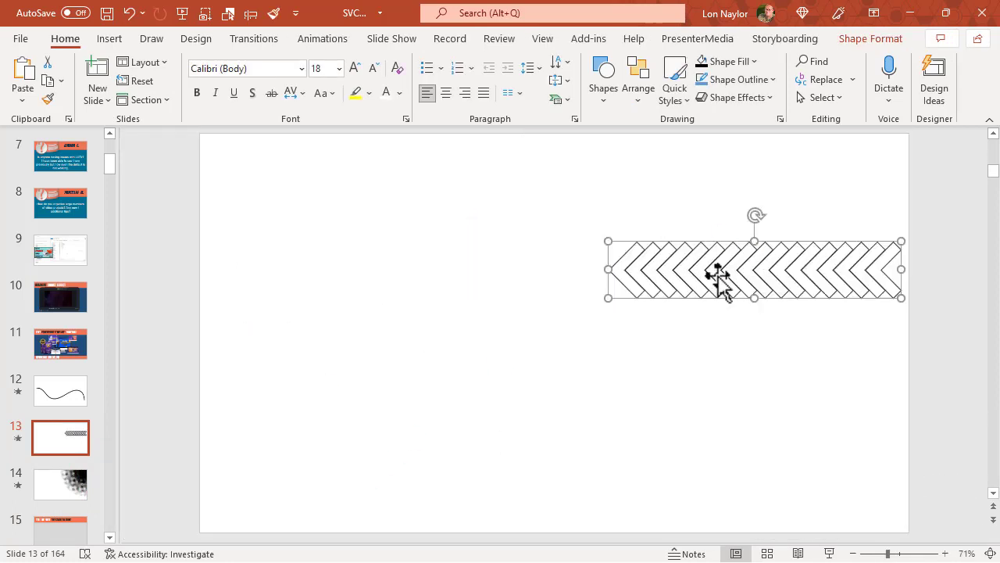
Give the chevron shape a black fill and a black outline.
left_click(870, 38)
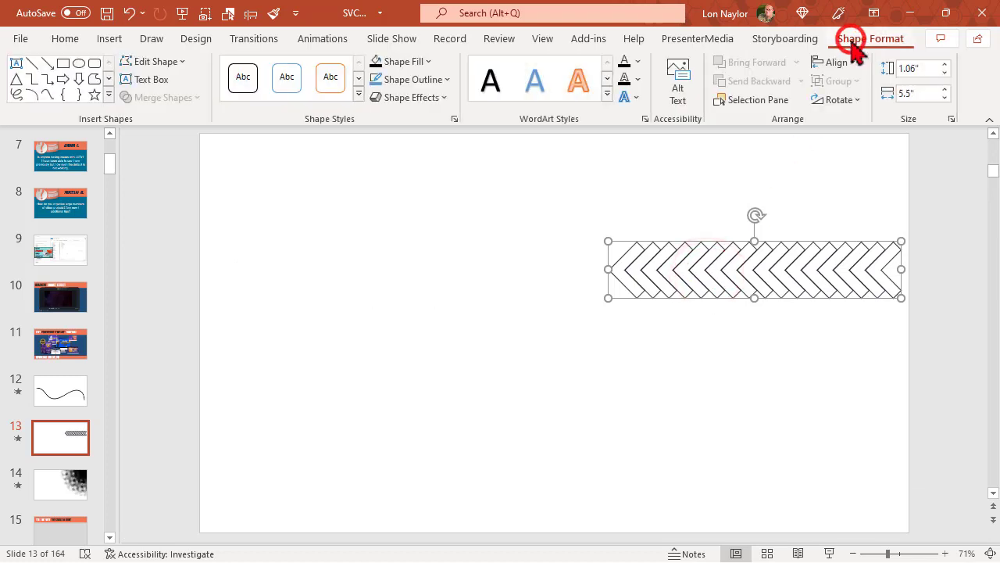
left_click(403, 61)
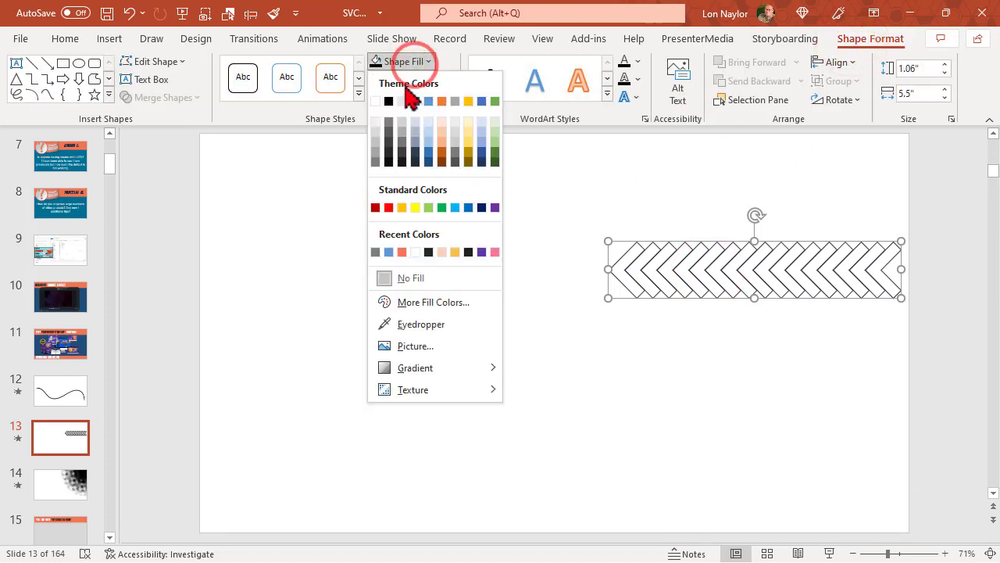
left_click(389, 100)
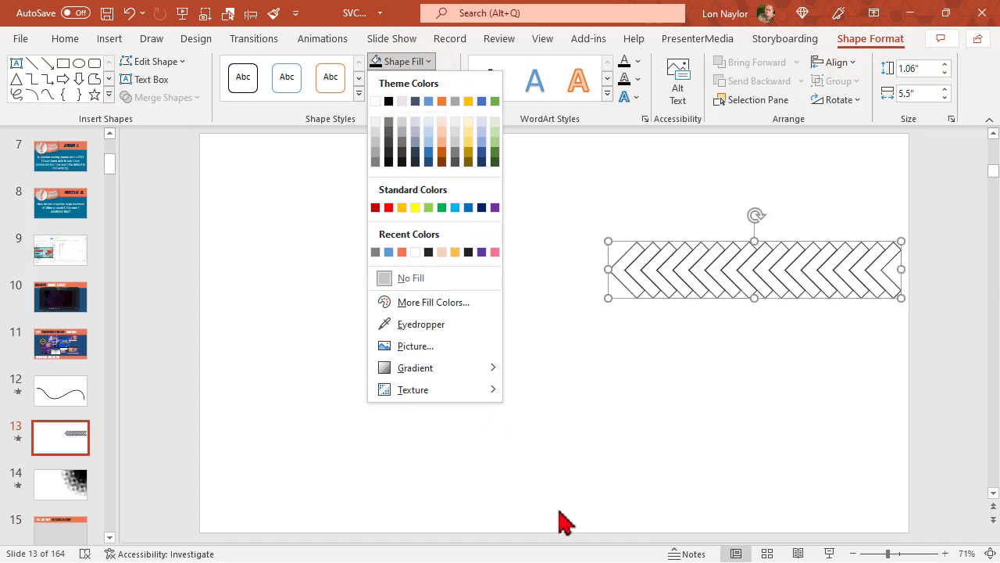
mouse_move(648, 301)
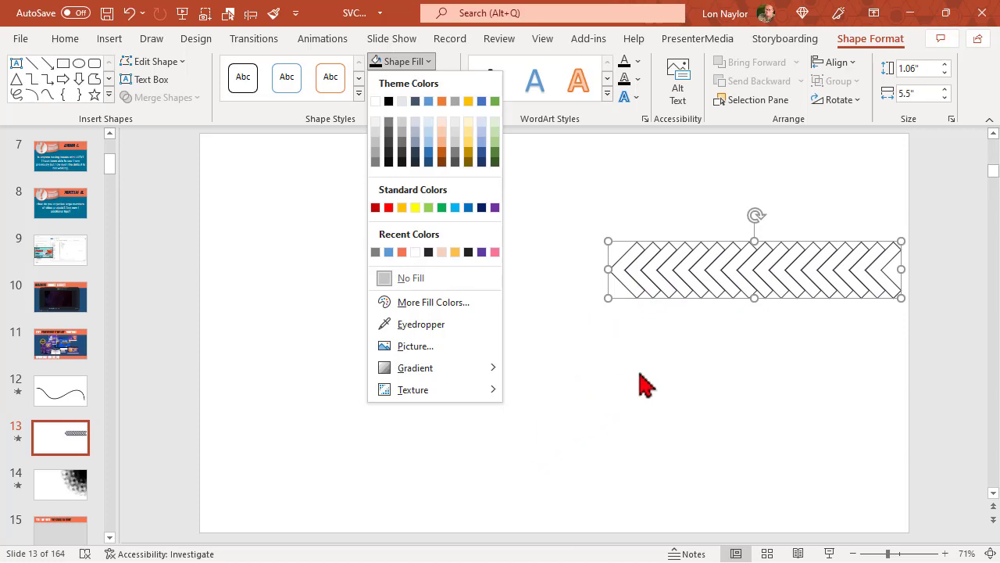
mouse_move(633, 295)
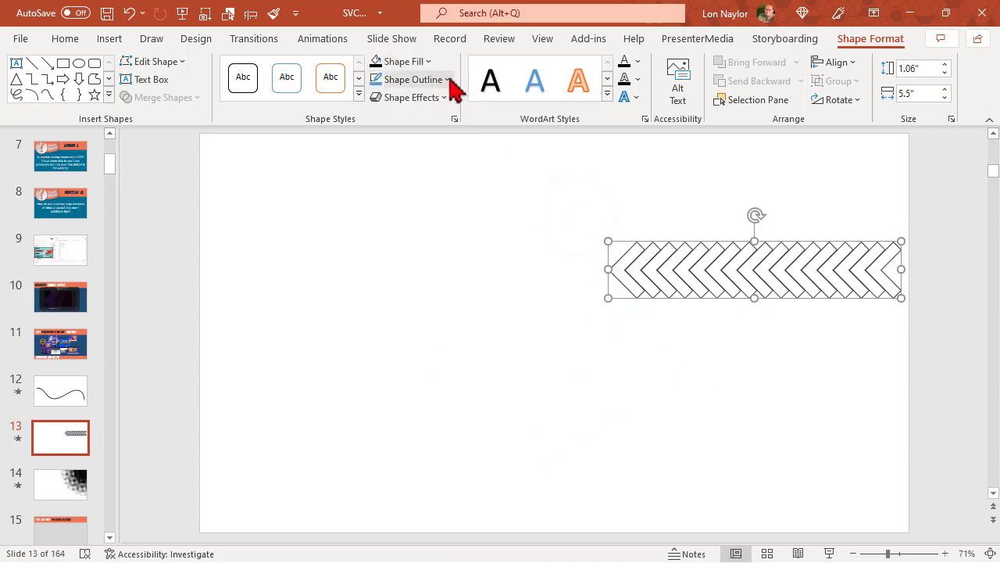
left_click(406, 78)
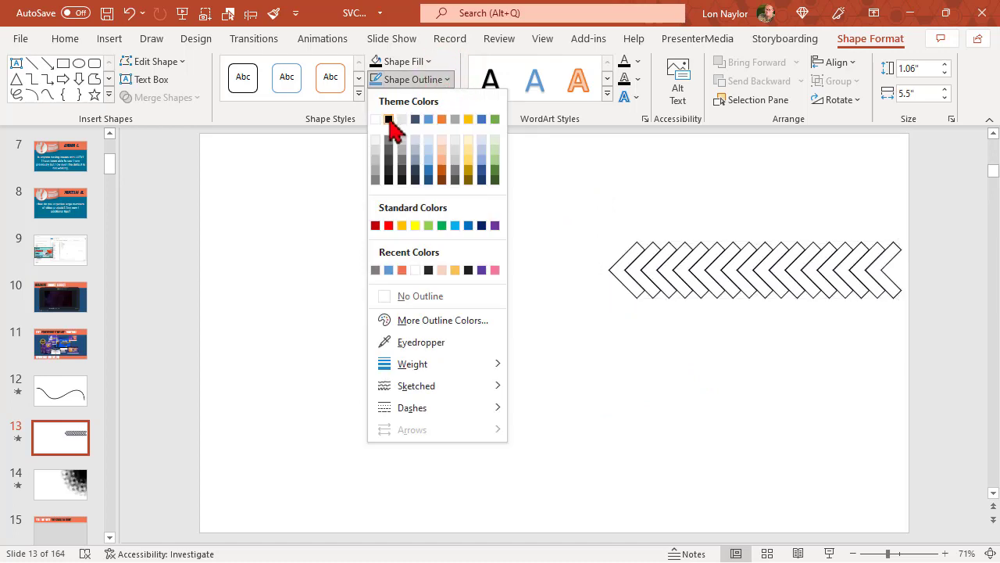
left_click(388, 119)
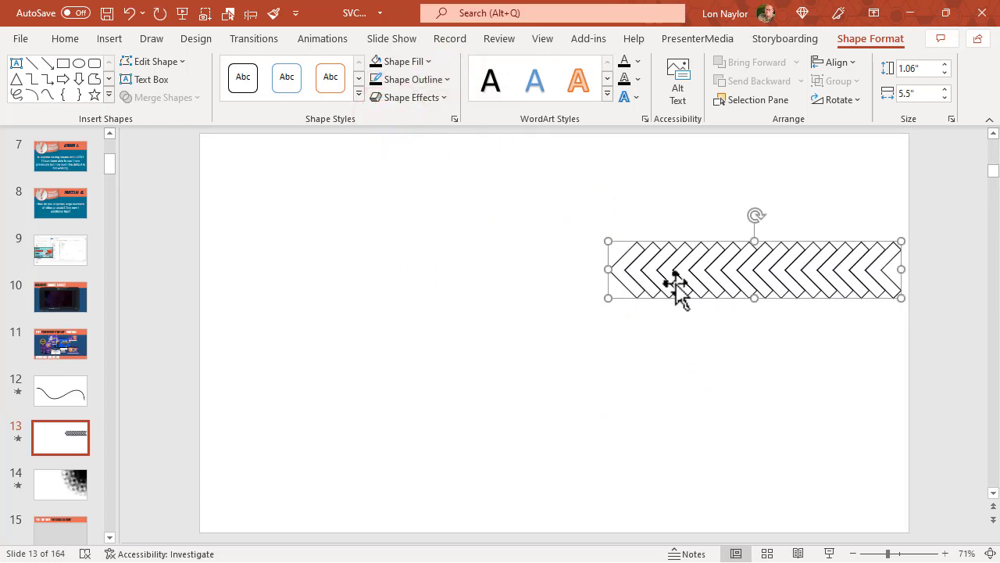
right_click(676, 281)
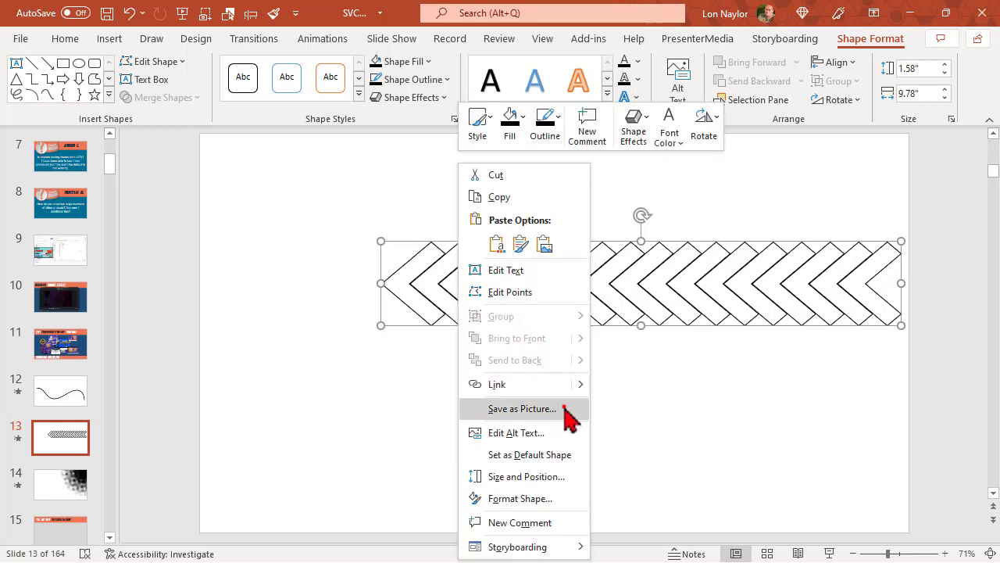
Save the chevron shape as a picture named 'chevrons'.
left_click(522, 408)
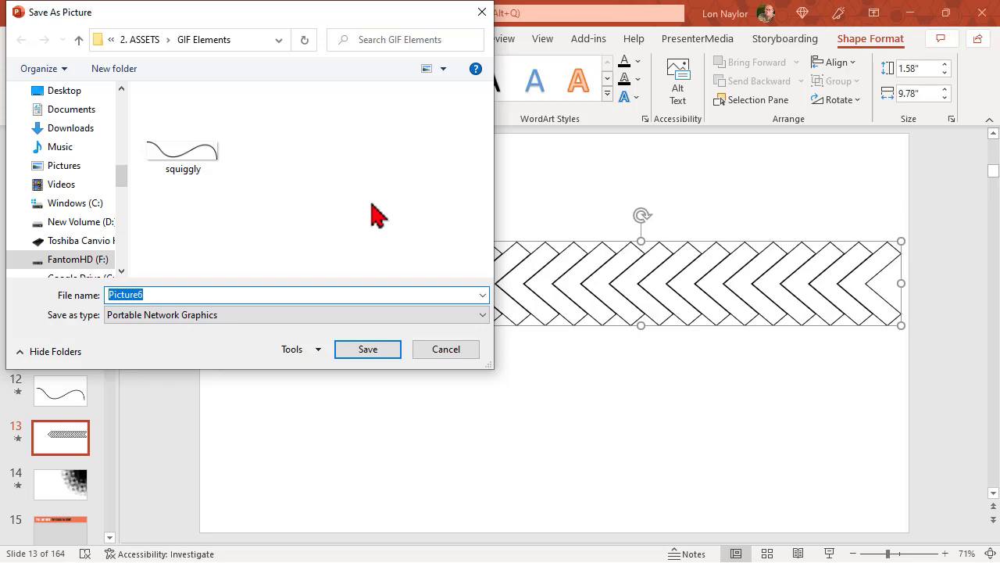
type("chevrons")
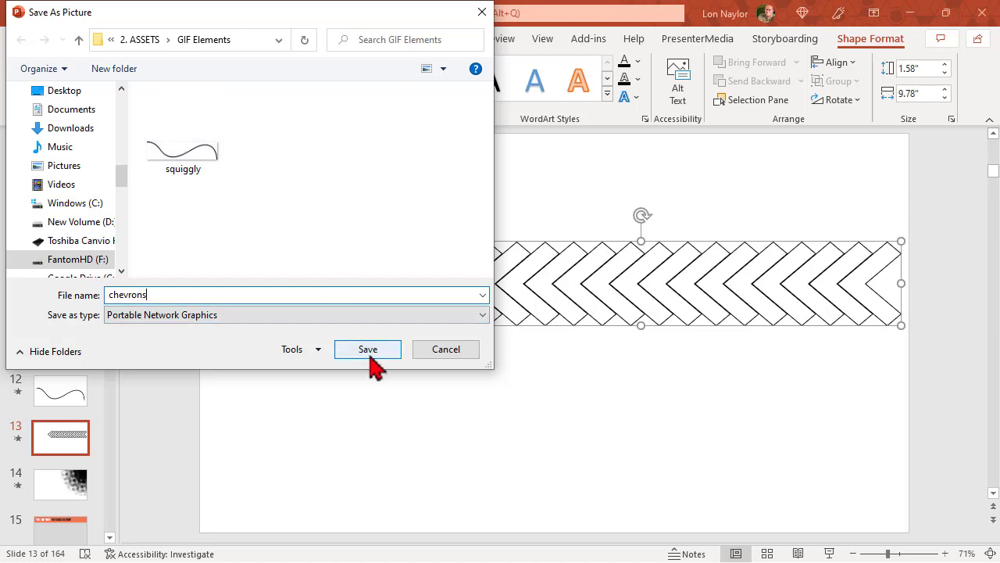
left_click(367, 349)
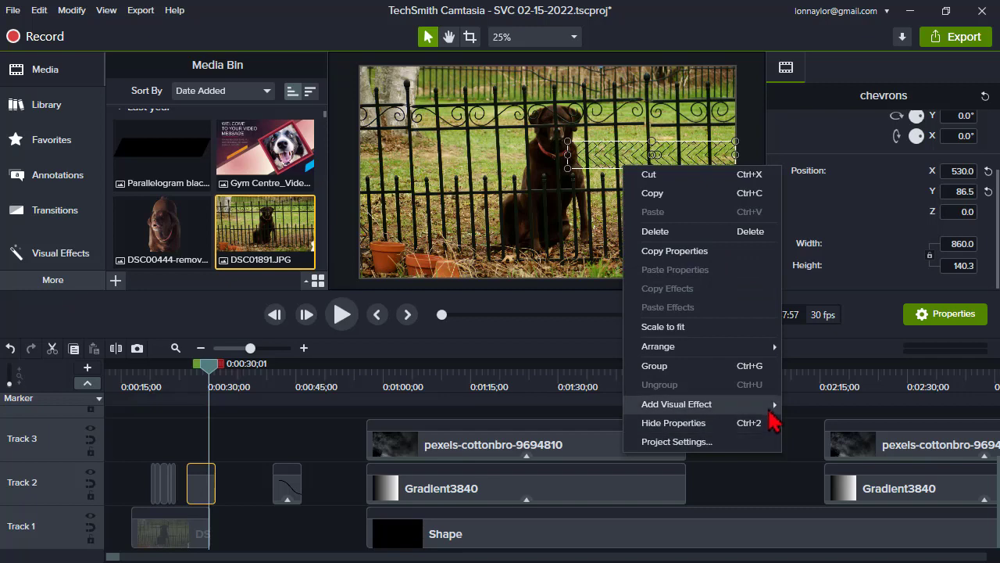
mouse_move(677, 404)
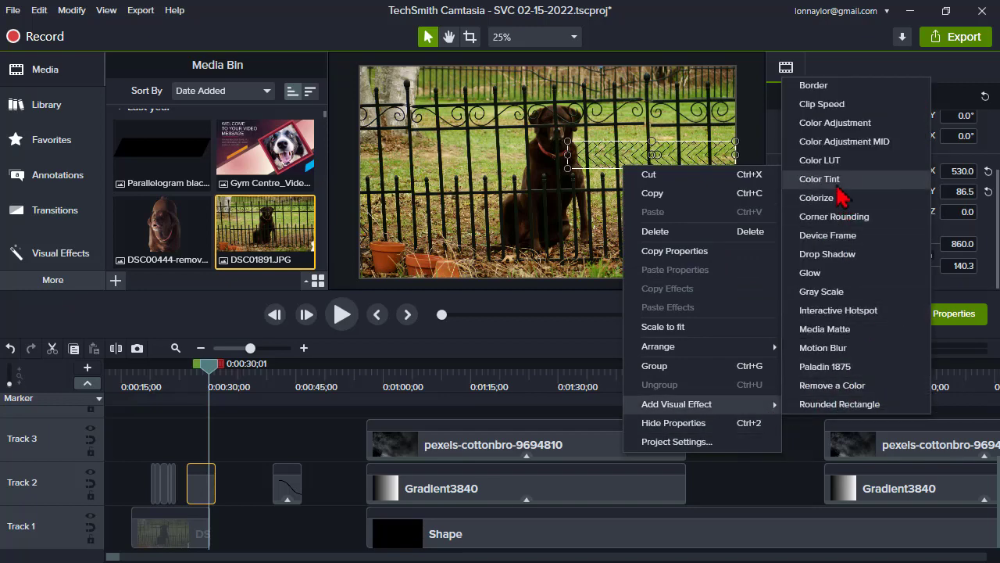
Add a Color Tint at intensity 100 to the chevrons and pick its dark tone colour.
left_click(819, 179)
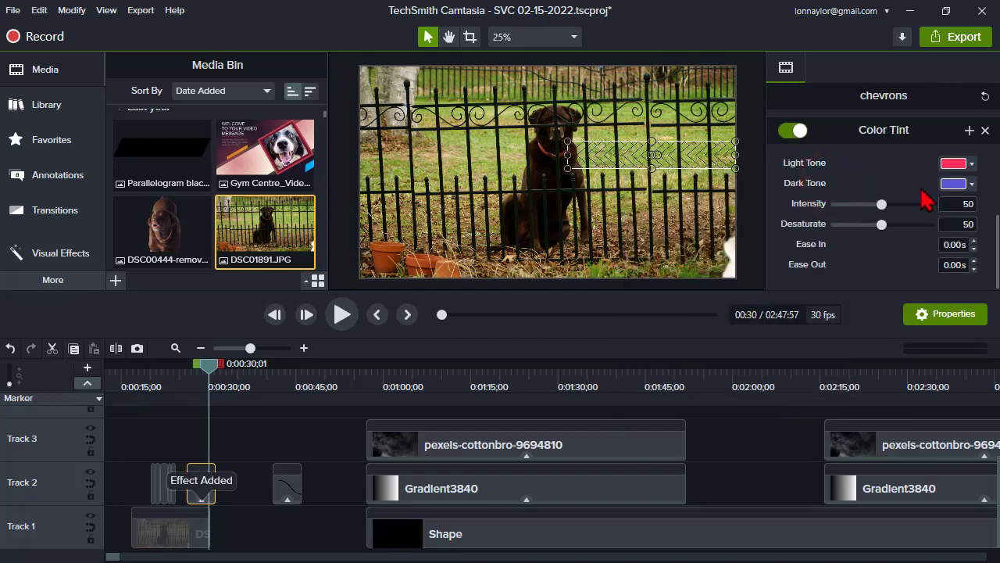
left_click_drag(881, 203, 927, 204)
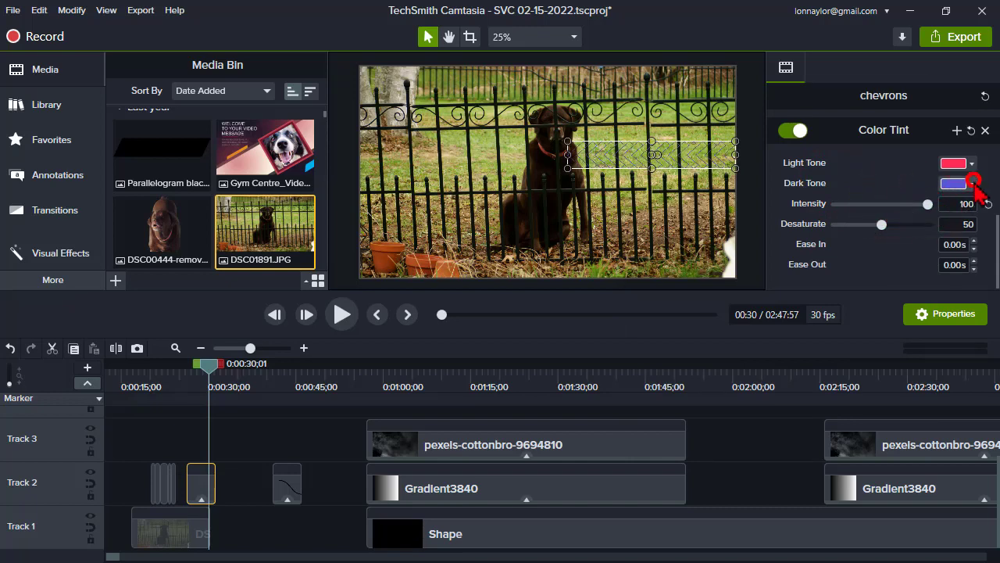
left_click(952, 183)
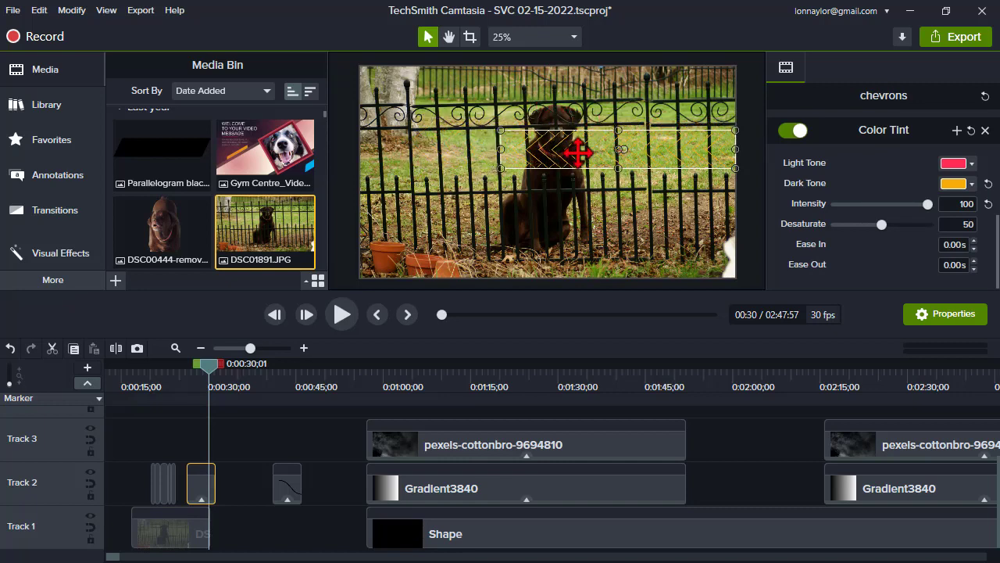
mouse_move(500, 275)
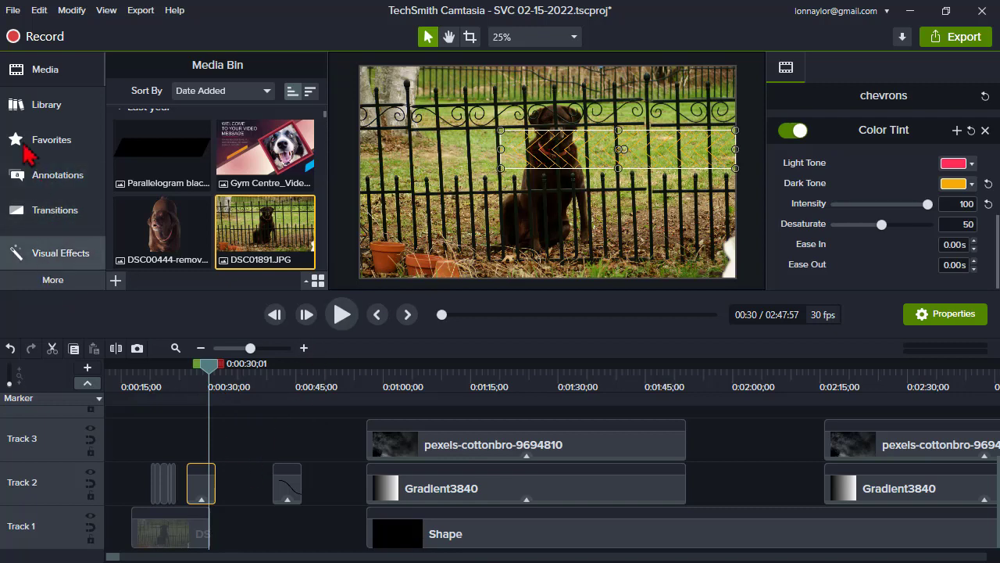
Apply the Sliding behavior from Behaviors to the chevrons and preview playback.
left_click(52, 280)
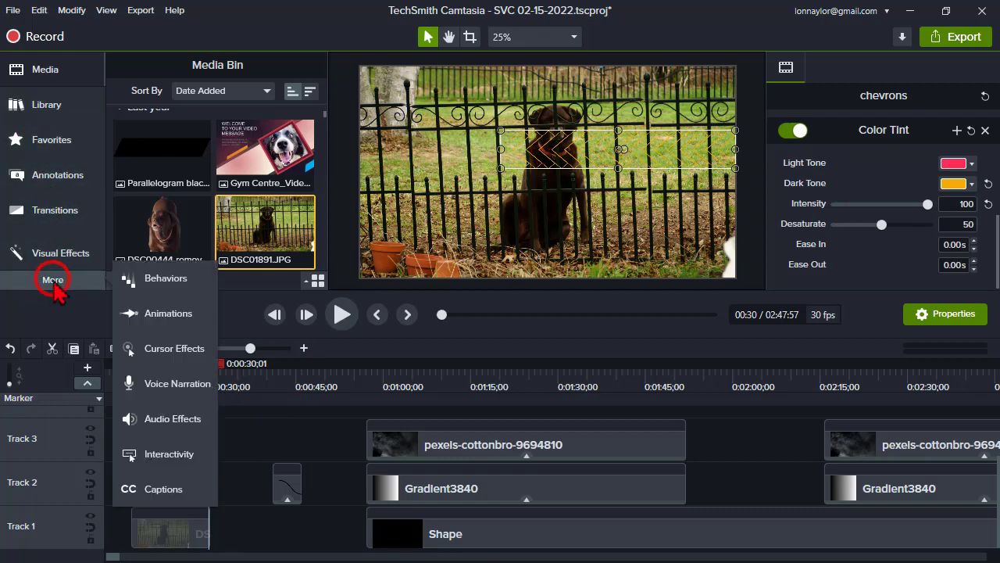
left_click(165, 277)
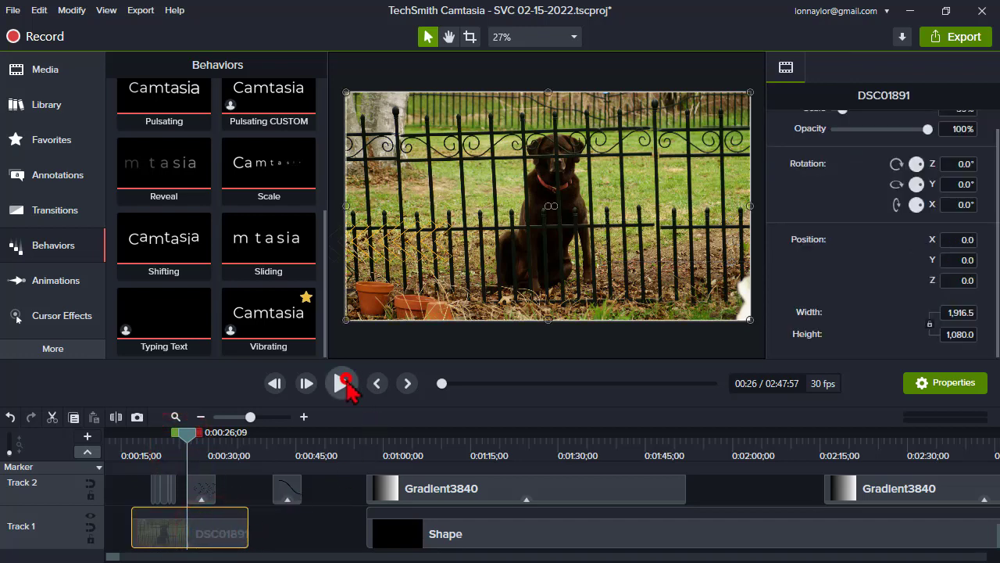
left_click(341, 383)
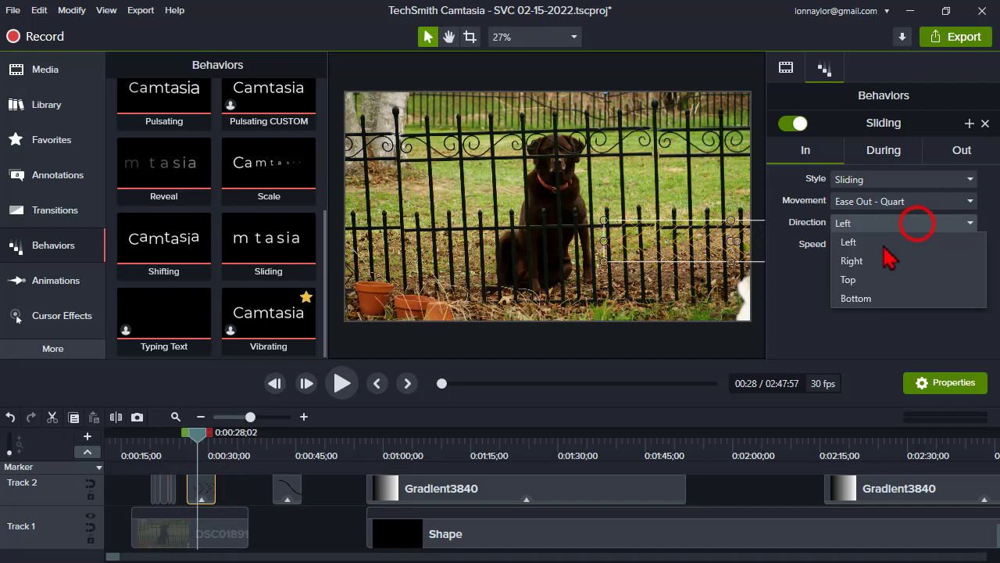
Set the Sliding in-direction, Pulsate during phase and pulse size, then deselect the clip.
left_click(883, 150)
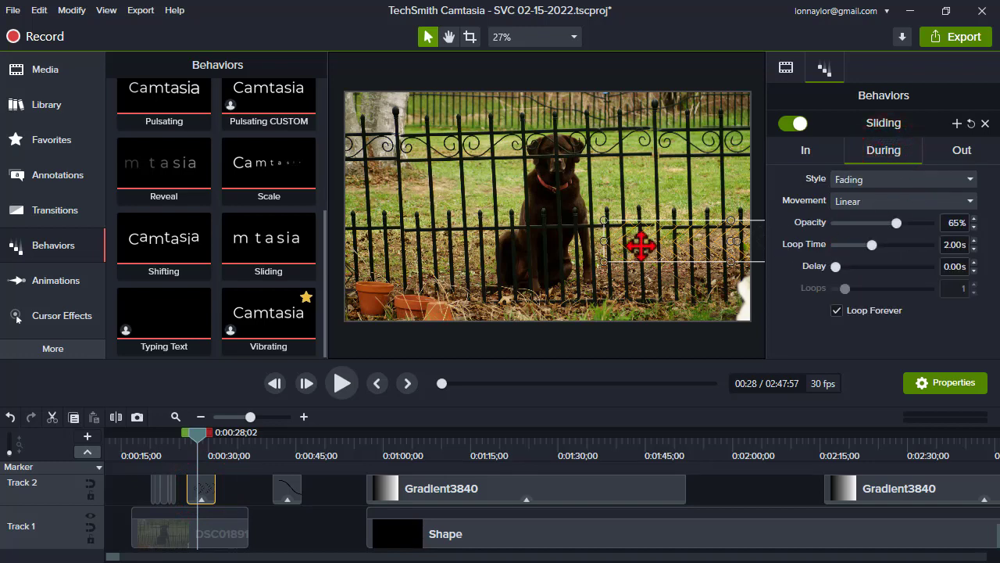
mouse_move(852, 211)
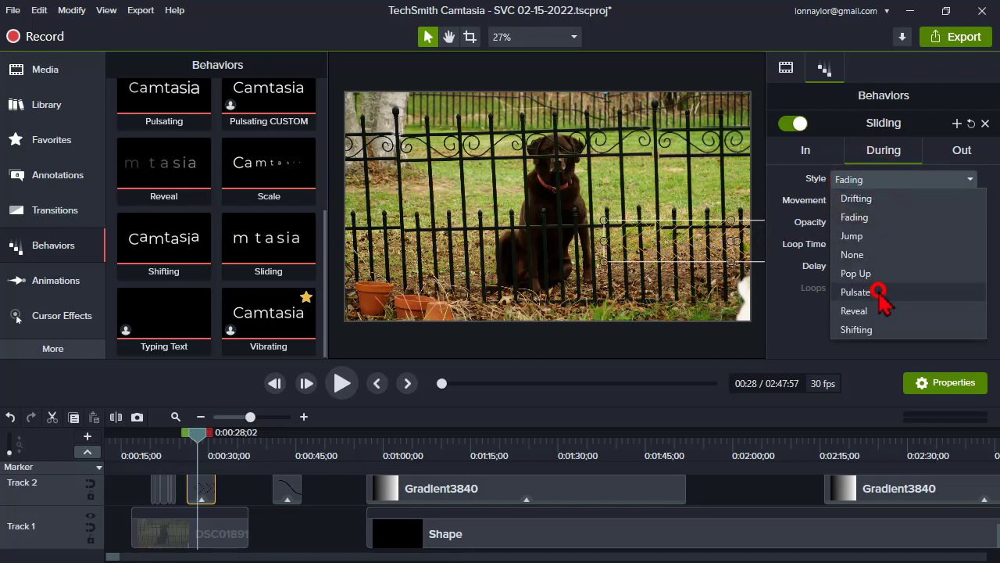
left_click(855, 291)
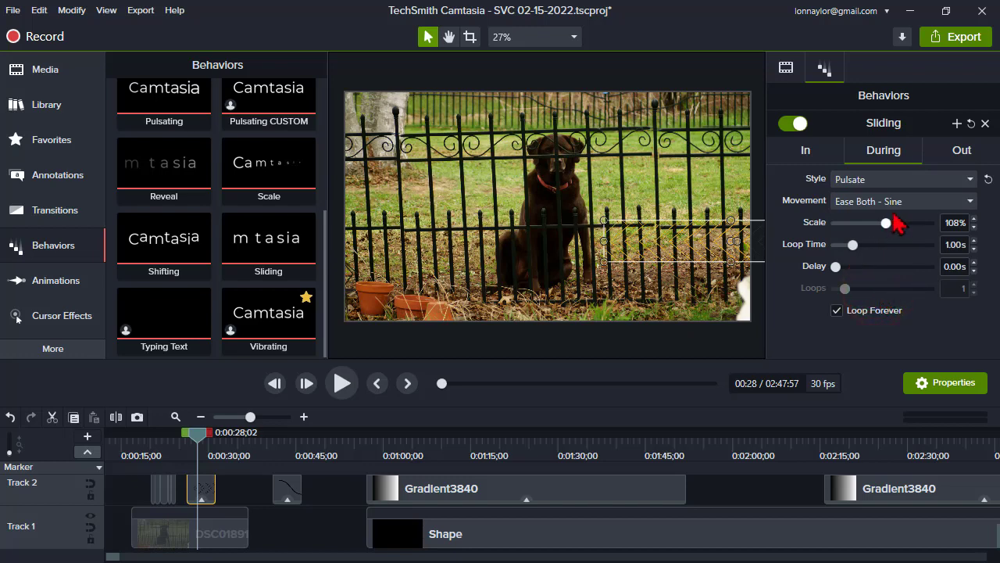
left_click(962, 150)
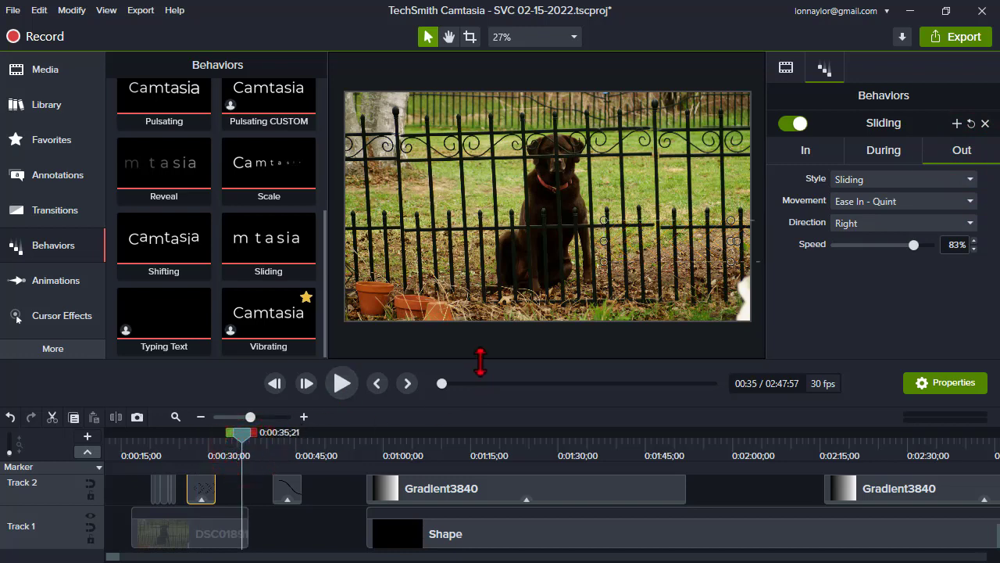
left_click(185, 449)
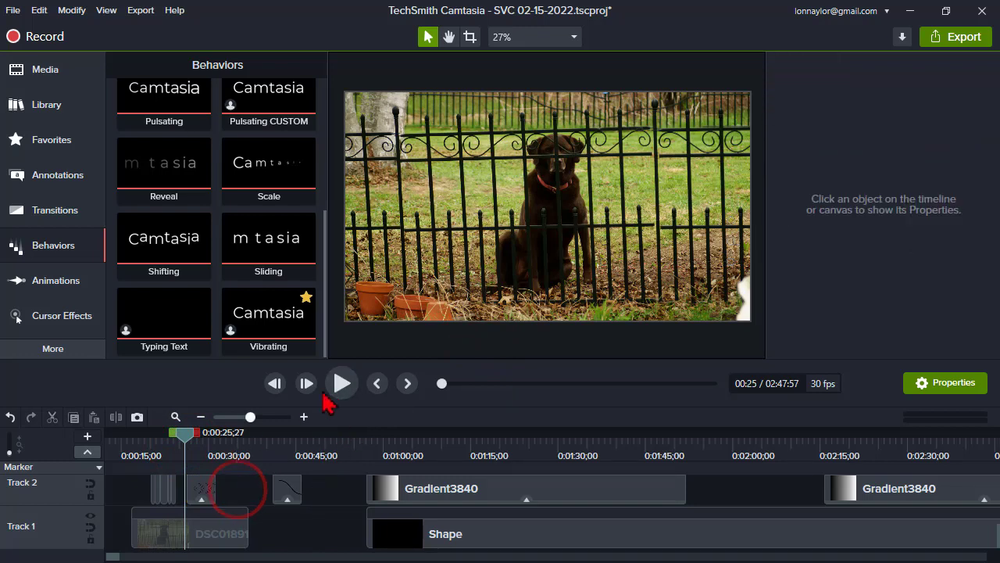
left_click(342, 383)
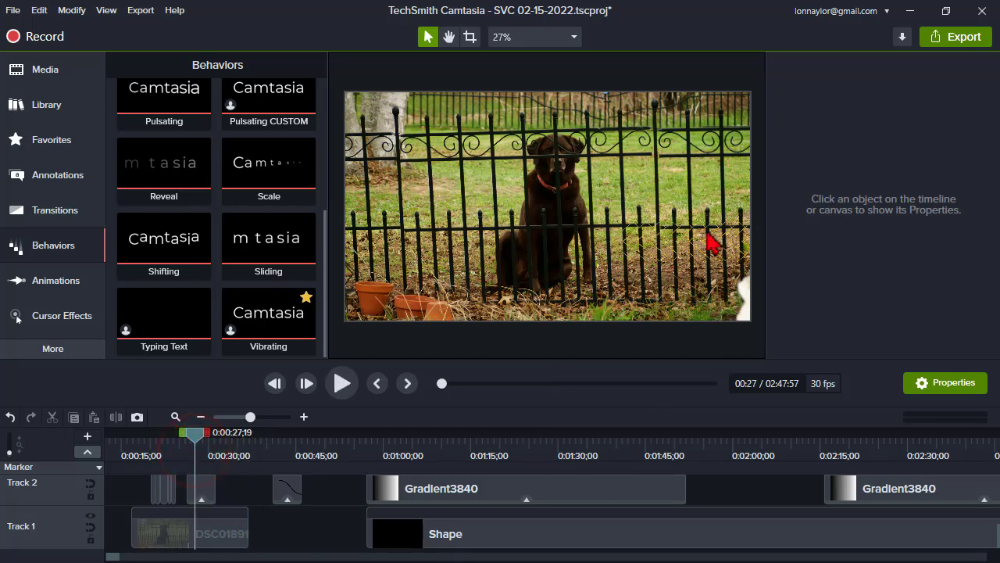
mouse_move(696, 254)
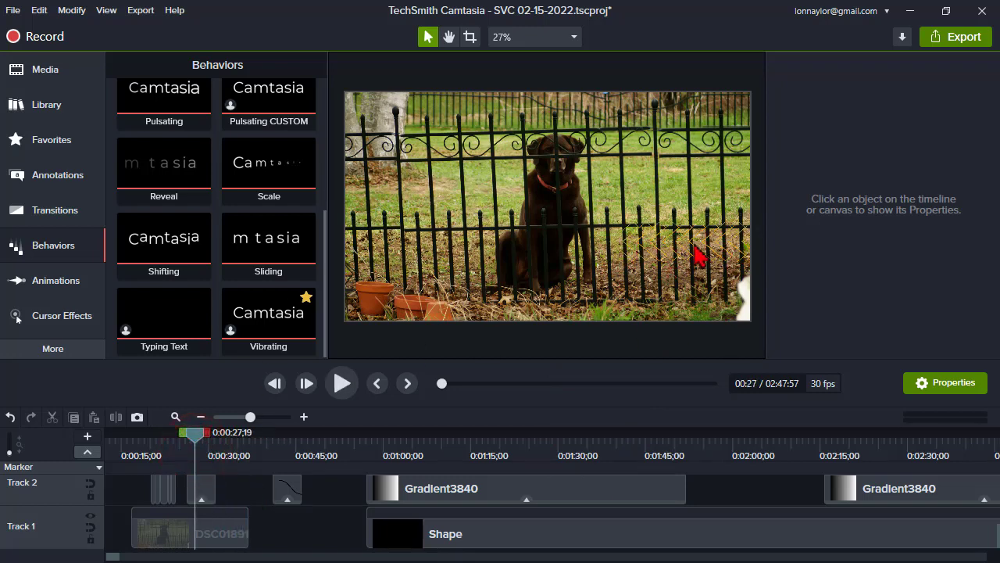